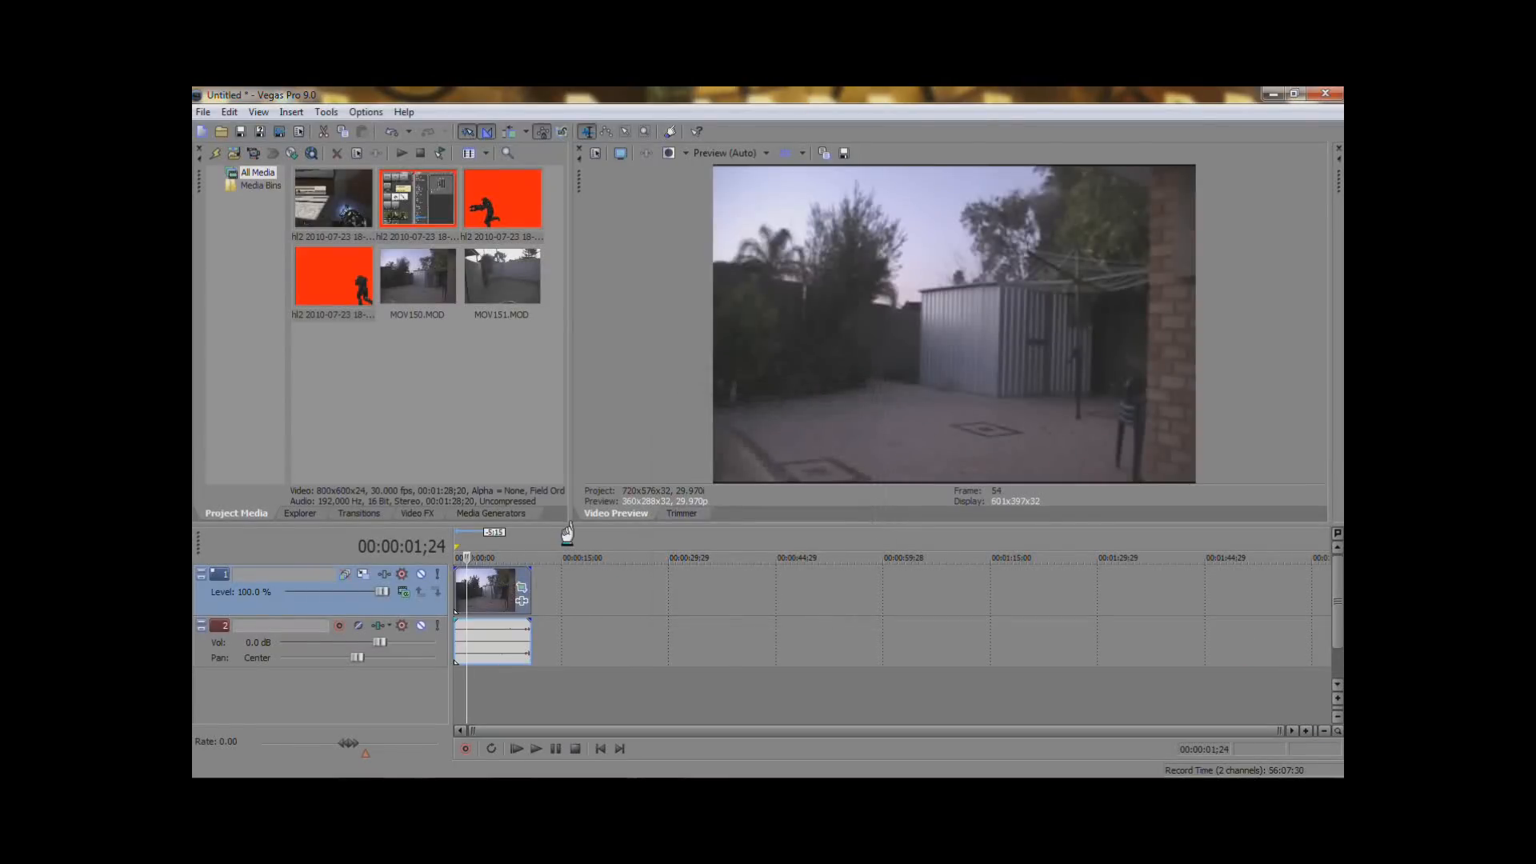
pyautogui.moveTo(493, 501)
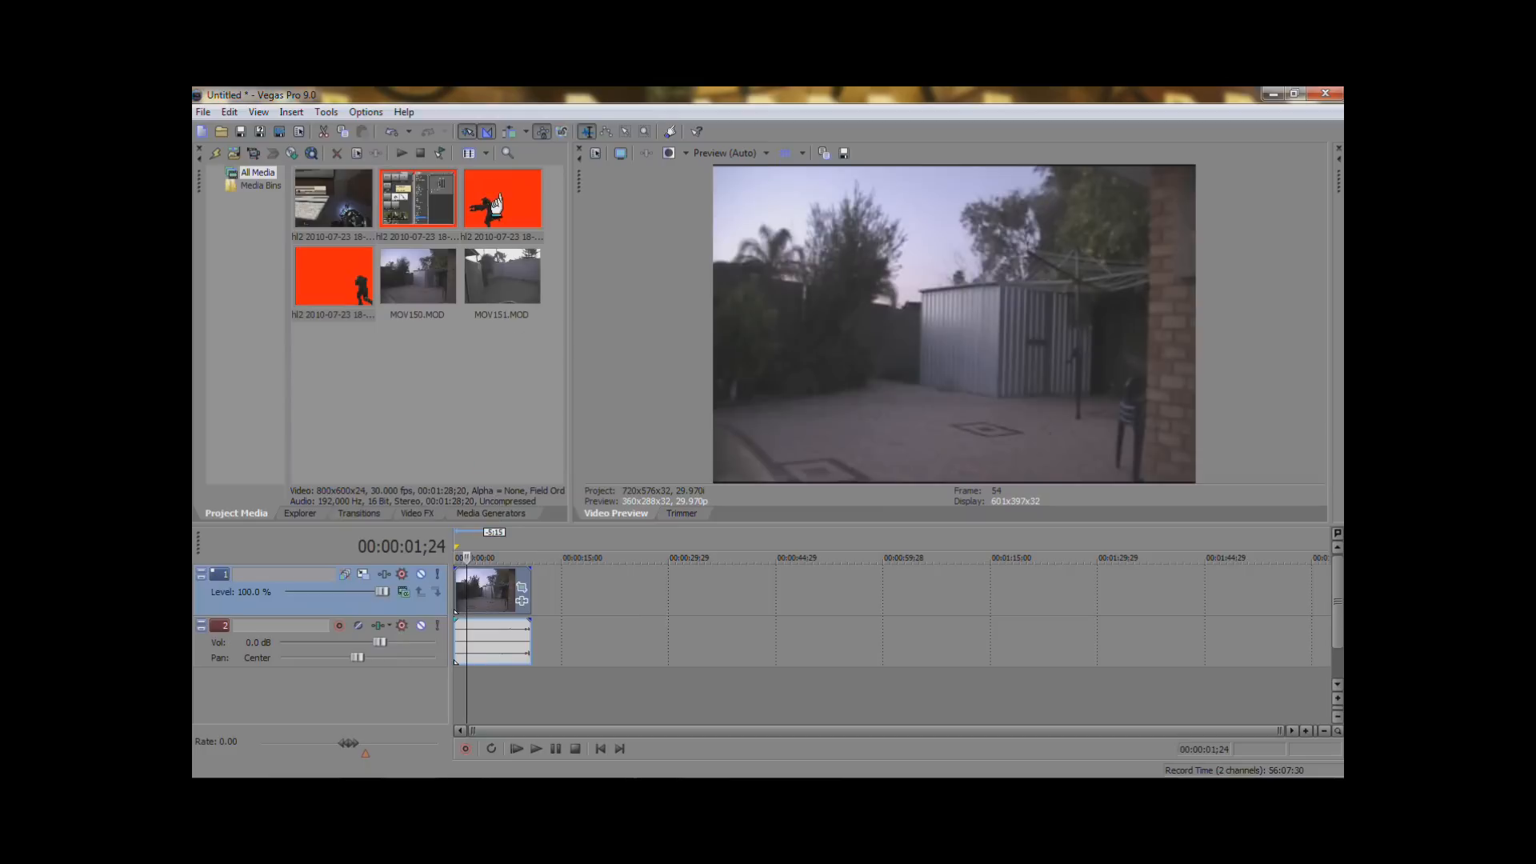
pyautogui.moveTo(525, 411)
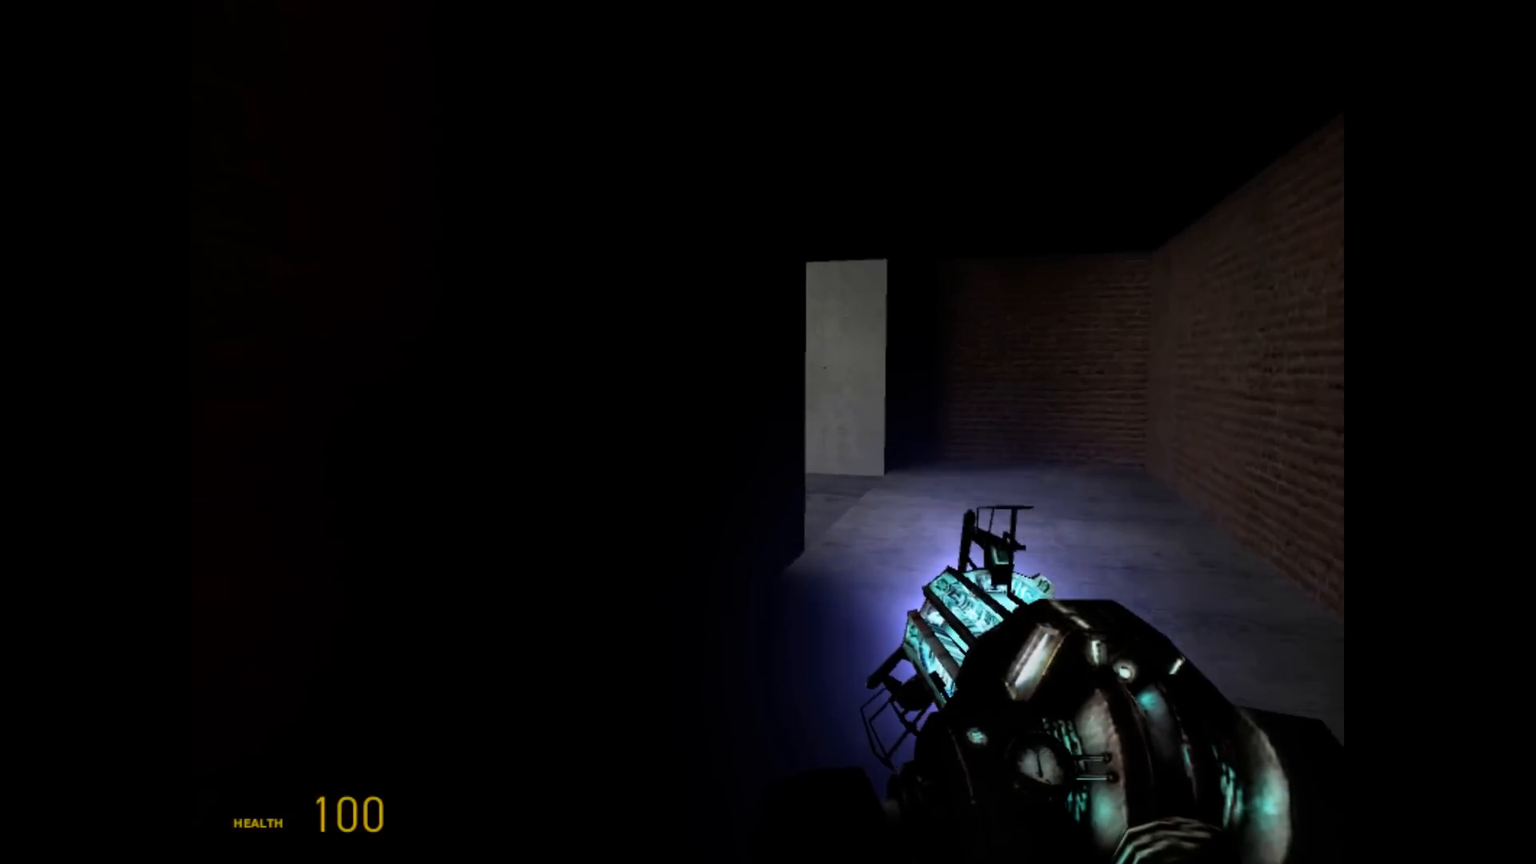
# Step: Equip the Render > Colour tool with red paint and fire it at the wall for a solid red backdrop
pyautogui.press('q')
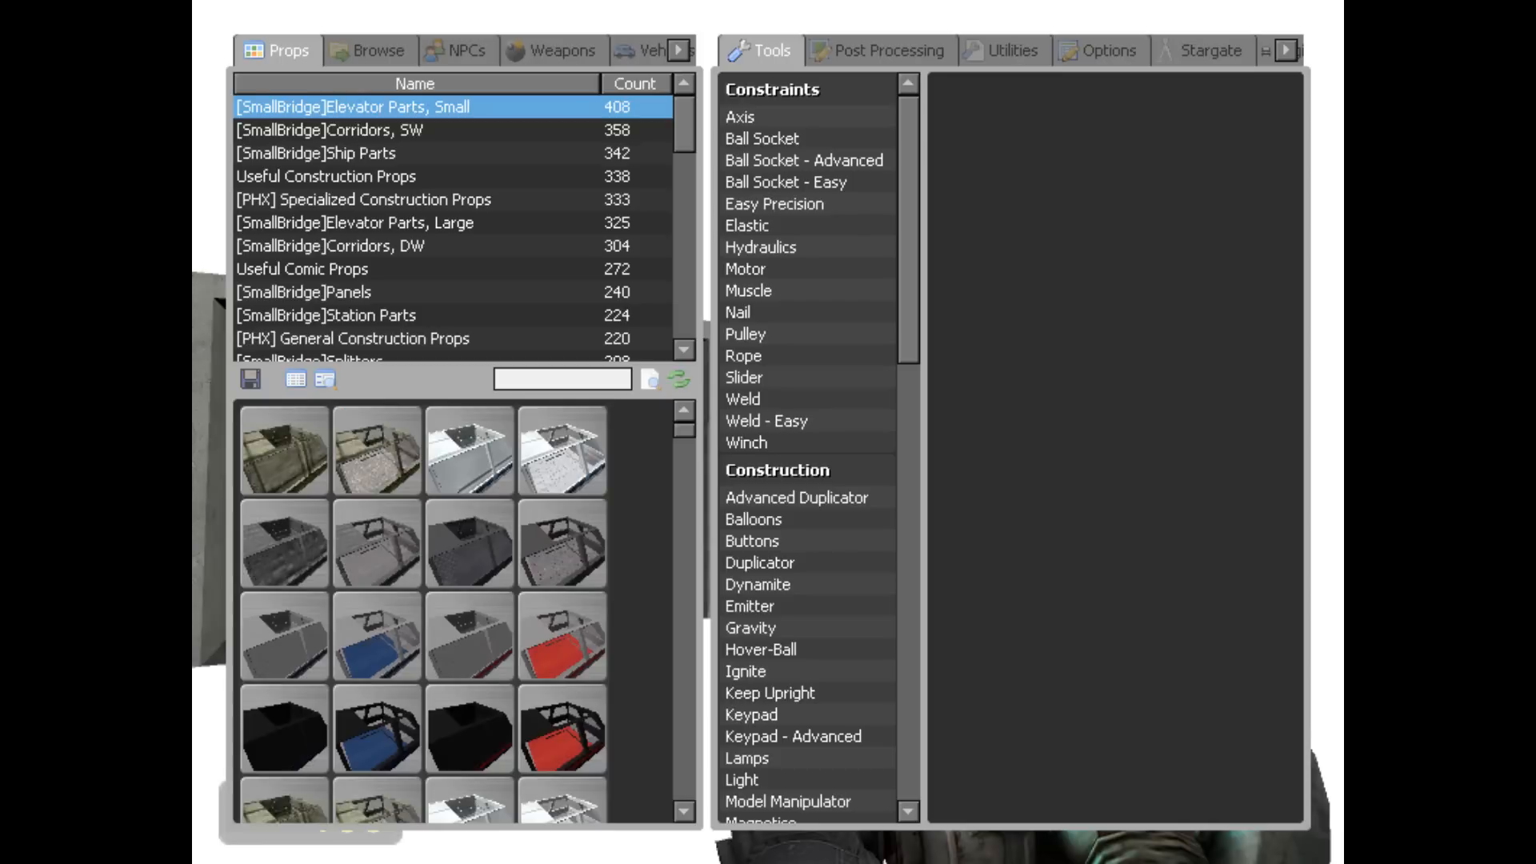
pyautogui.scroll(-3)
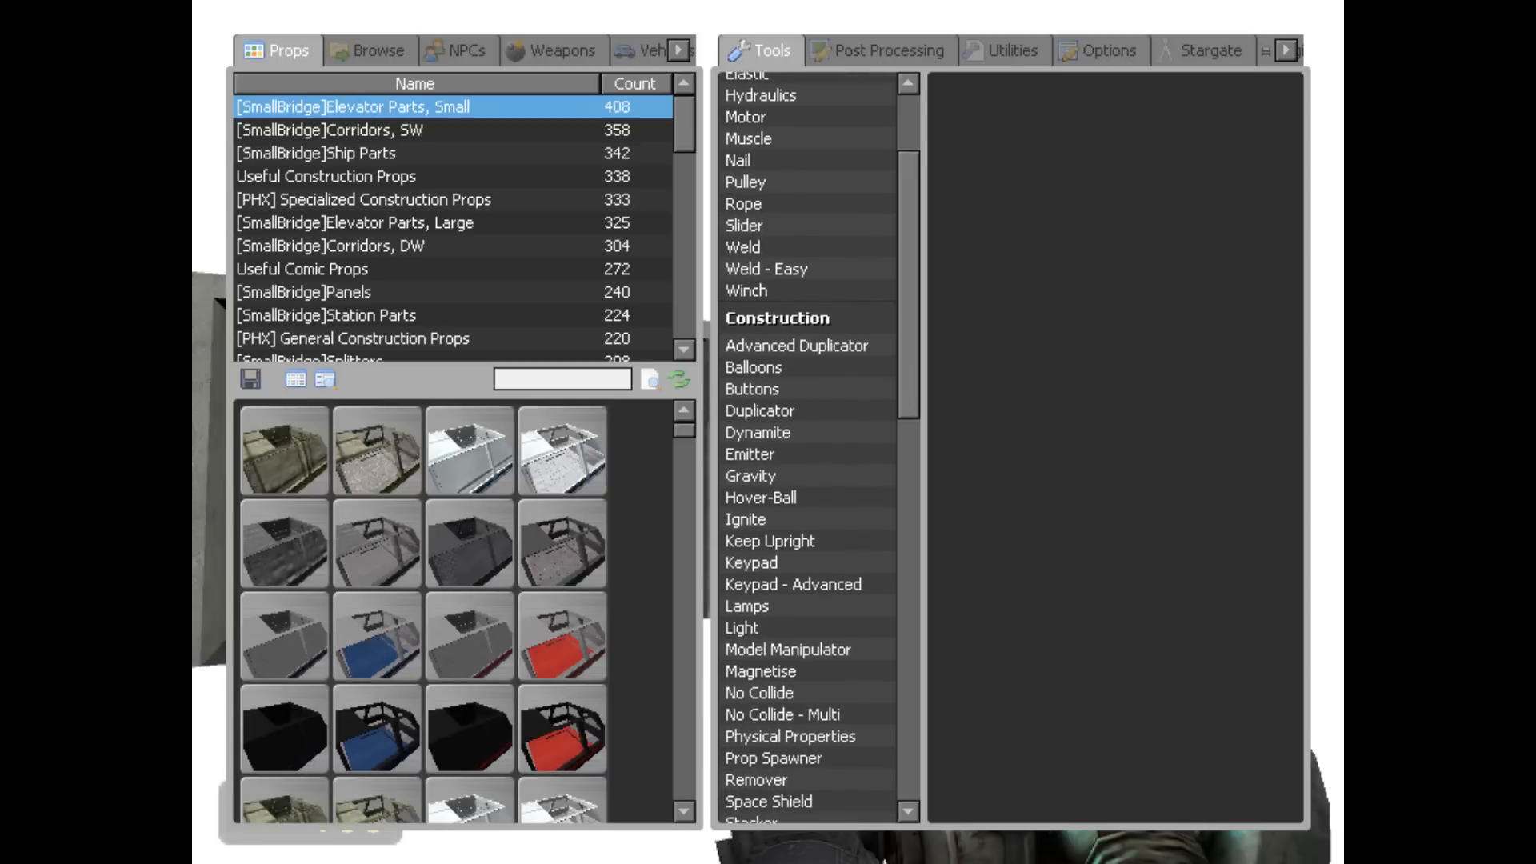
pyautogui.scroll(-3)
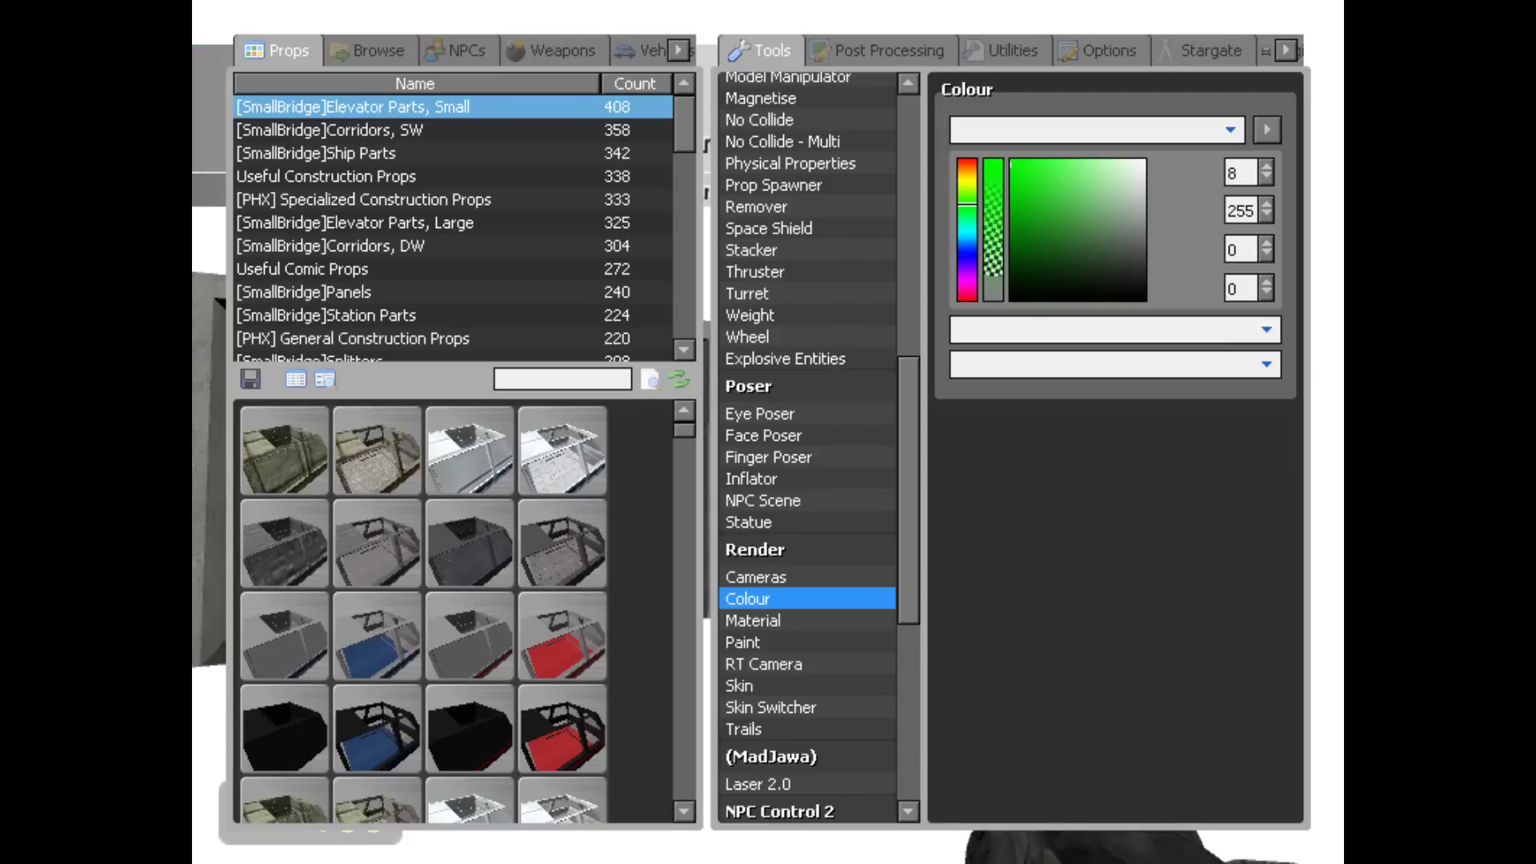
pyautogui.click(1019, 186)
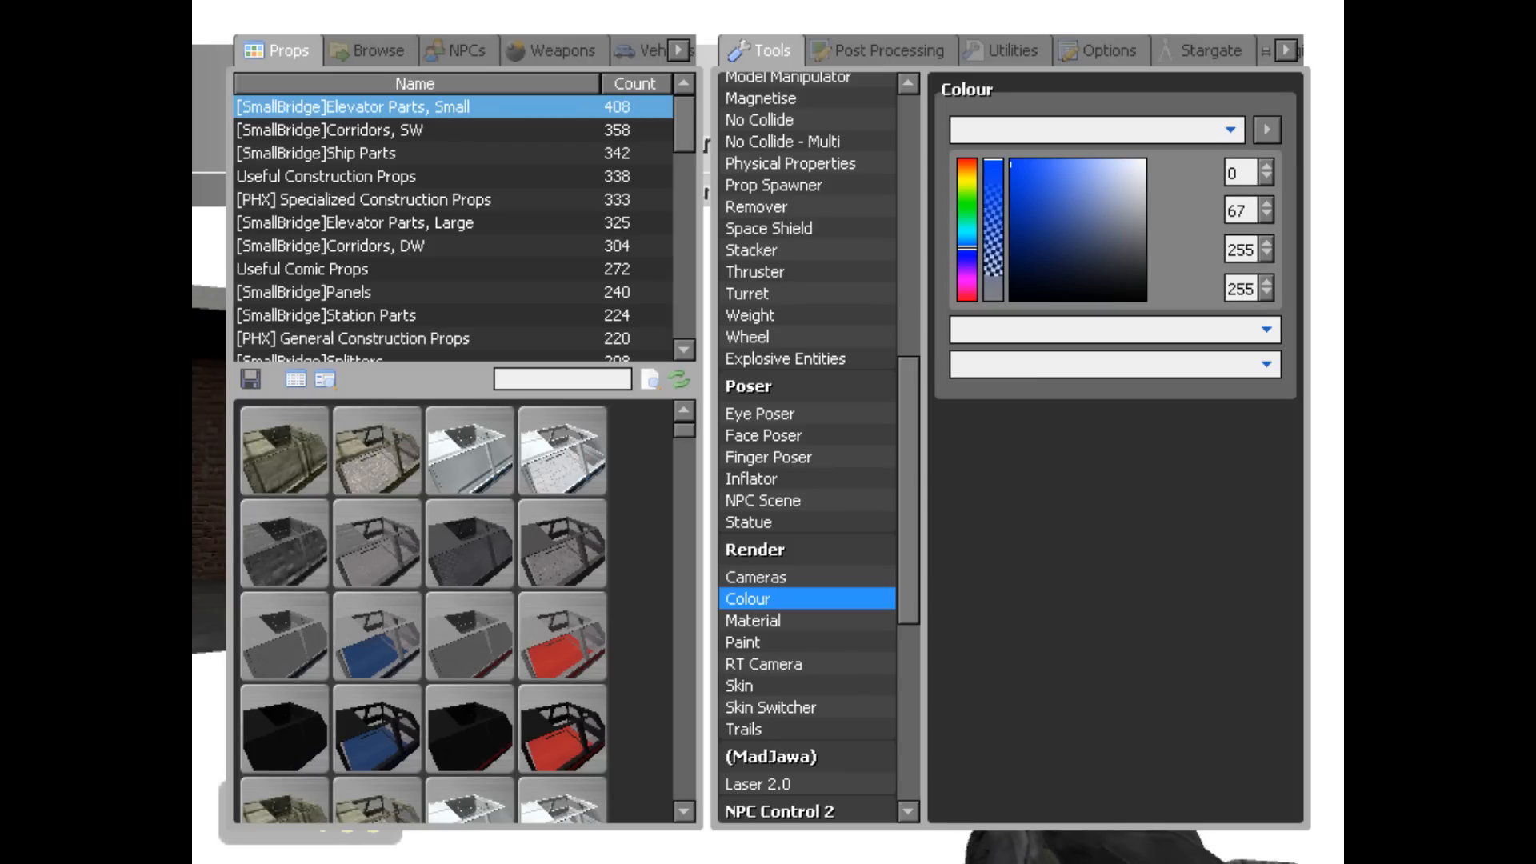
pyautogui.click(1020, 173)
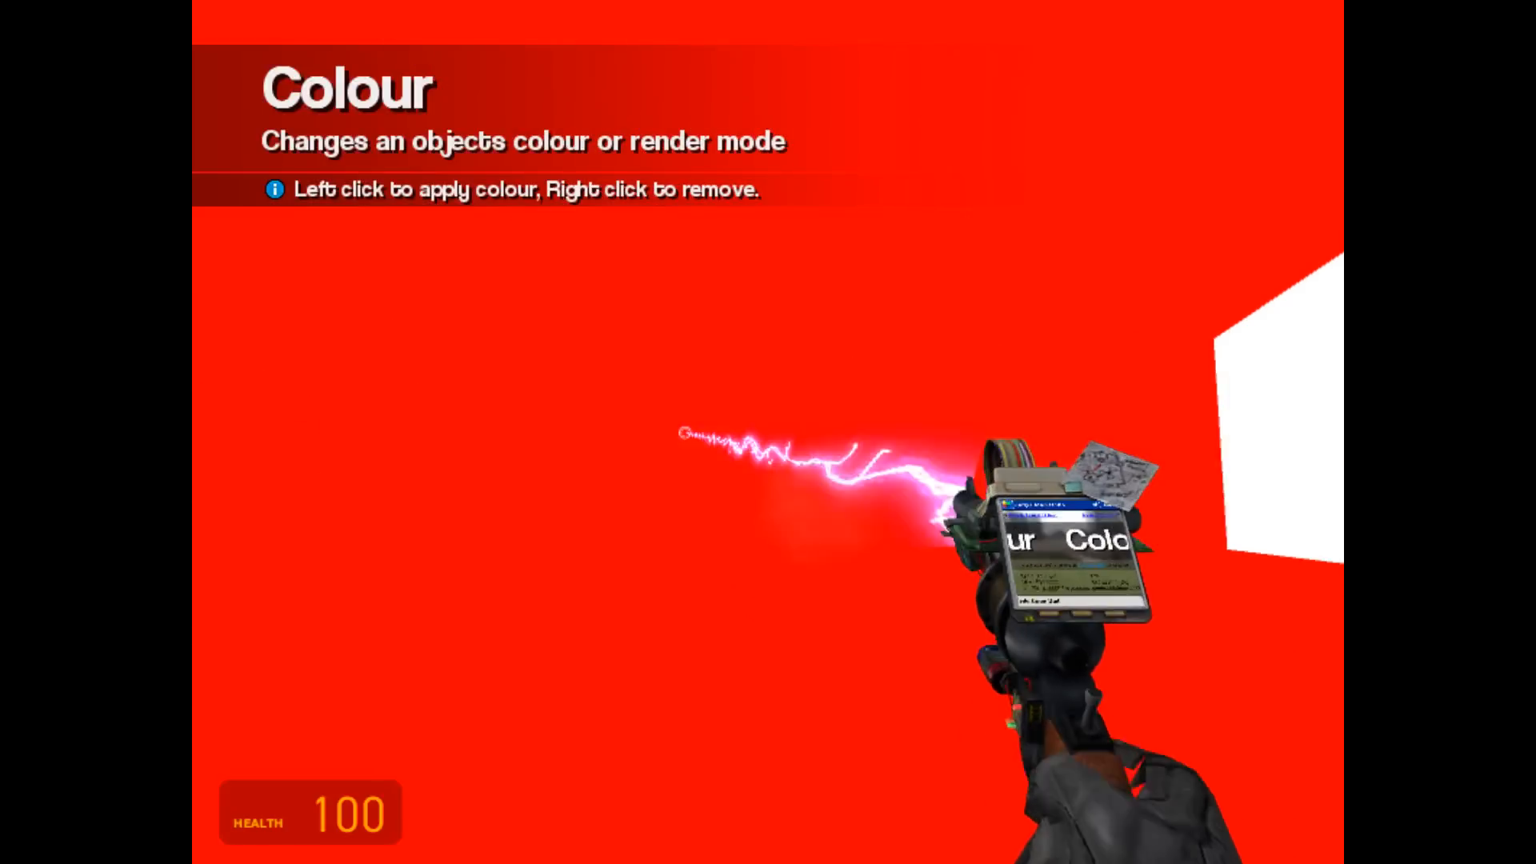
# Step: Run cl_drawhud 0 from the console so only the red backdrop shows
pyautogui.press('Escape')
pyautogui.write('cl_drawhud 0')
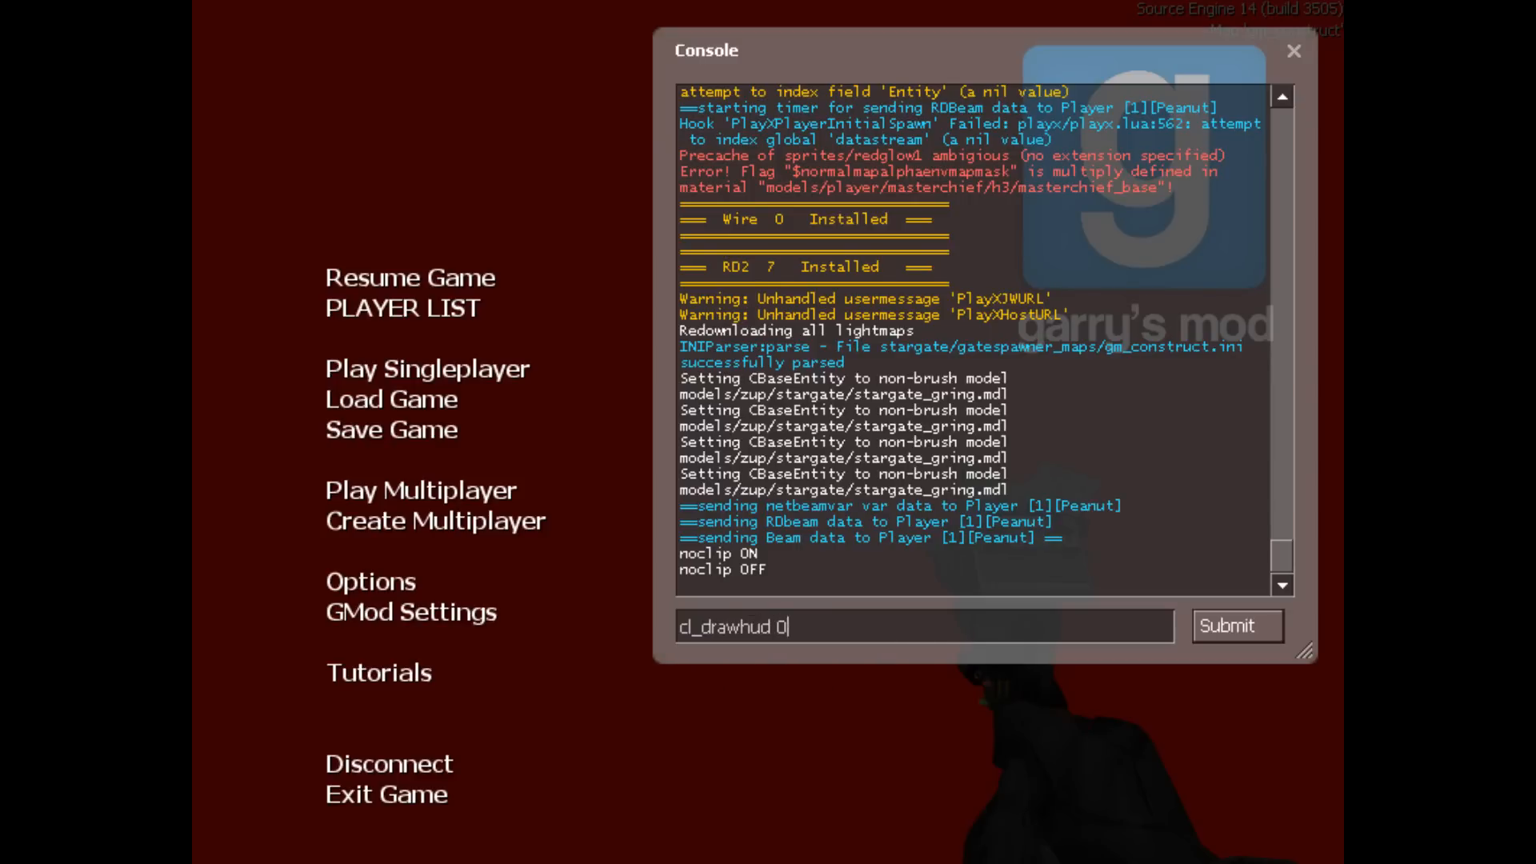
pyautogui.click(1237, 626)
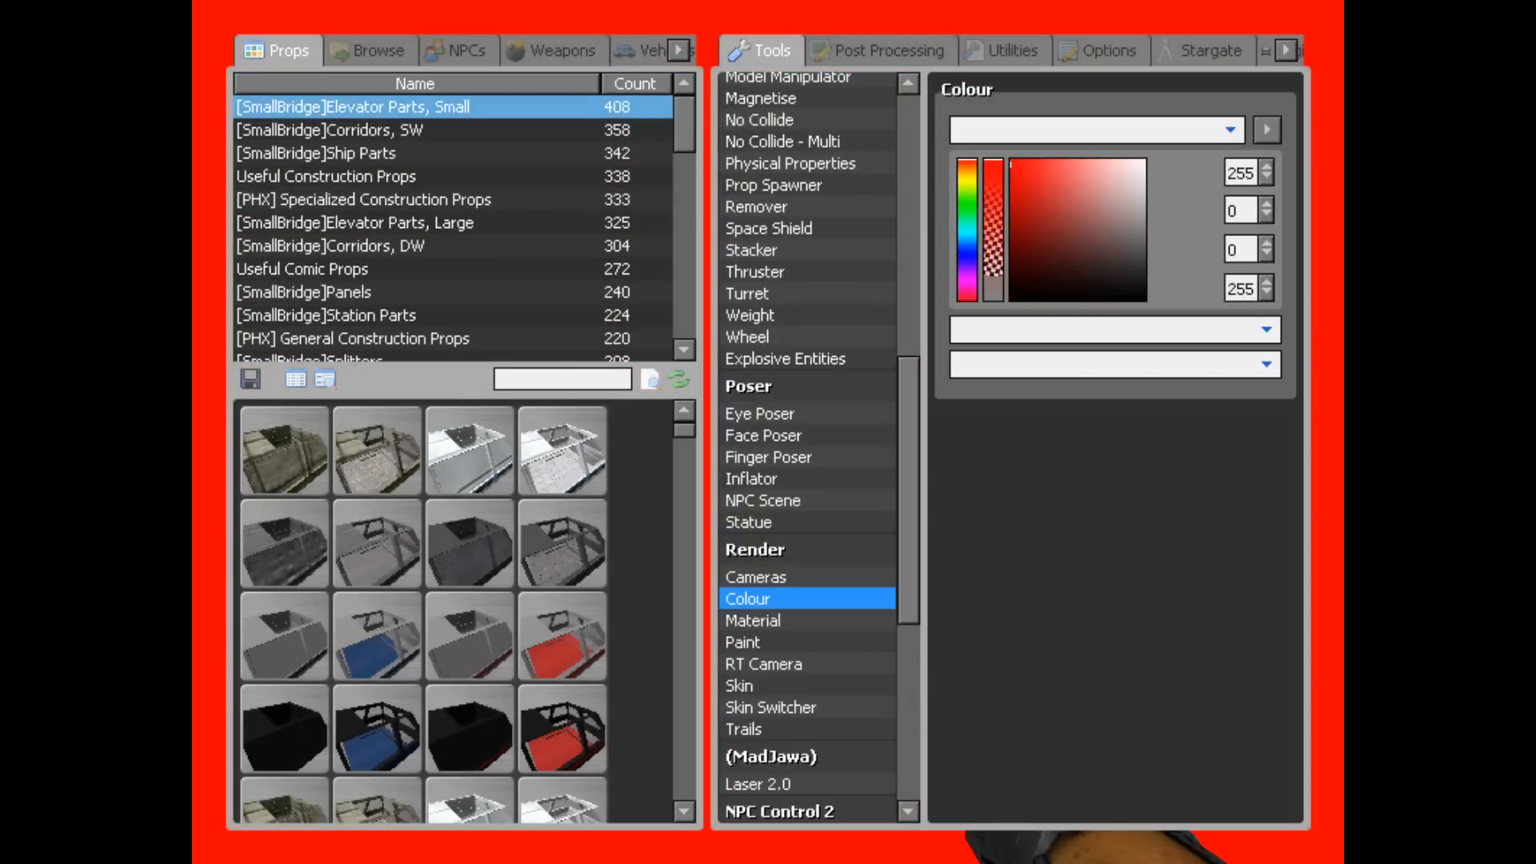
# Step: Select the Render > Cameras tool, keeping camera key 2 with toggle enabled
pyautogui.scroll(3)
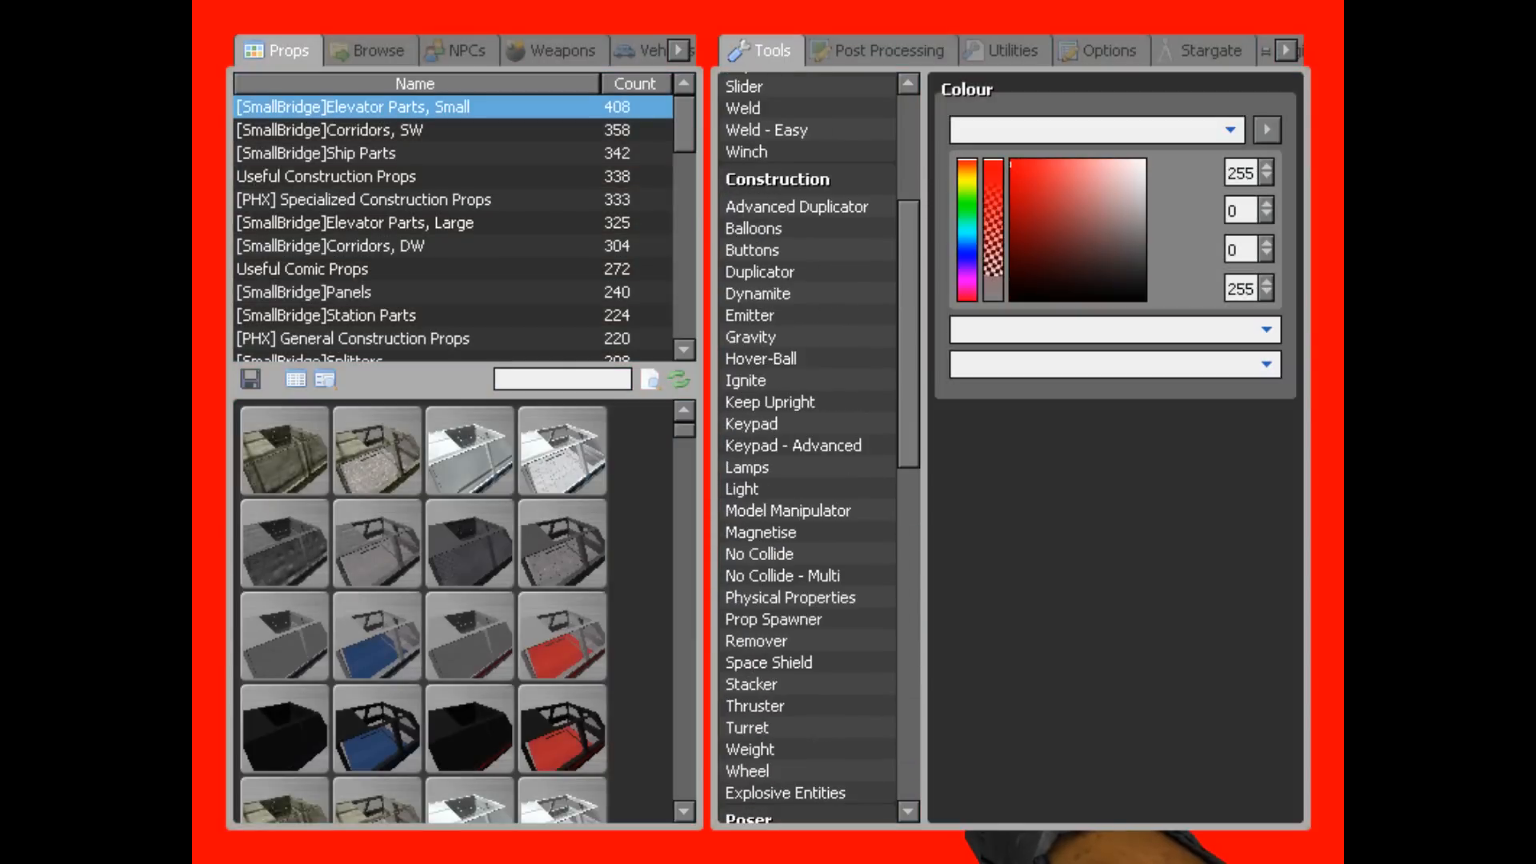
pyautogui.scroll(3)
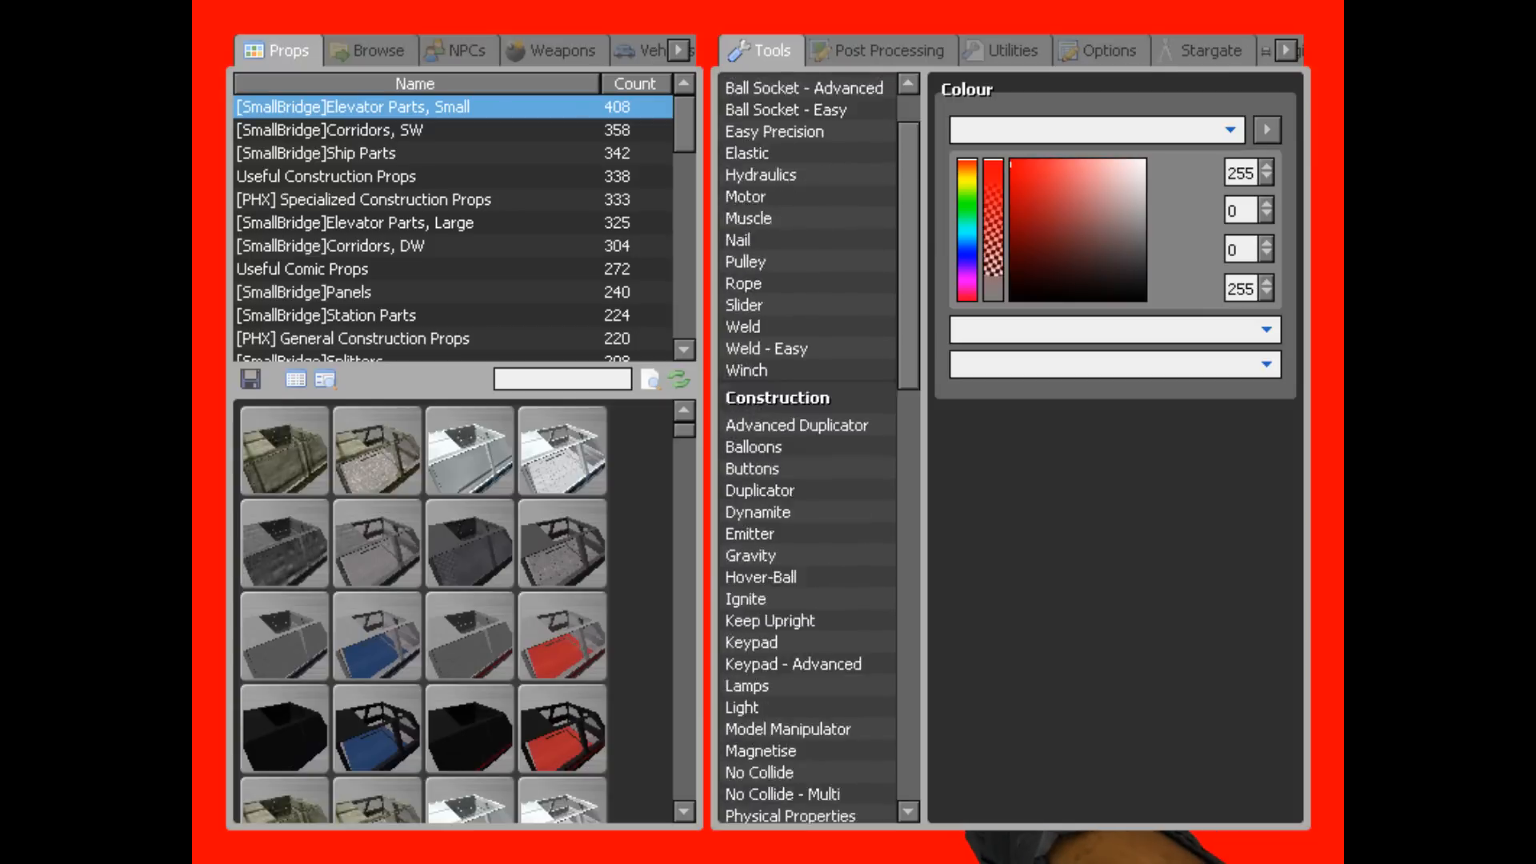
pyautogui.scroll(-3)
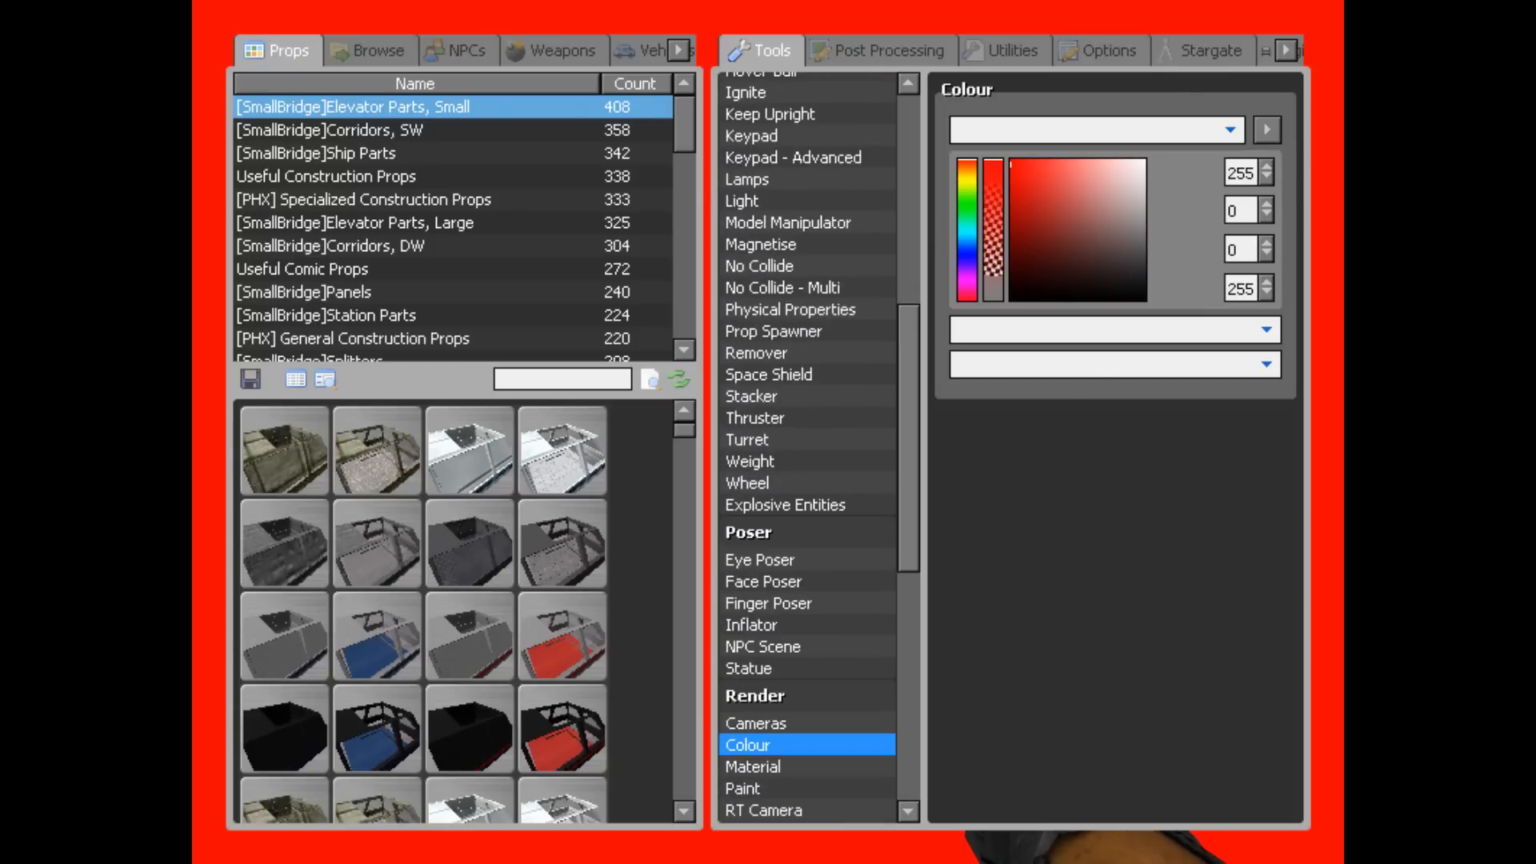
pyautogui.click(755, 723)
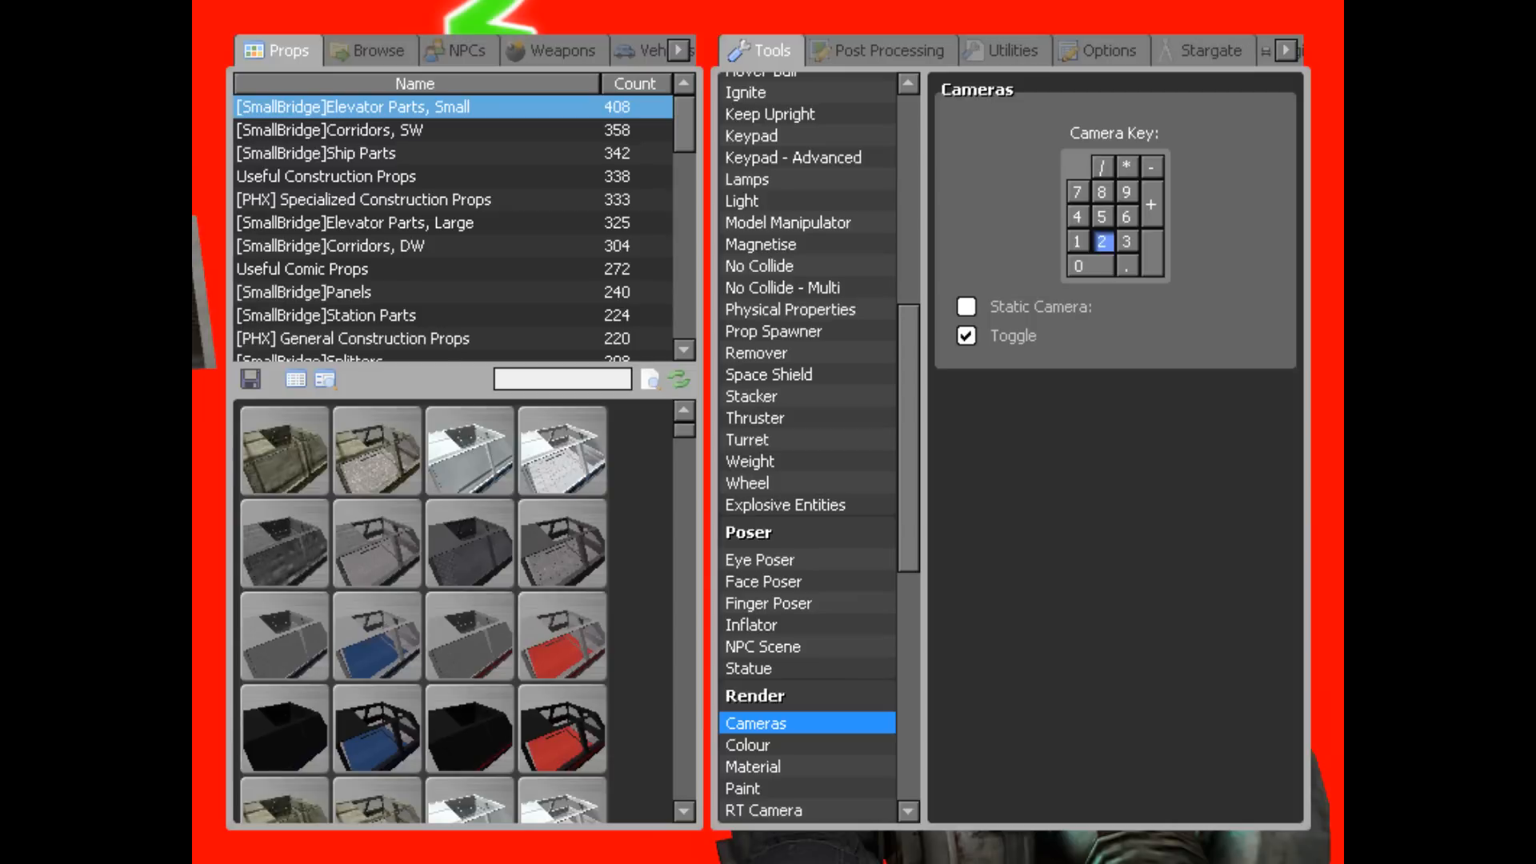
# Step: Browse the Halo weapons and Options > Tweaks, then return to the Vegas project
pyautogui.click(552, 50)
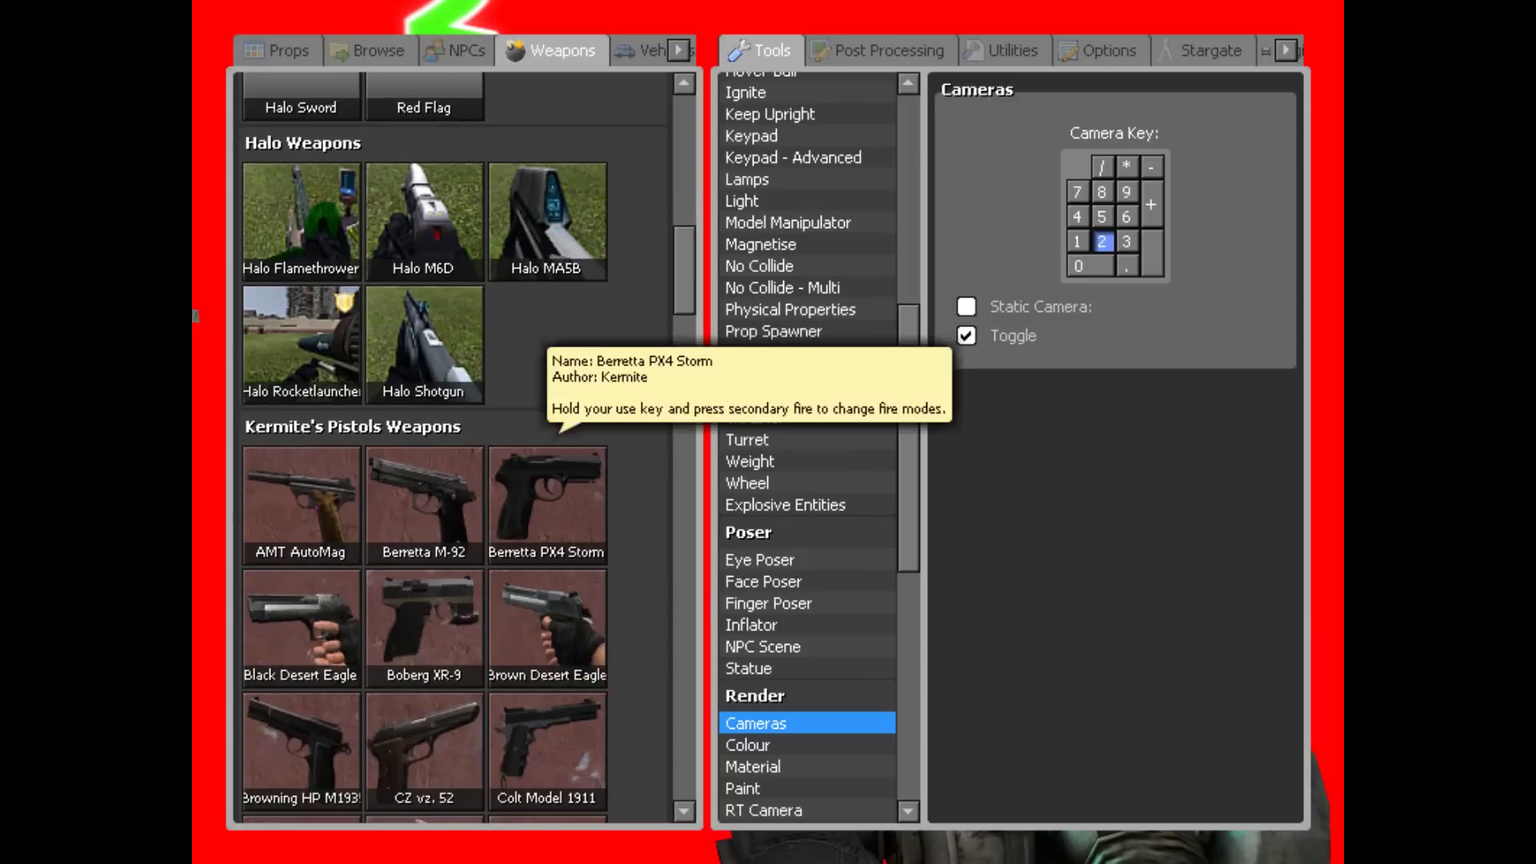
pyautogui.scroll(-3)
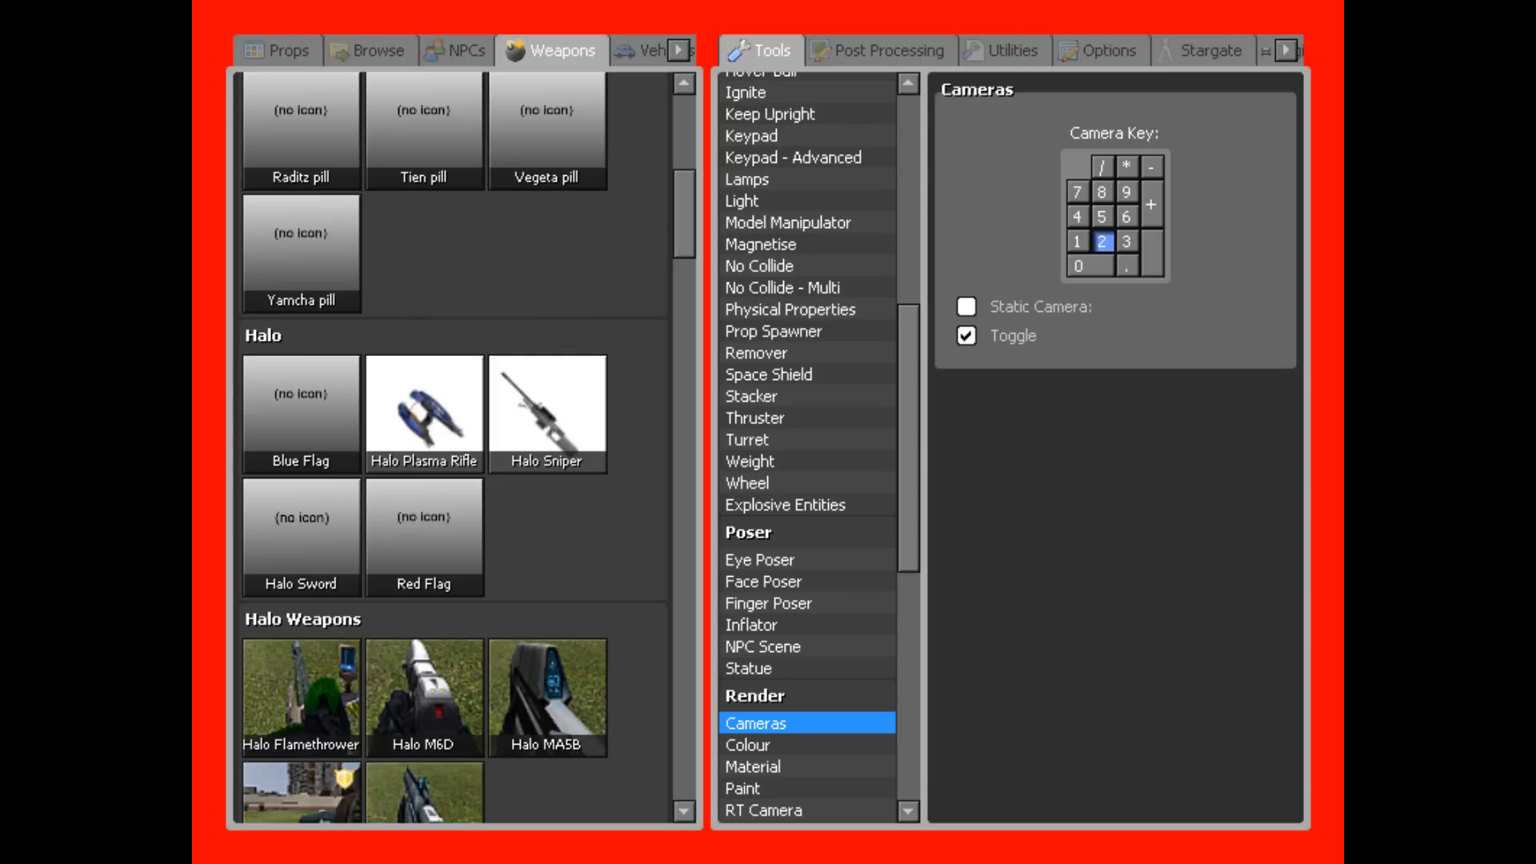
pyautogui.click(1098, 49)
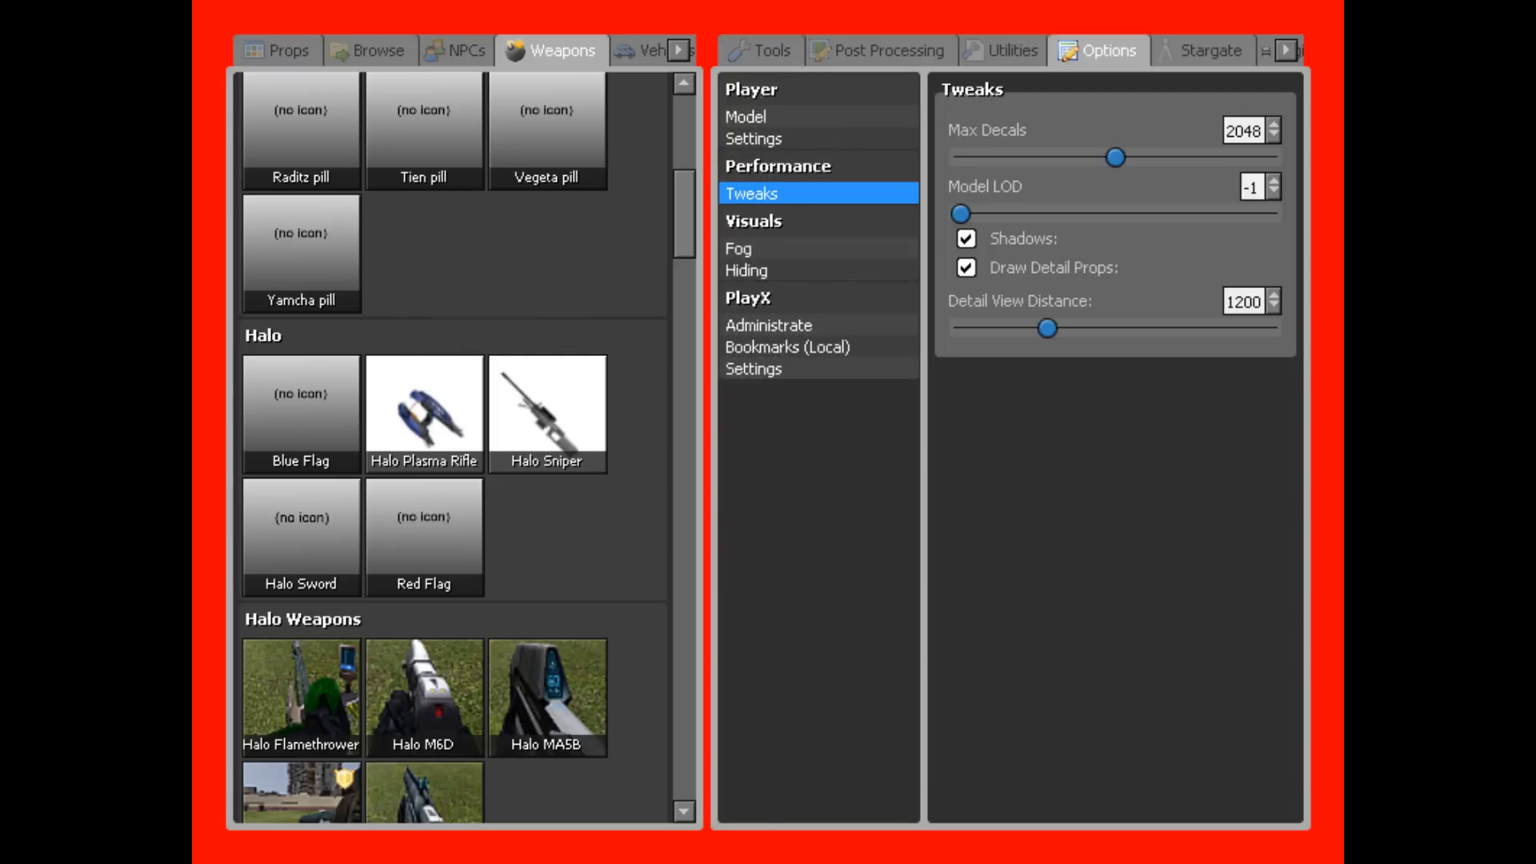
pyautogui.click(967, 238)
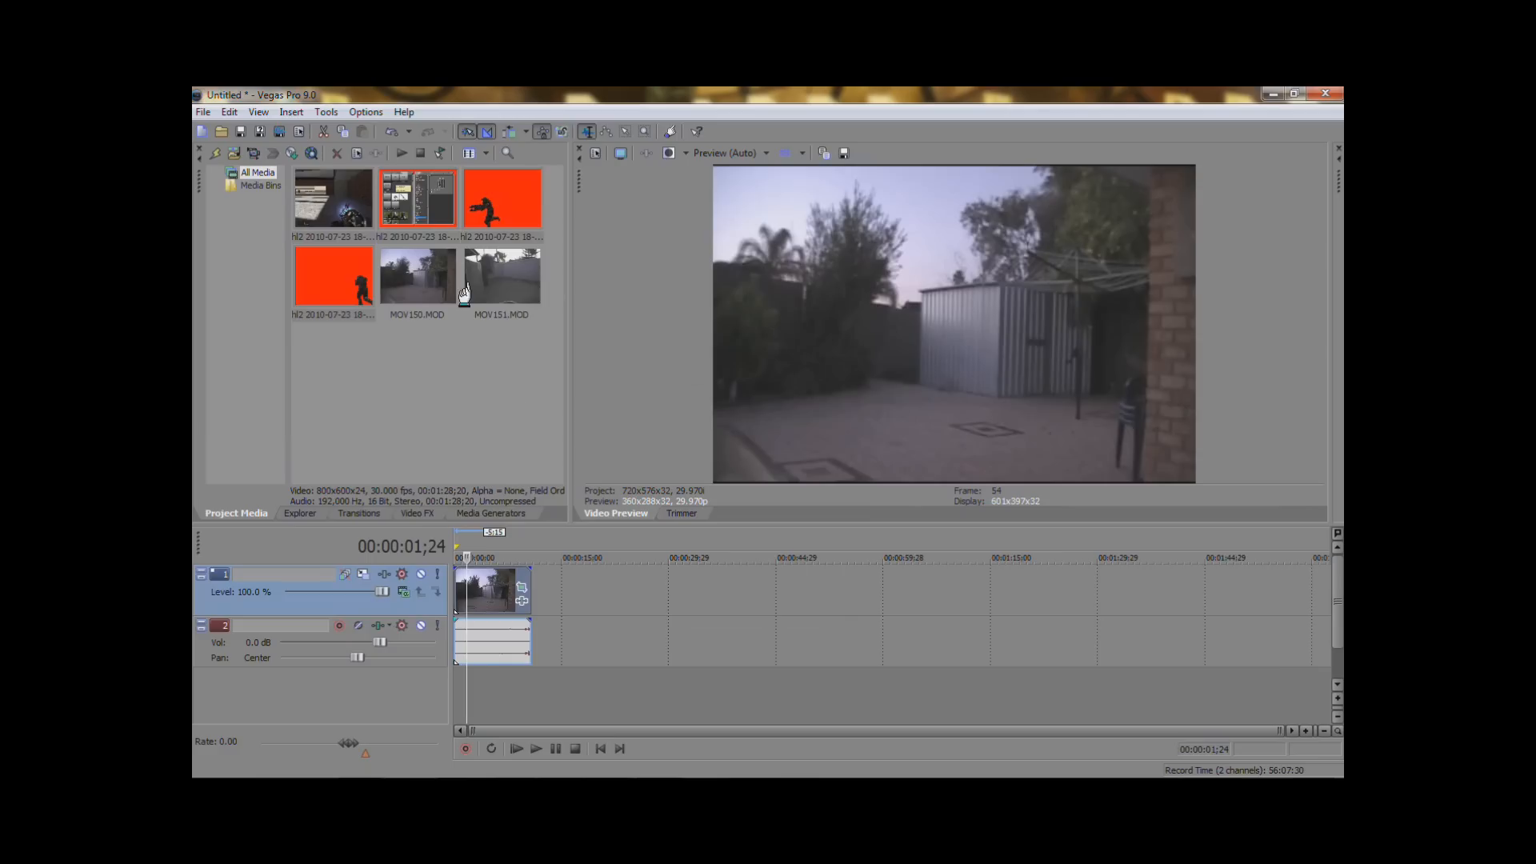
# Step: Select the red-screen Master Chief clips in Project Media for placement above the backyard clip
pyautogui.click(503, 198)
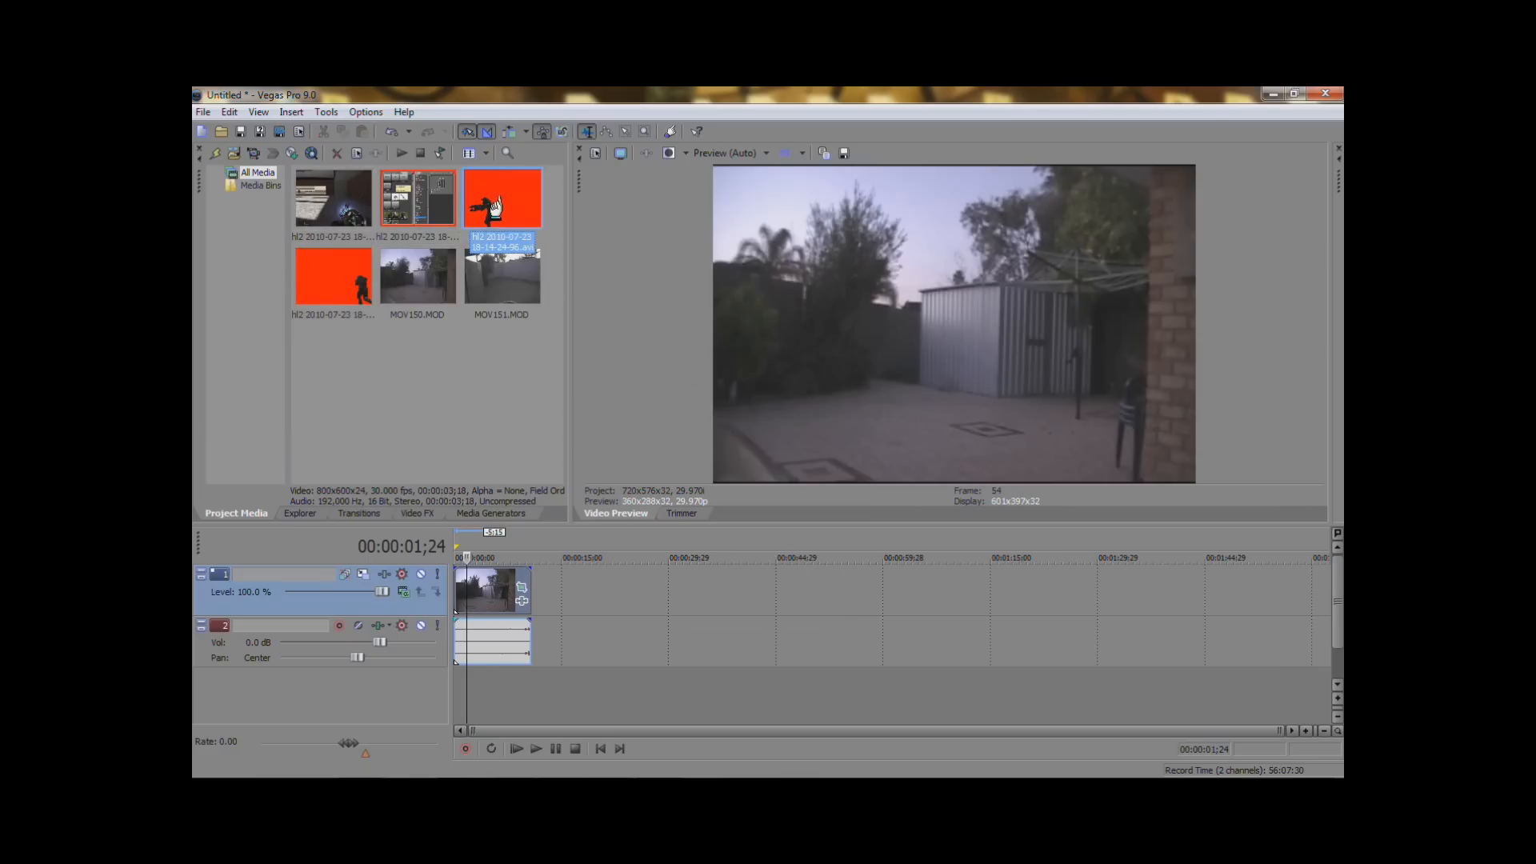
pyautogui.click(333, 276)
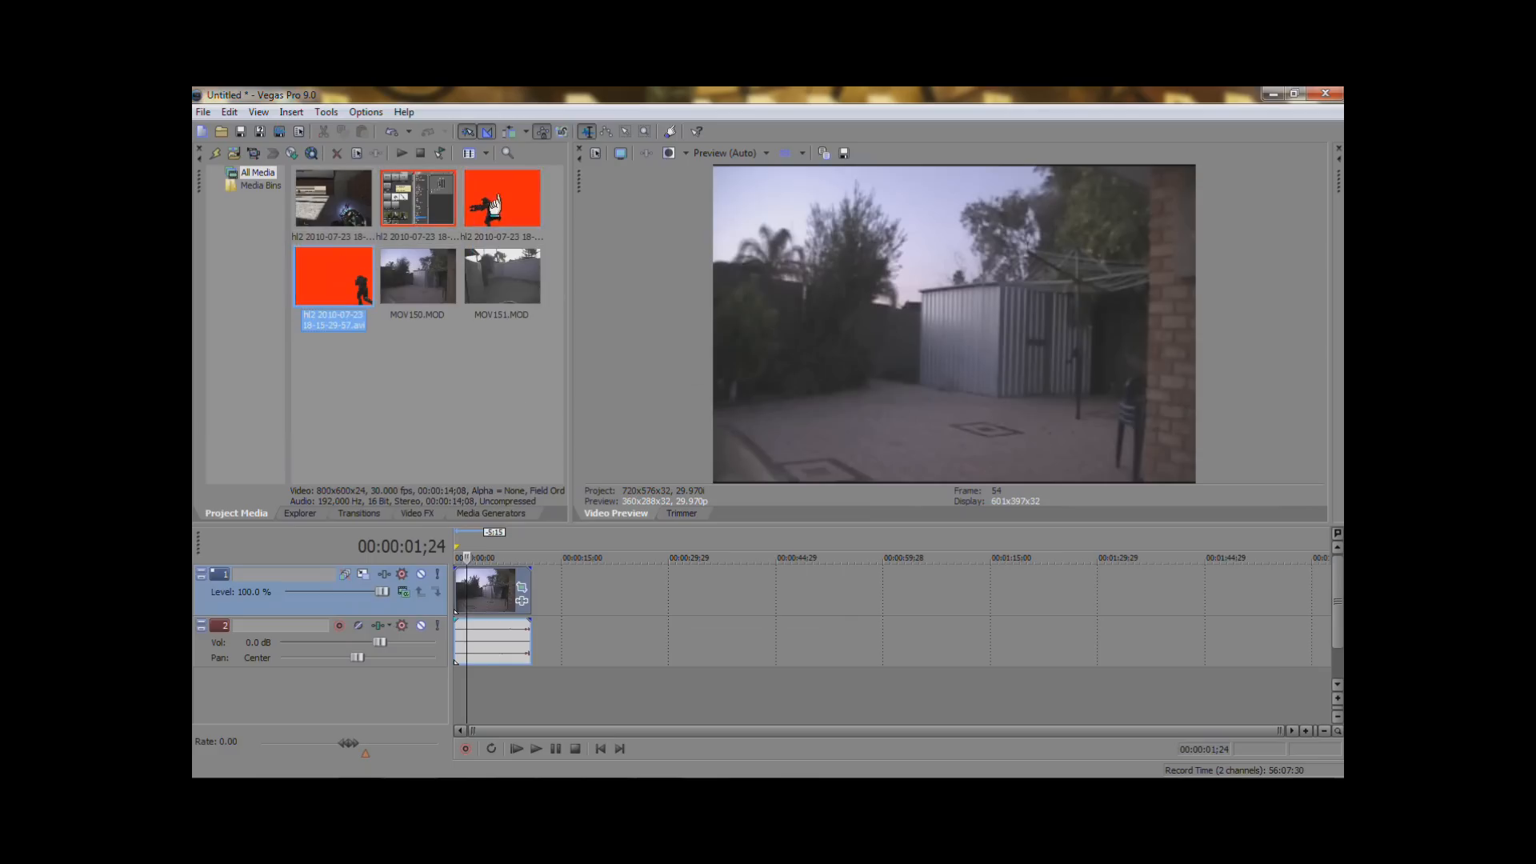
pyautogui.click(502, 197)
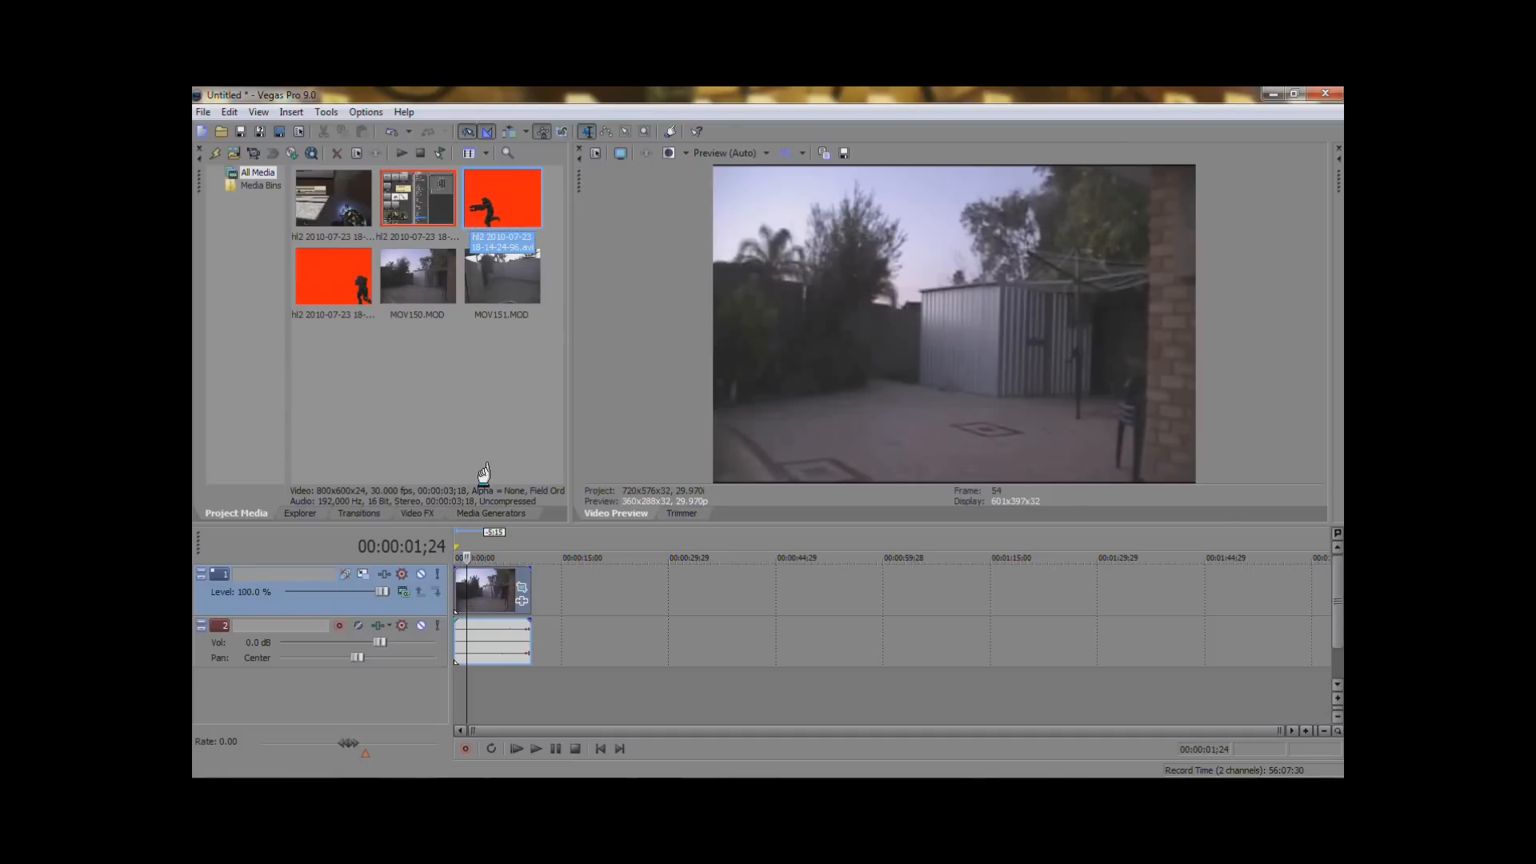
pyautogui.moveTo(458, 436)
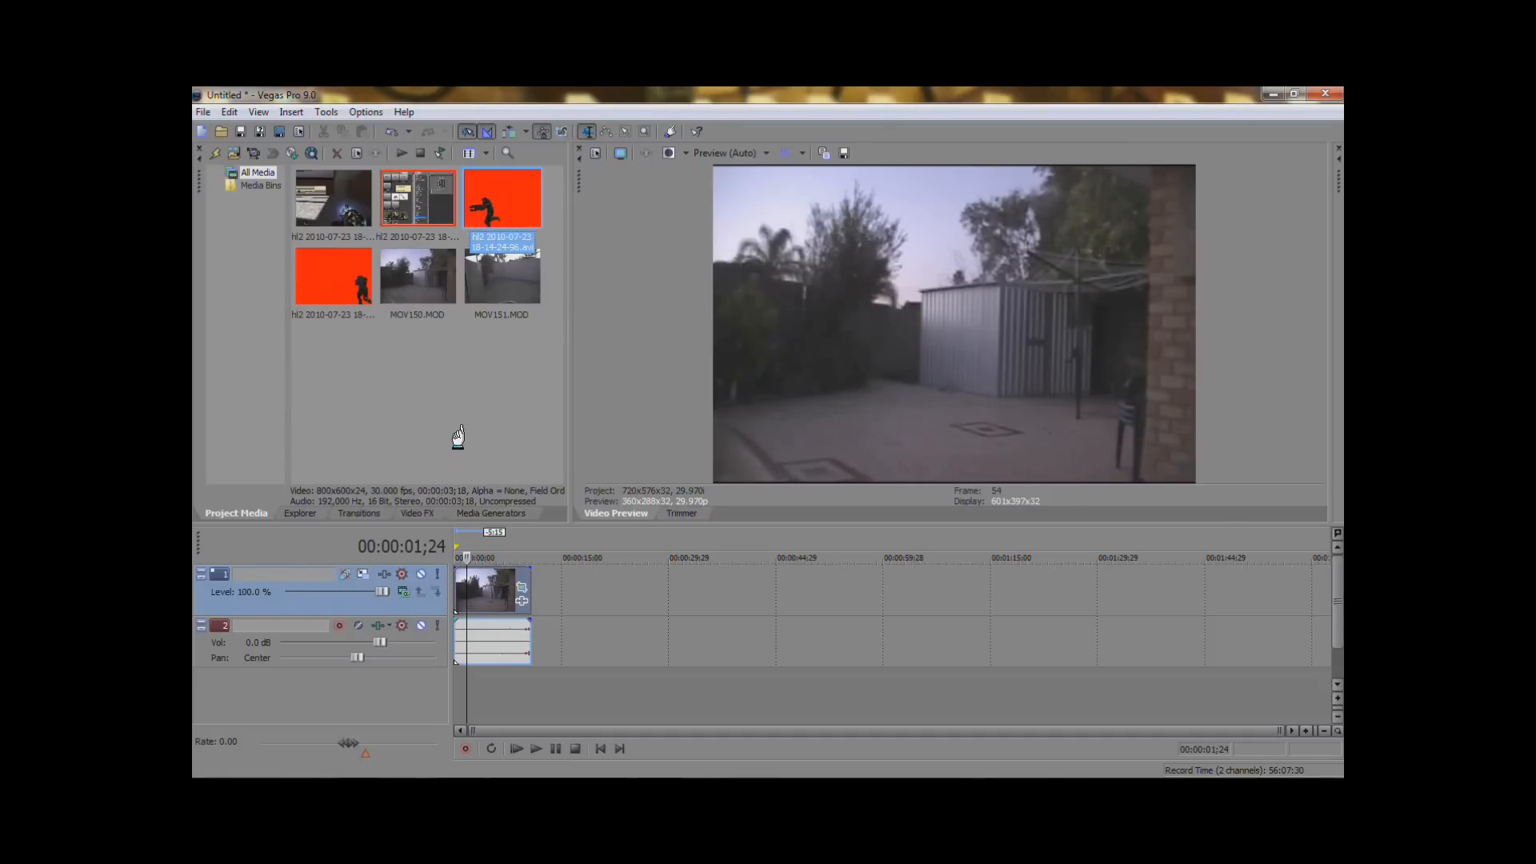
pyautogui.moveTo(474, 342)
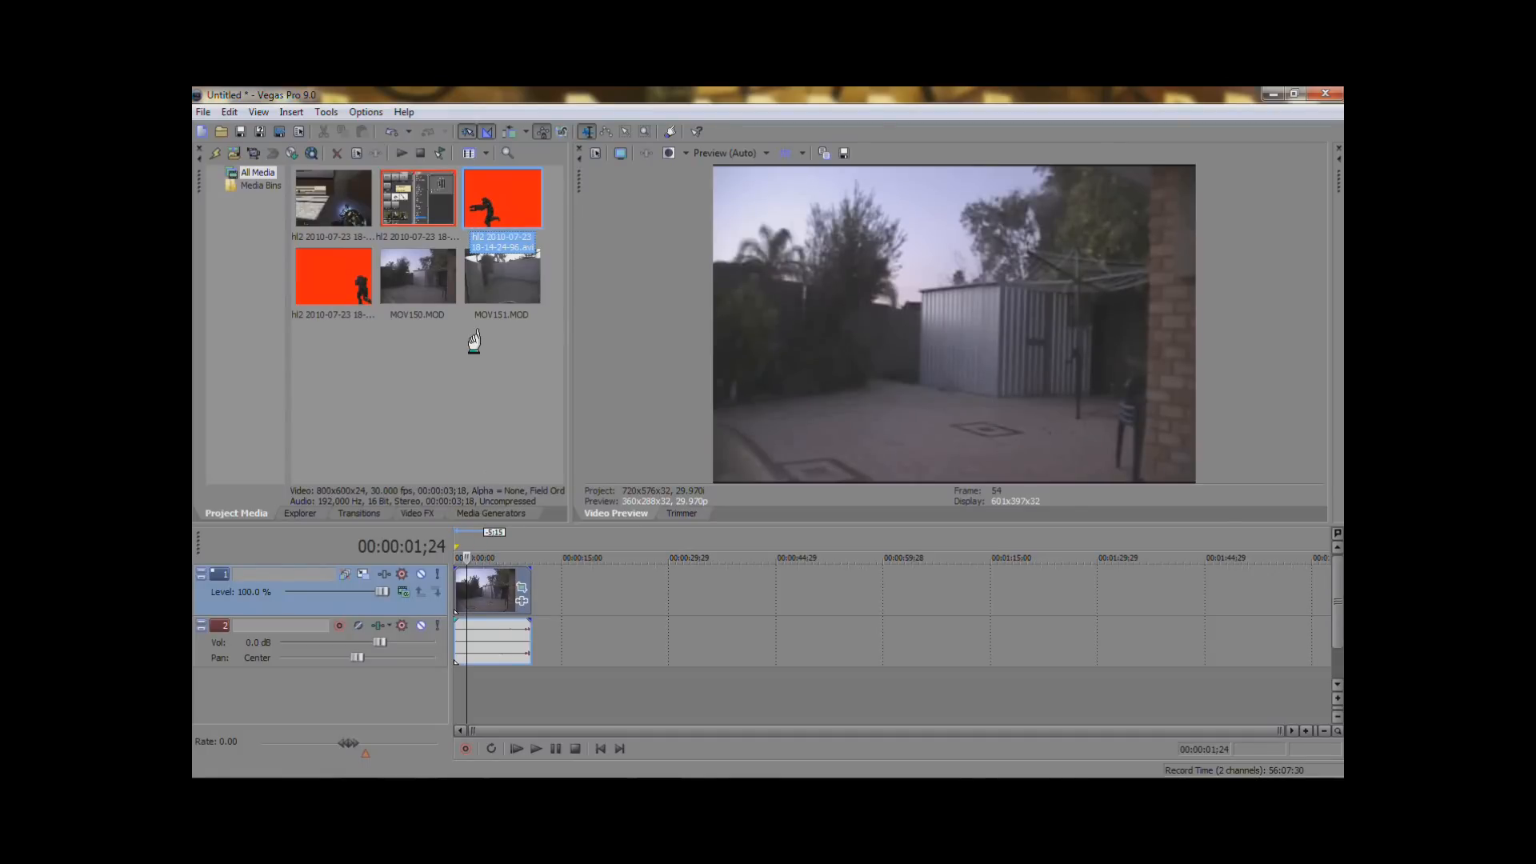
pyautogui.moveTo(499, 217)
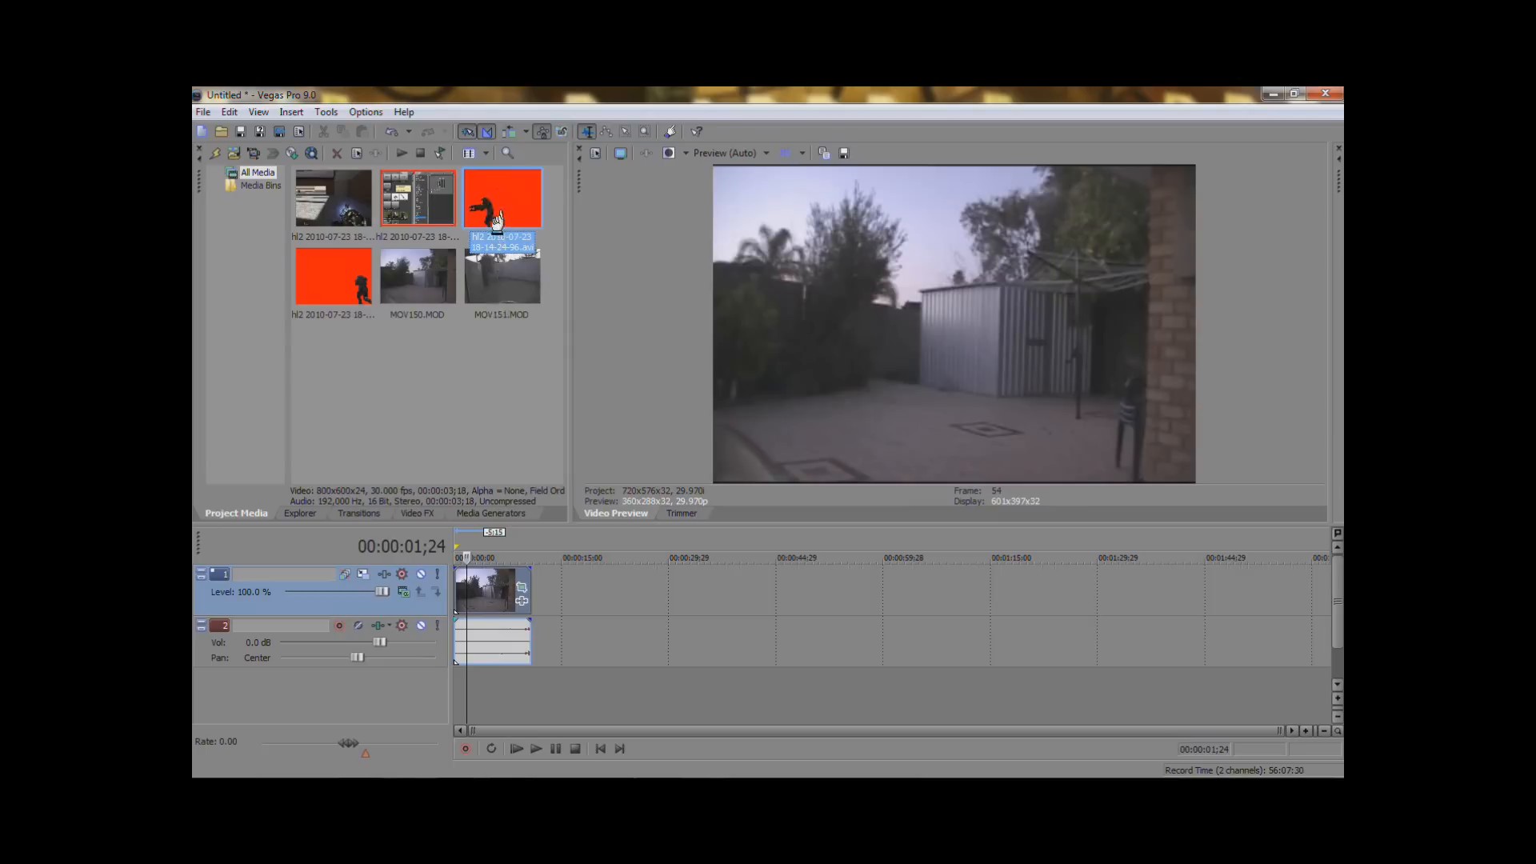
pyautogui.moveTo(519, 360)
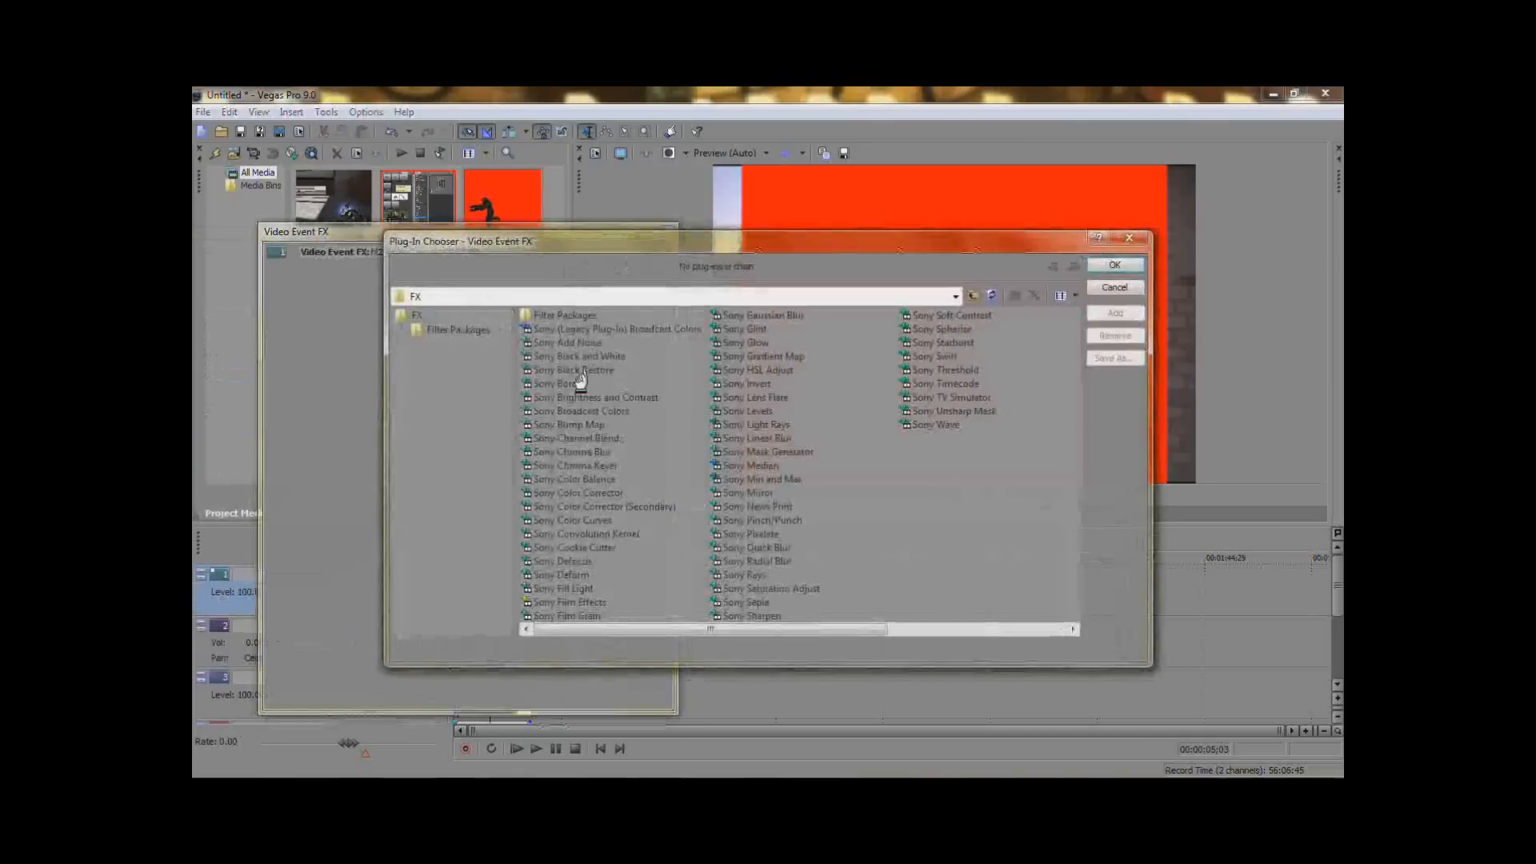
# Step: Apply Sony Chroma Keyer to remove the red and play the composited backyard scene
pyautogui.click(573, 464)
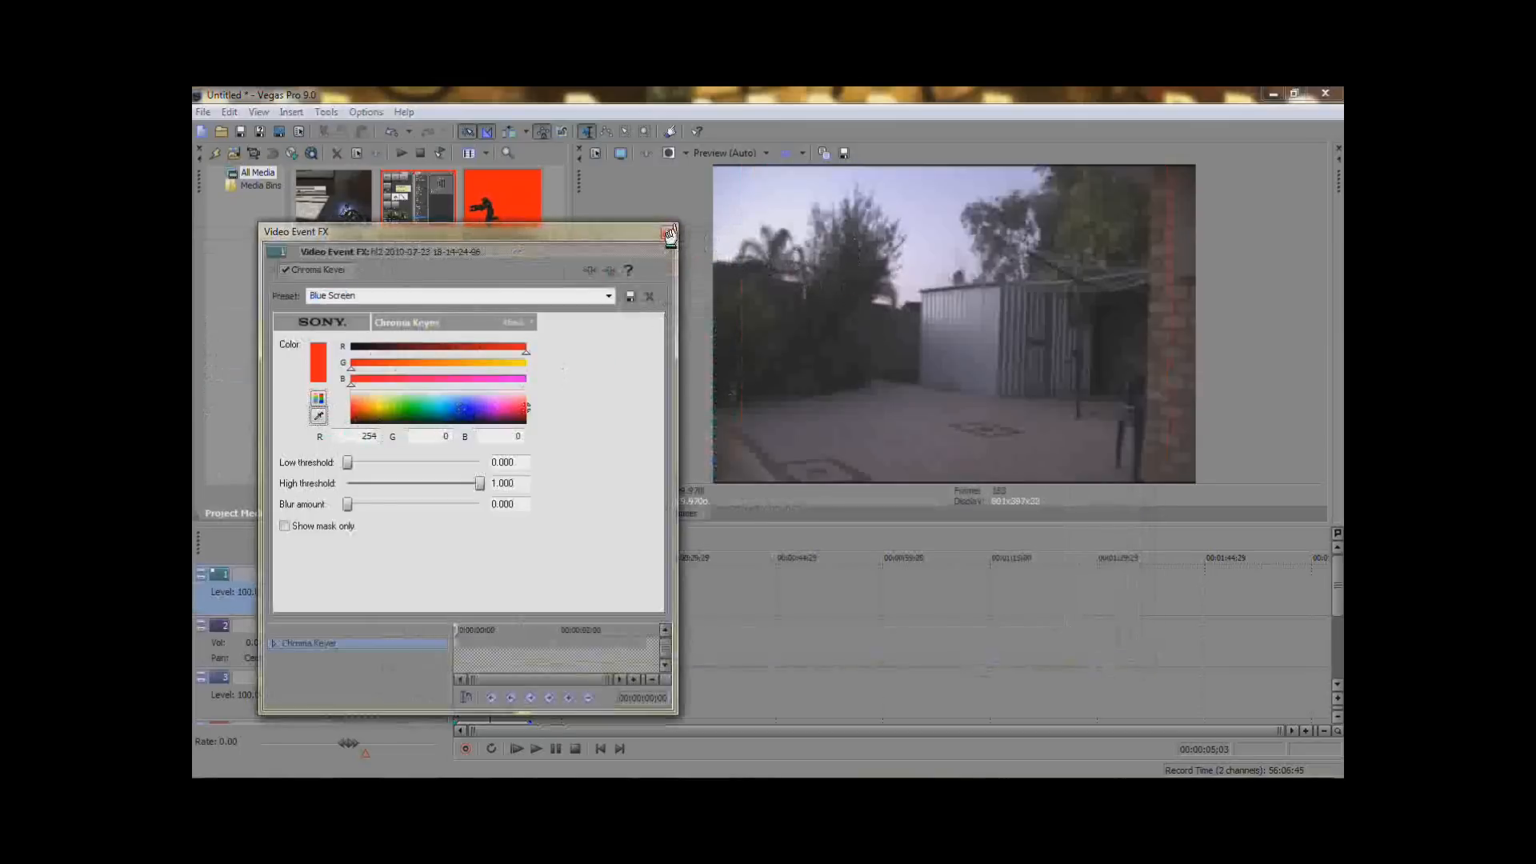
pyautogui.click(670, 235)
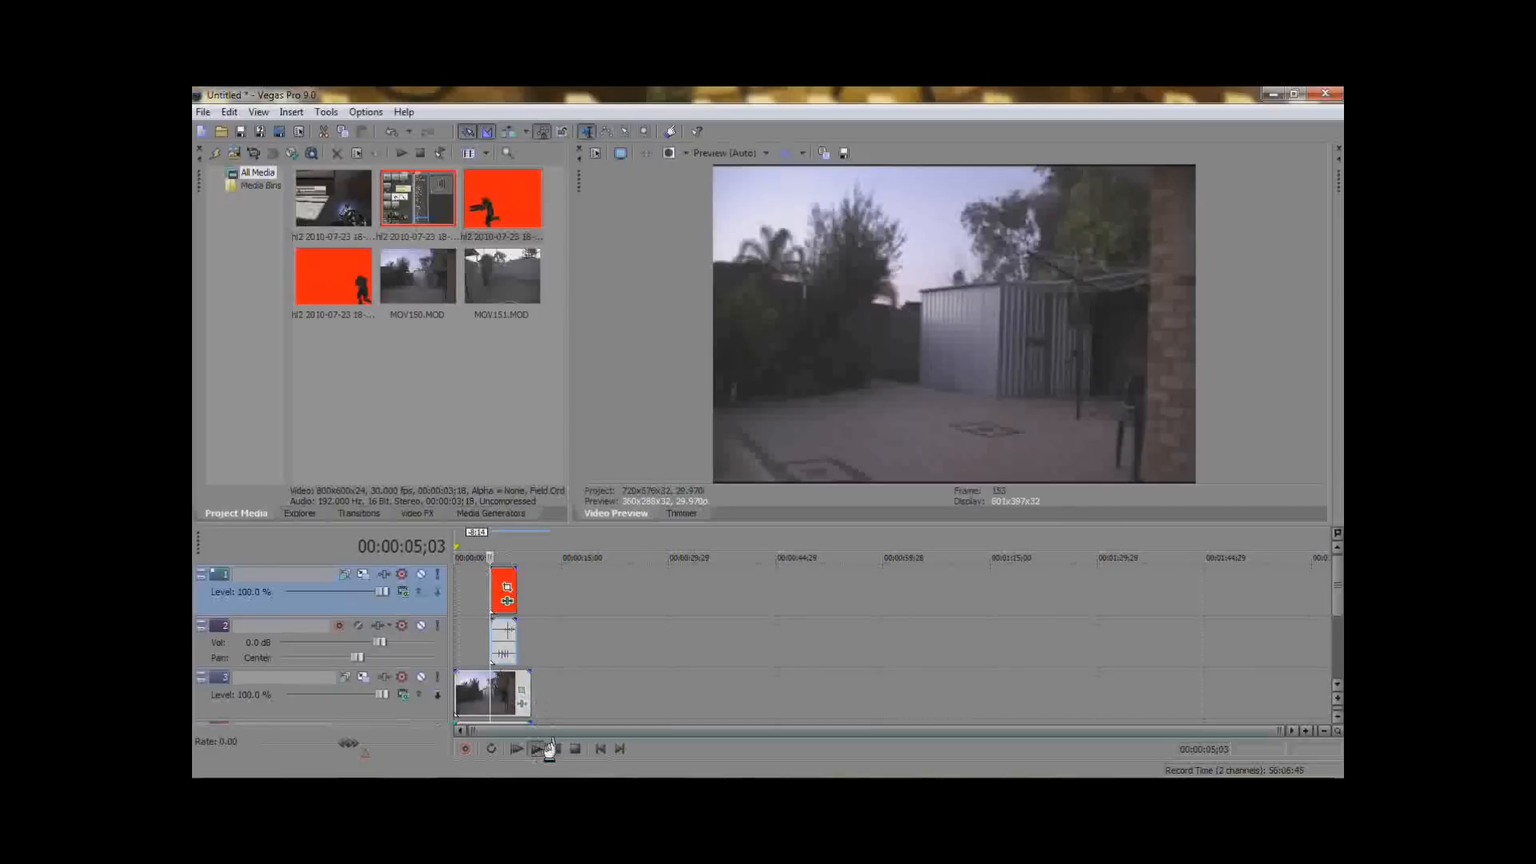
pyautogui.click(517, 749)
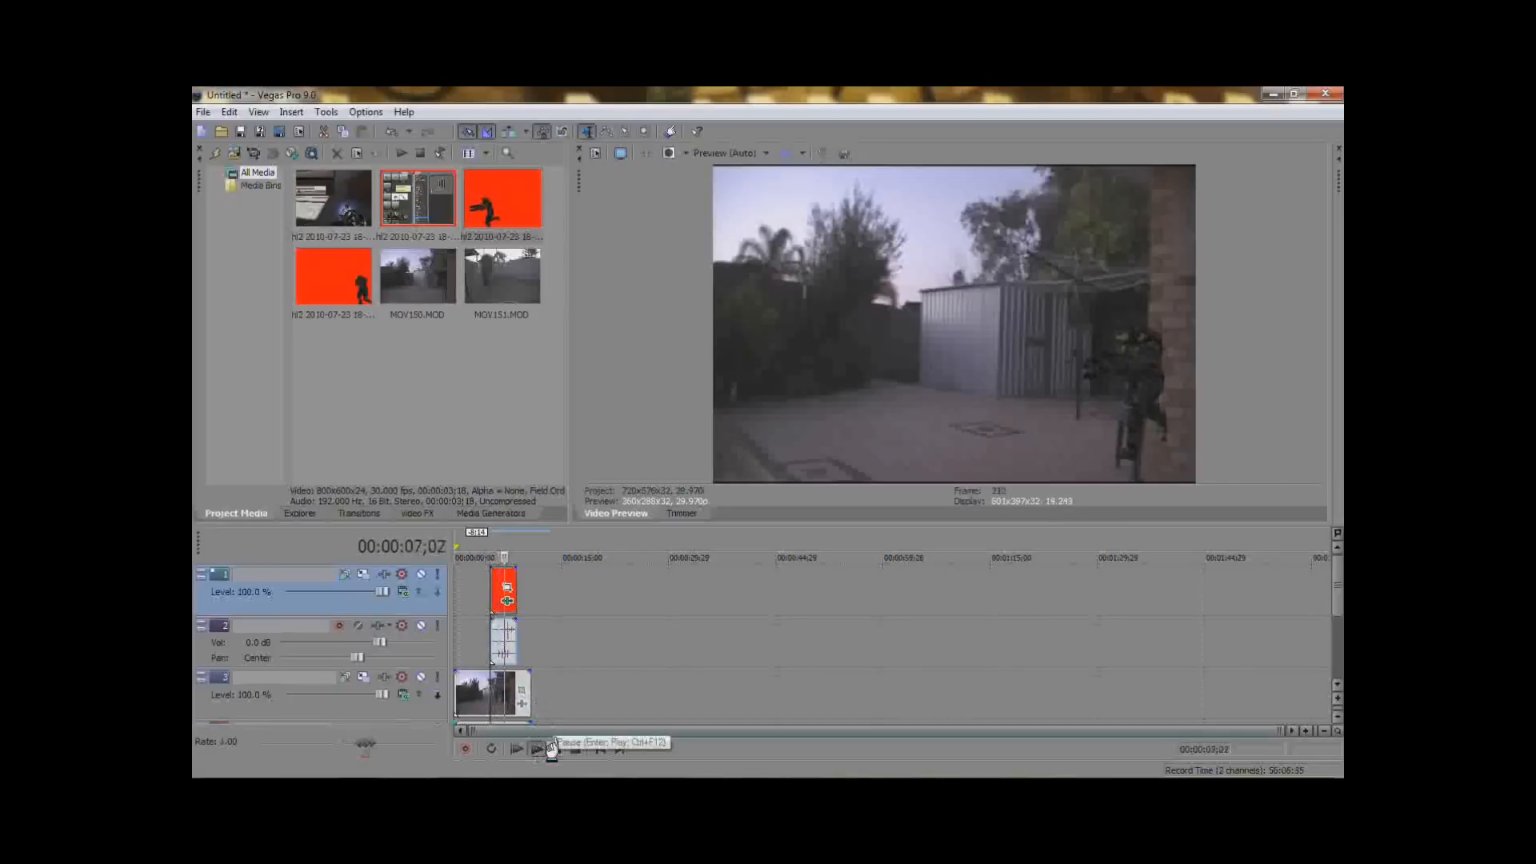
# Step: Pause, refine the chroma key to 0.442 low and 0.963 high threshold, and close the FX window
pyautogui.click(538, 747)
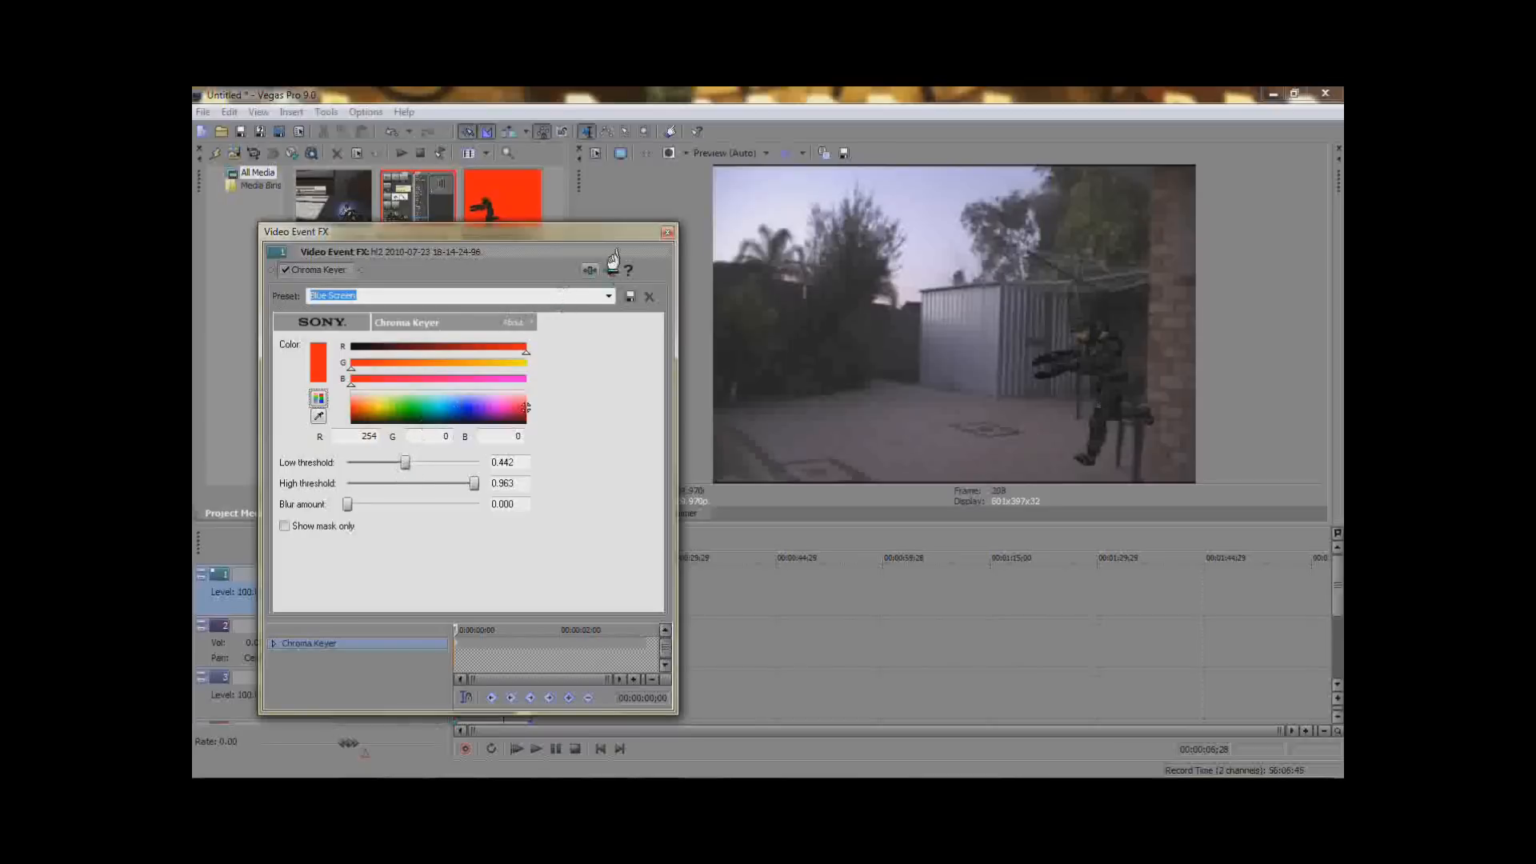
pyautogui.moveTo(658, 224)
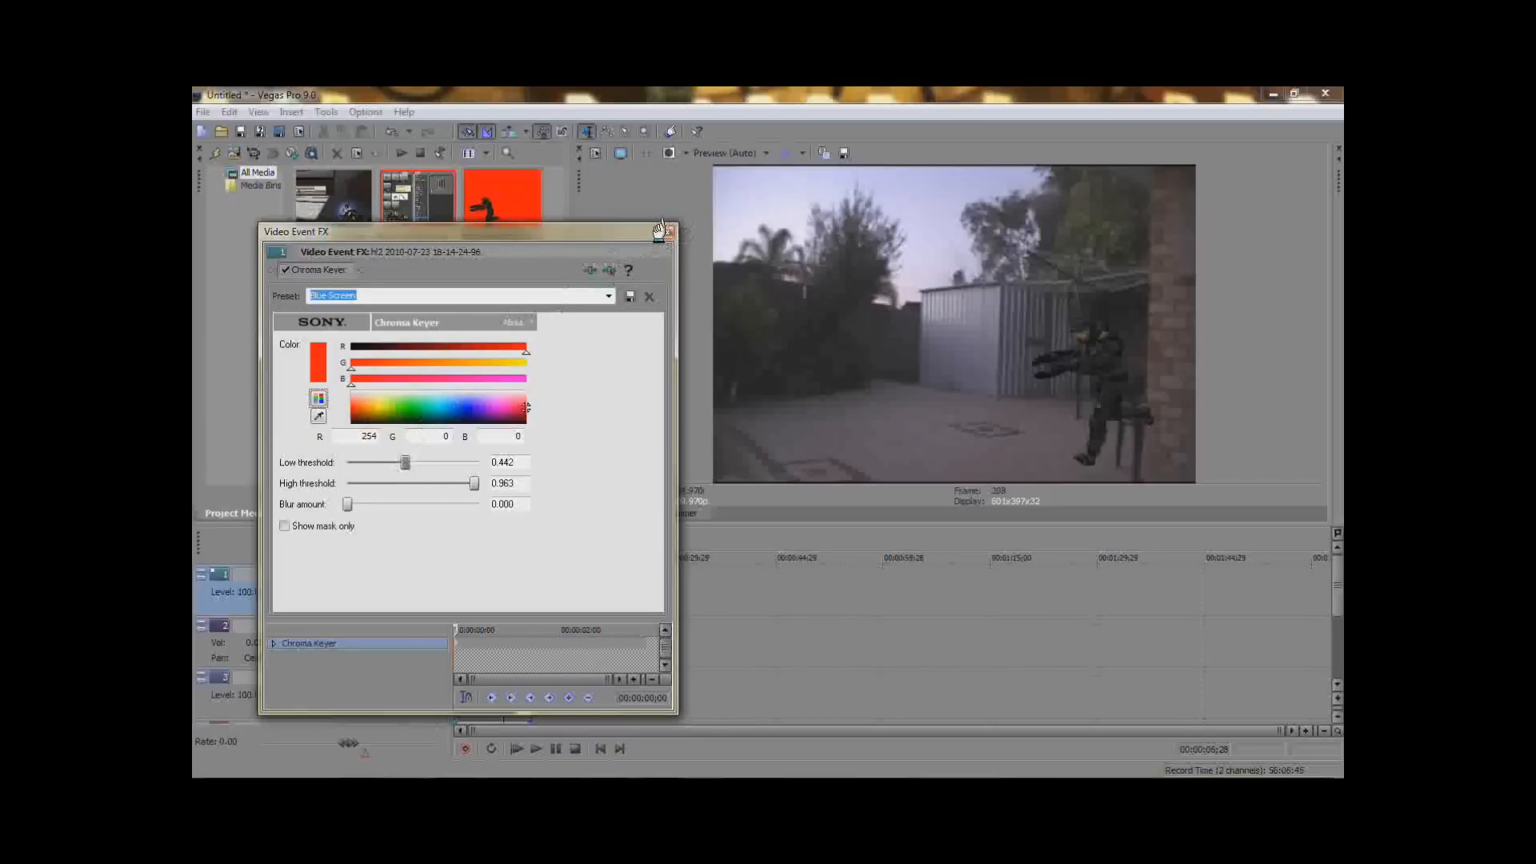
pyautogui.click(670, 231)
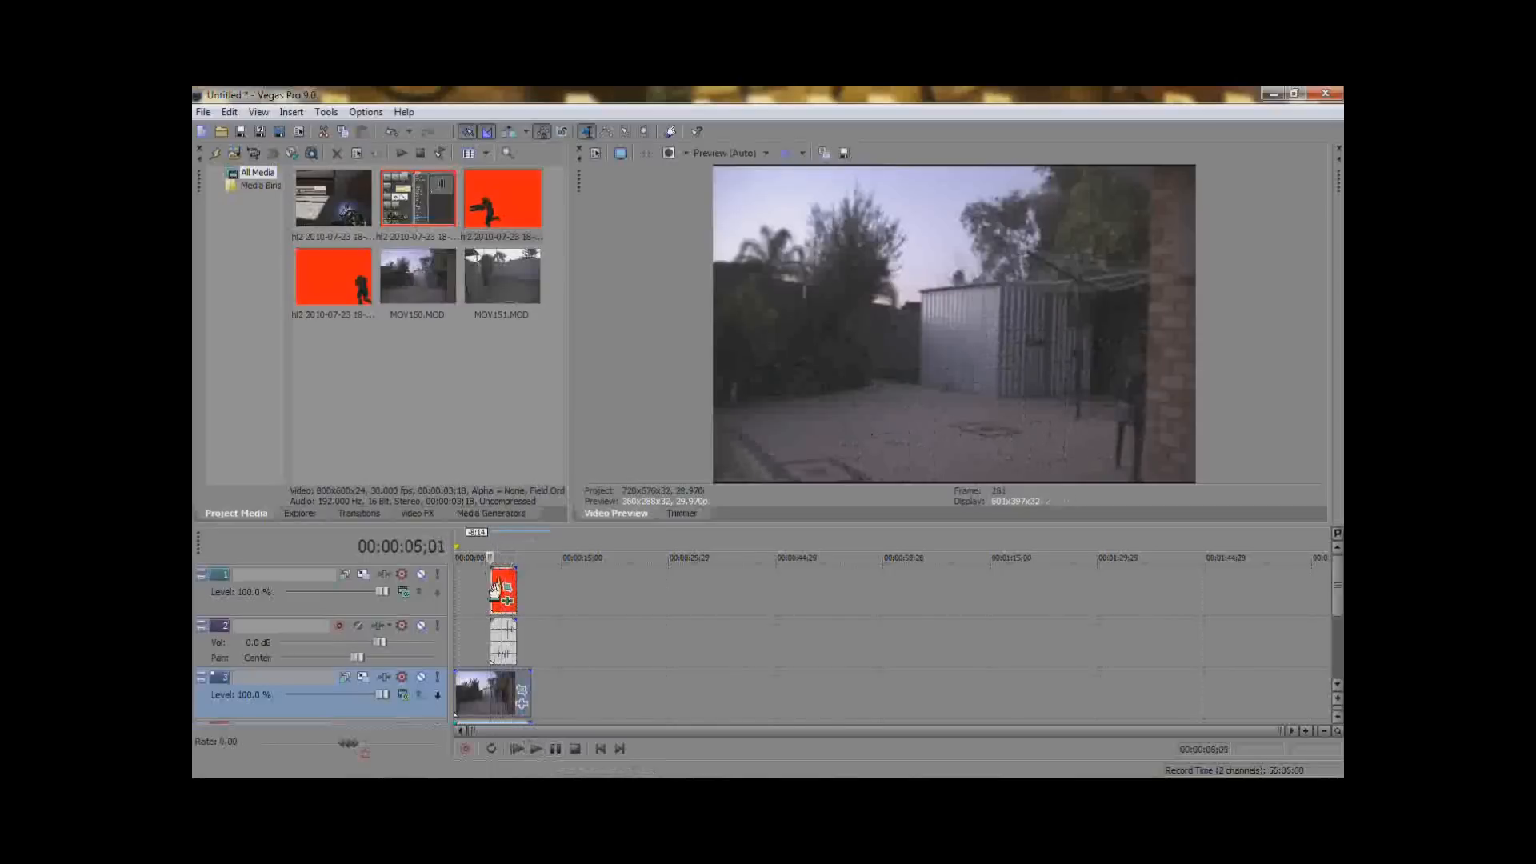
# Step: Play and stop the preview of the keyed Master Chief running across the backyard
pyautogui.click(536, 749)
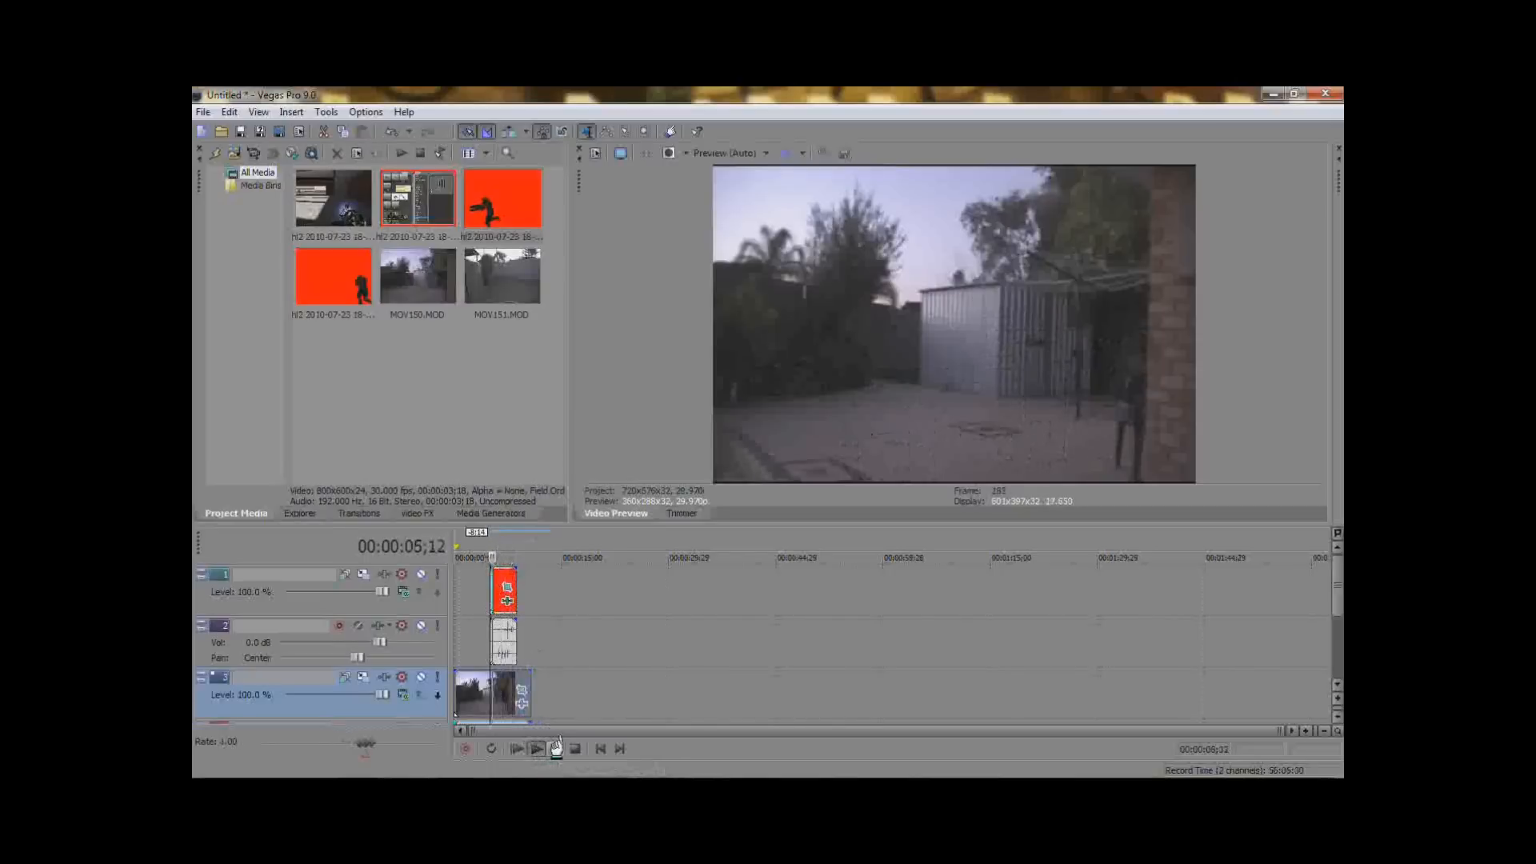
pyautogui.click(536, 749)
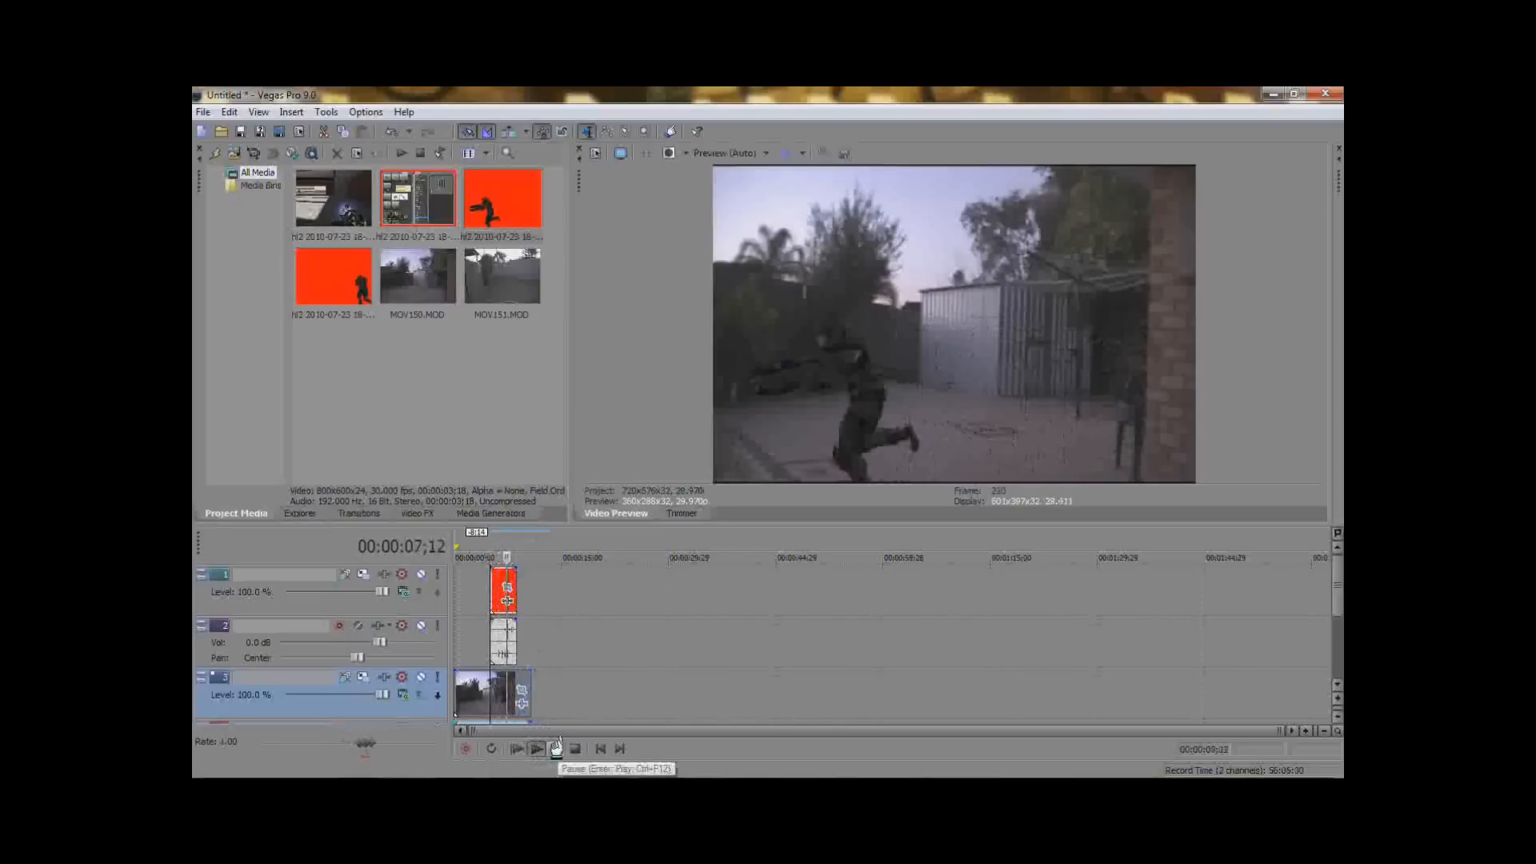
pyautogui.click(536, 749)
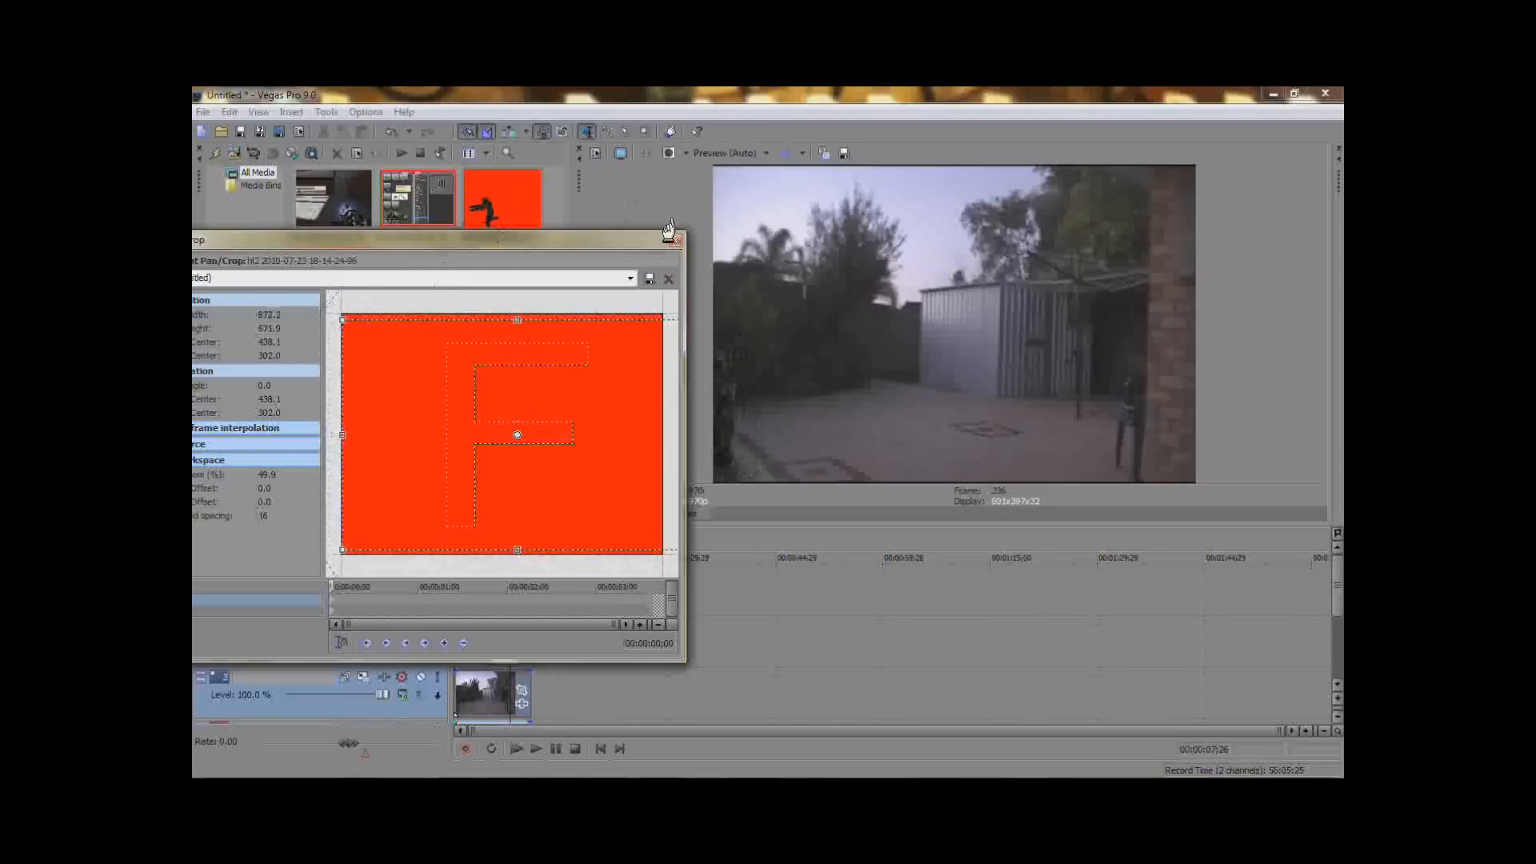
# Step: Close Event Pan/Crop and preview where Master Chief sits in the backyard shot
pyautogui.click(669, 278)
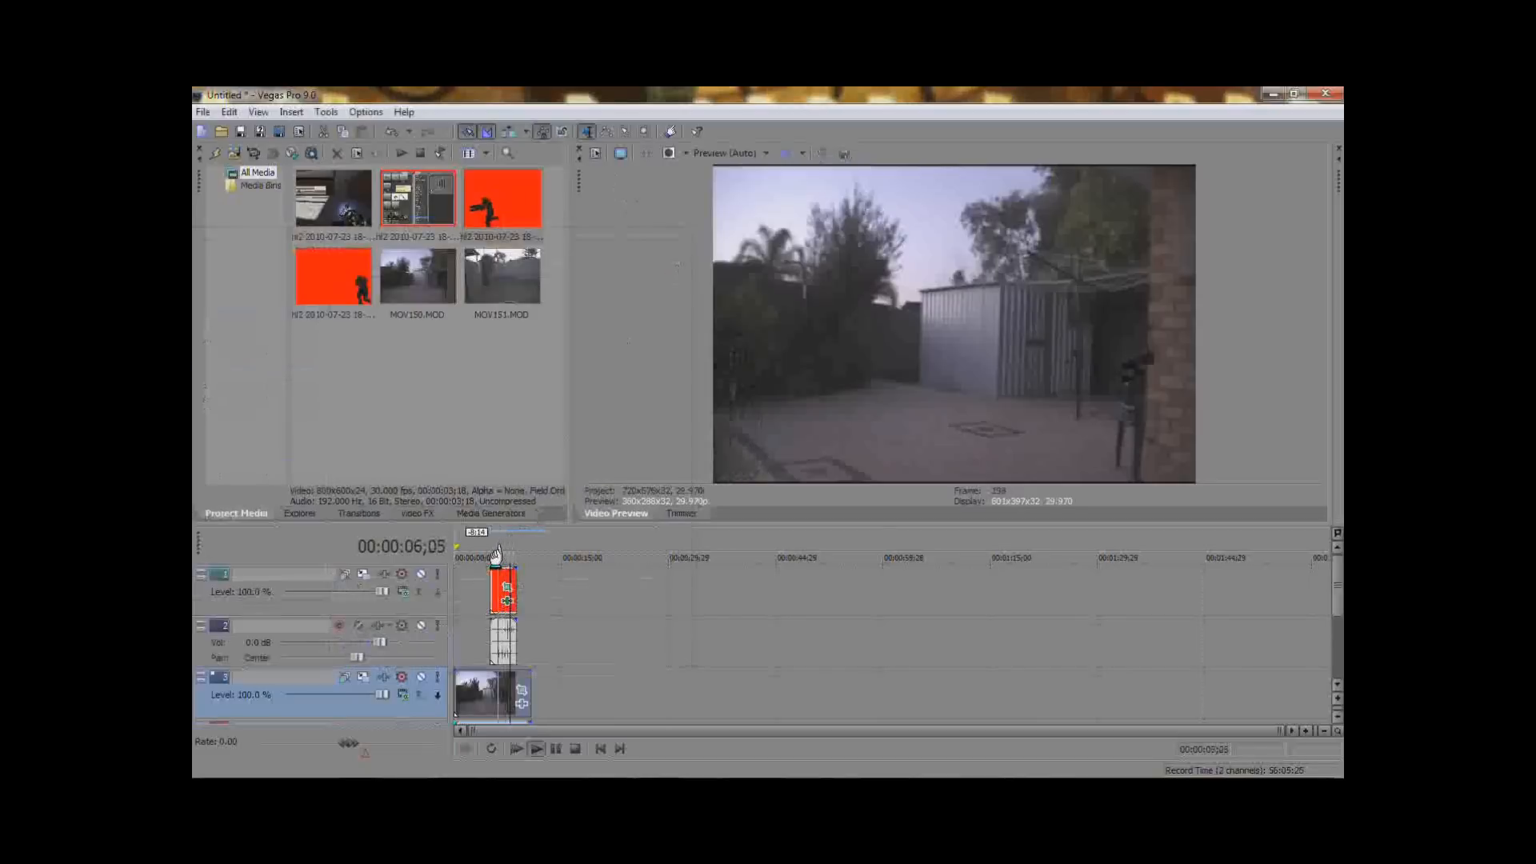
pyautogui.click(534, 747)
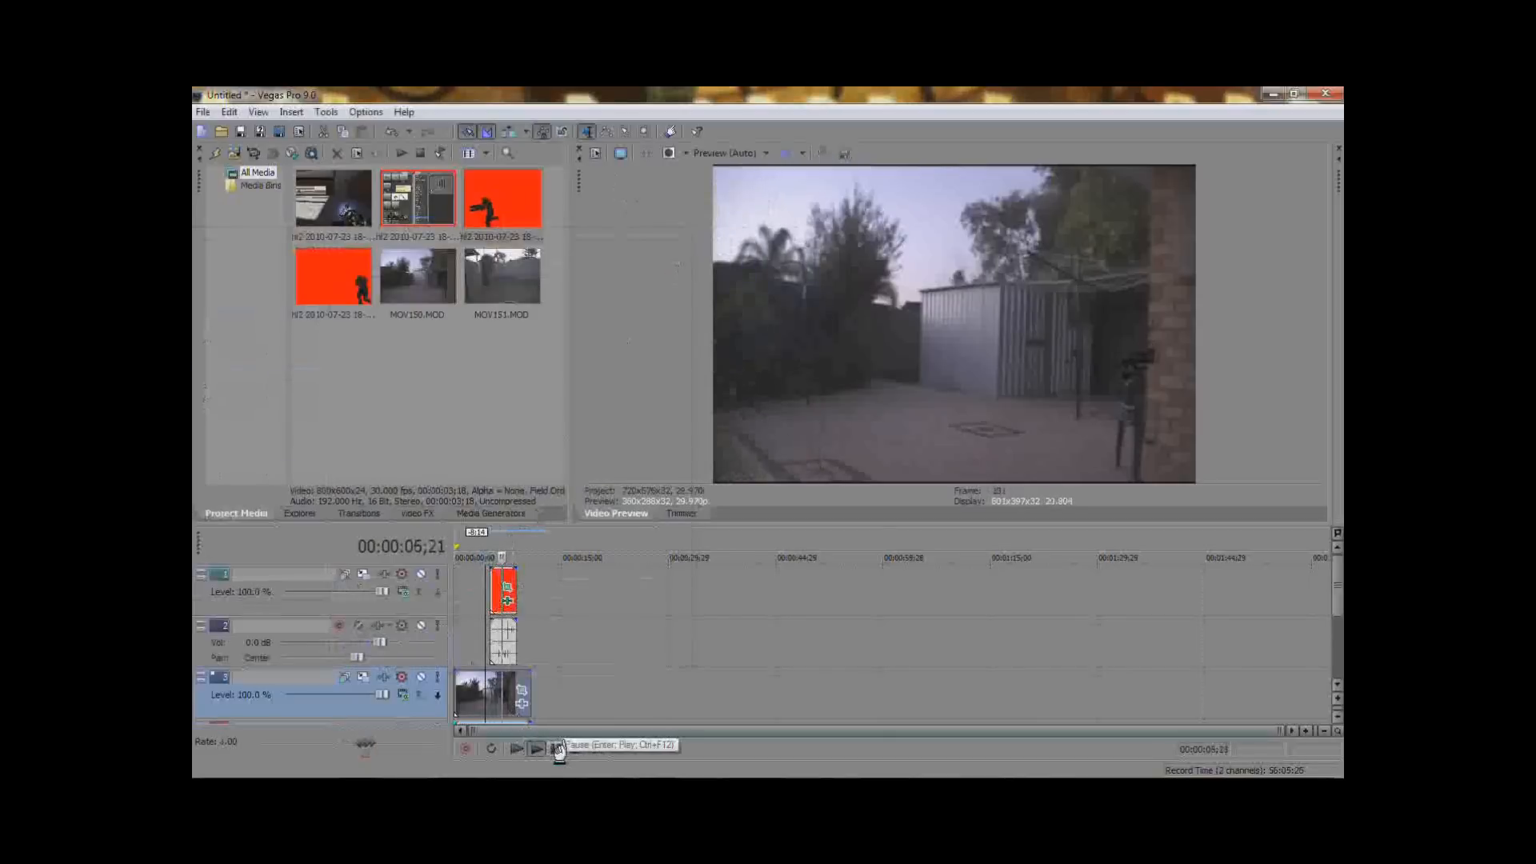
pyautogui.click(536, 749)
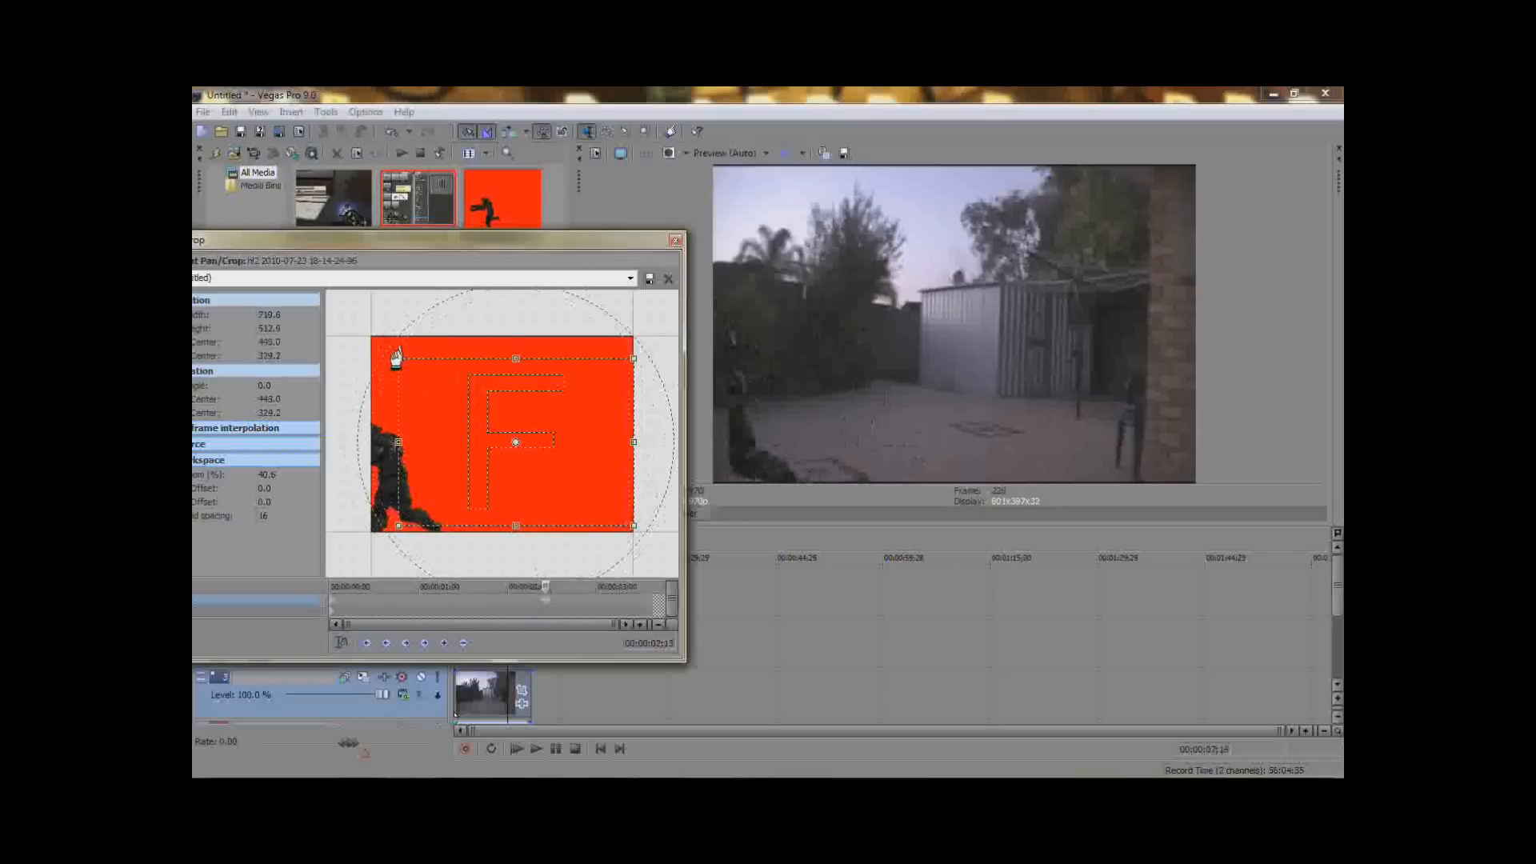
# Step: Enlarge and shift the Pan/Crop frame around Master Chief, then close the window
pyautogui.moveTo(395, 356); pyautogui.dragTo(396, 355)
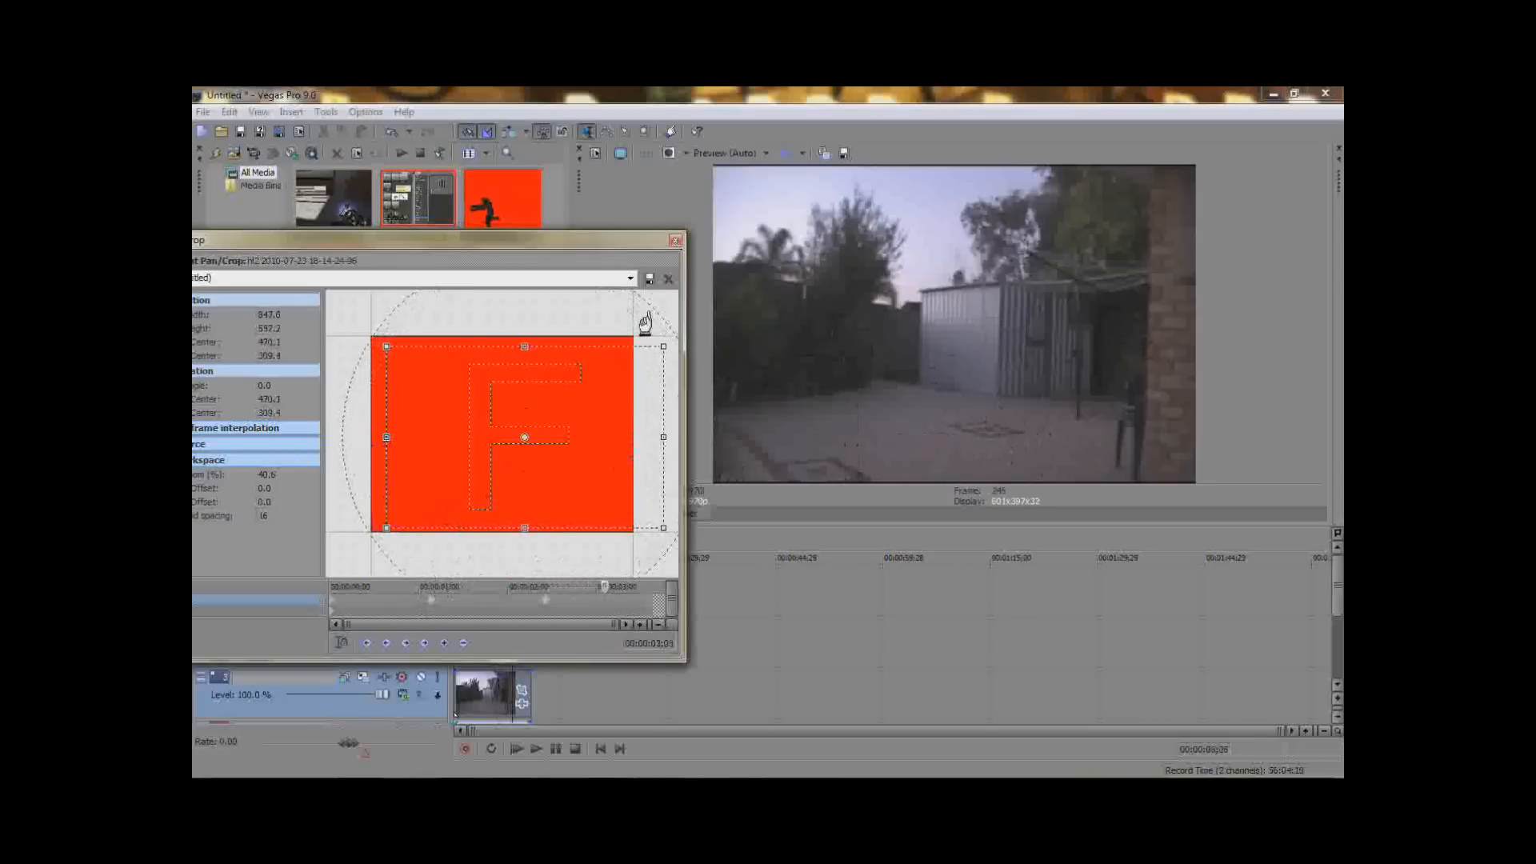
pyautogui.click(669, 278)
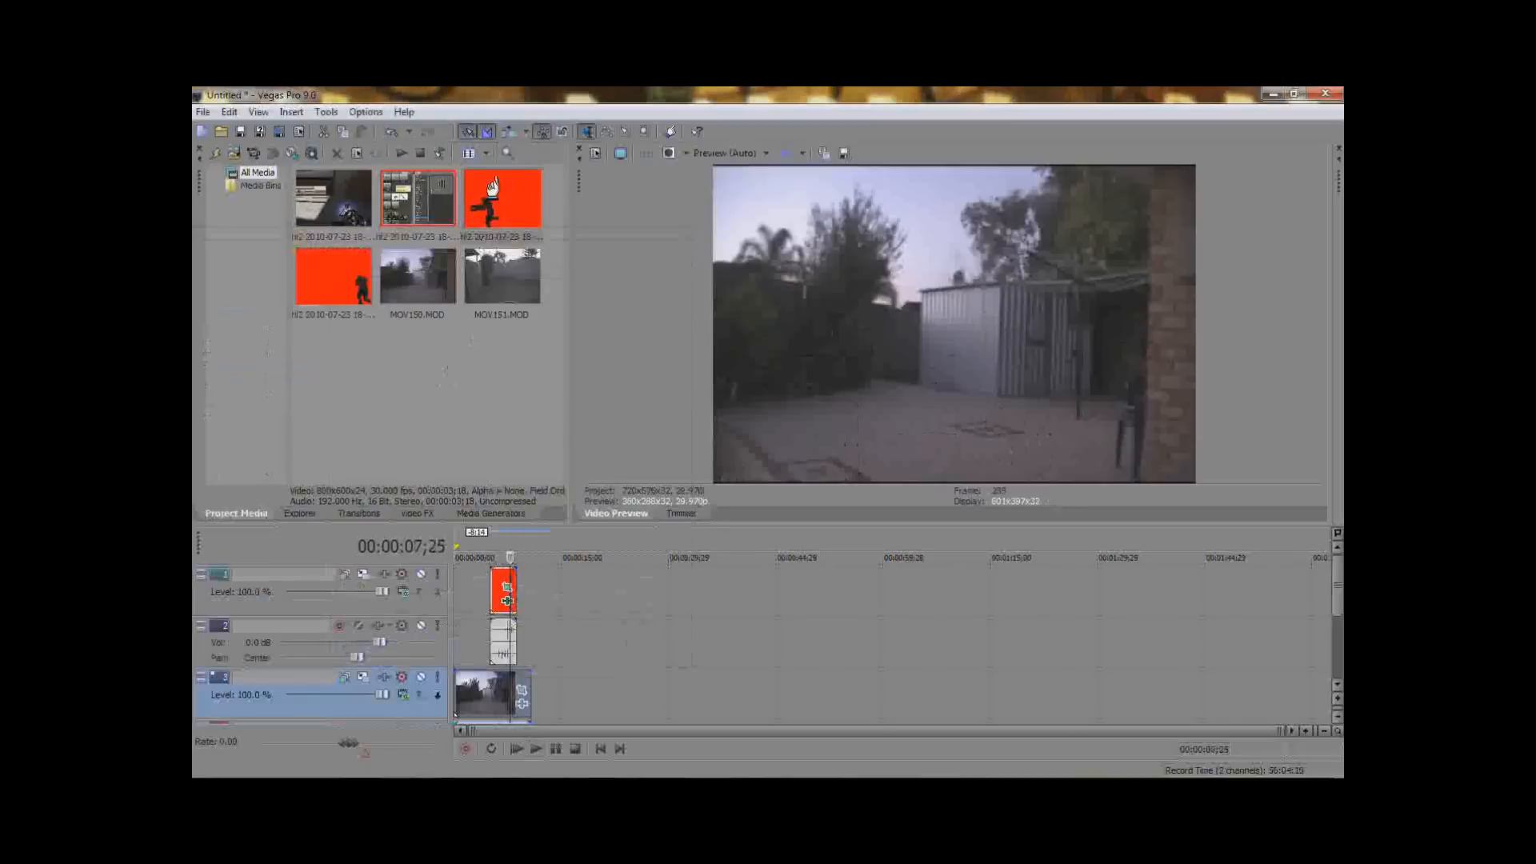
# Step: Place the MOV backyard clips on the bottom video track and preview them with play/pause
pyautogui.click(501, 274)
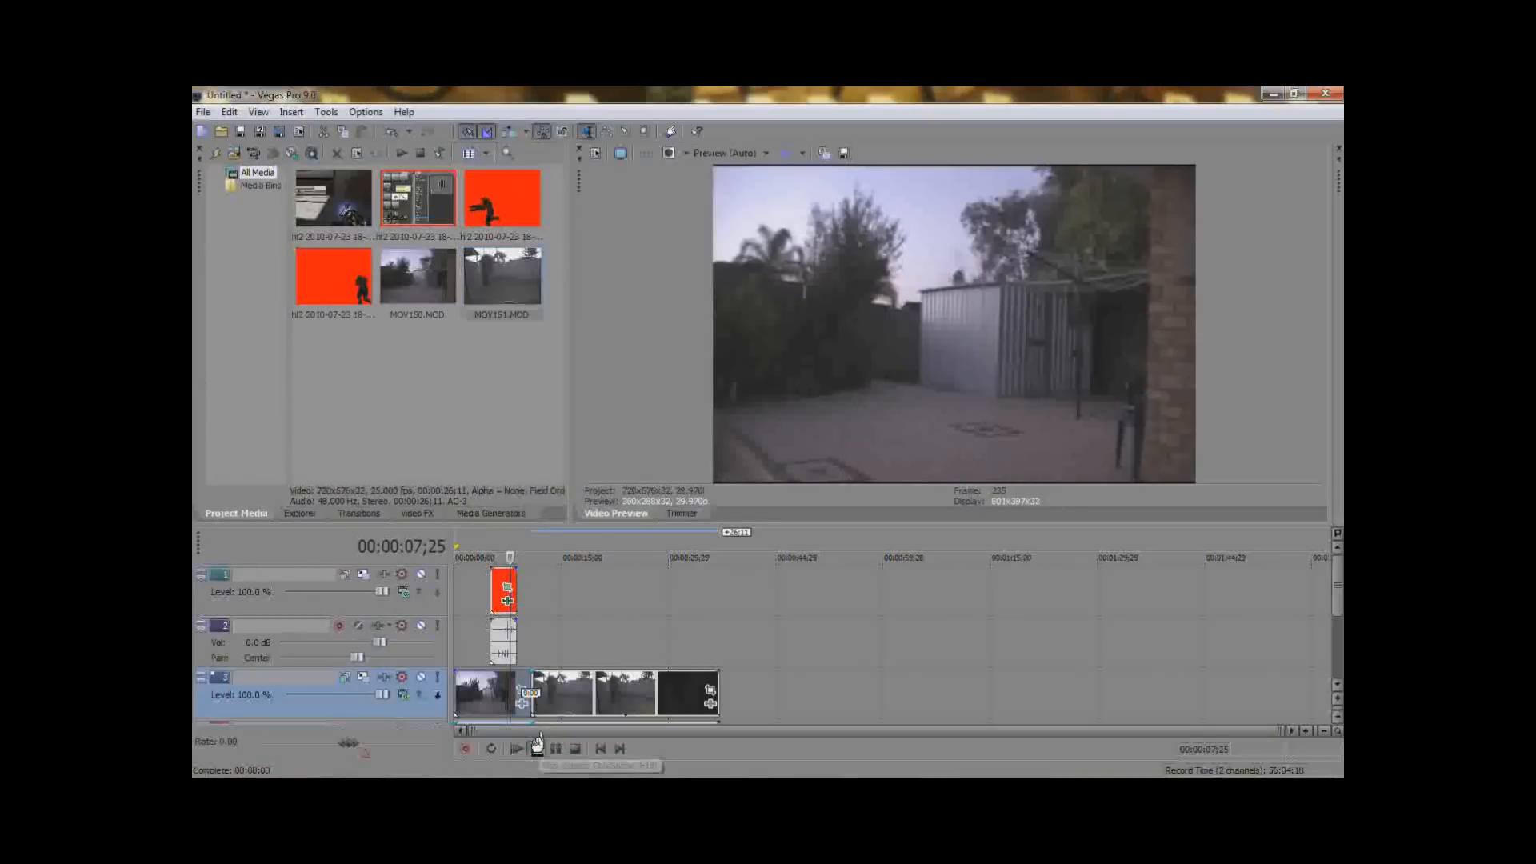
pyautogui.click(517, 749)
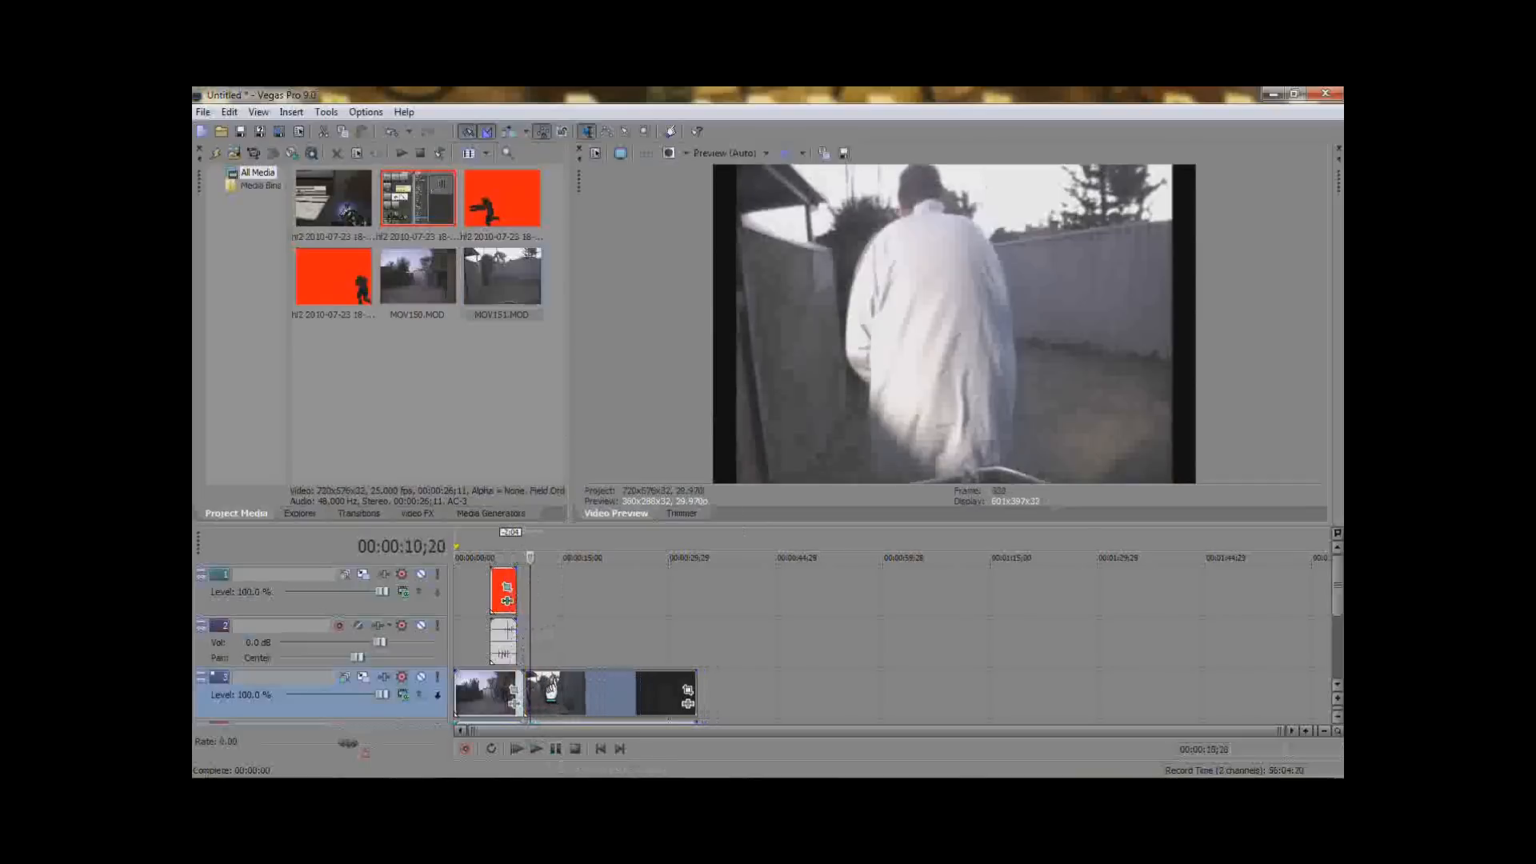
pyautogui.click(536, 749)
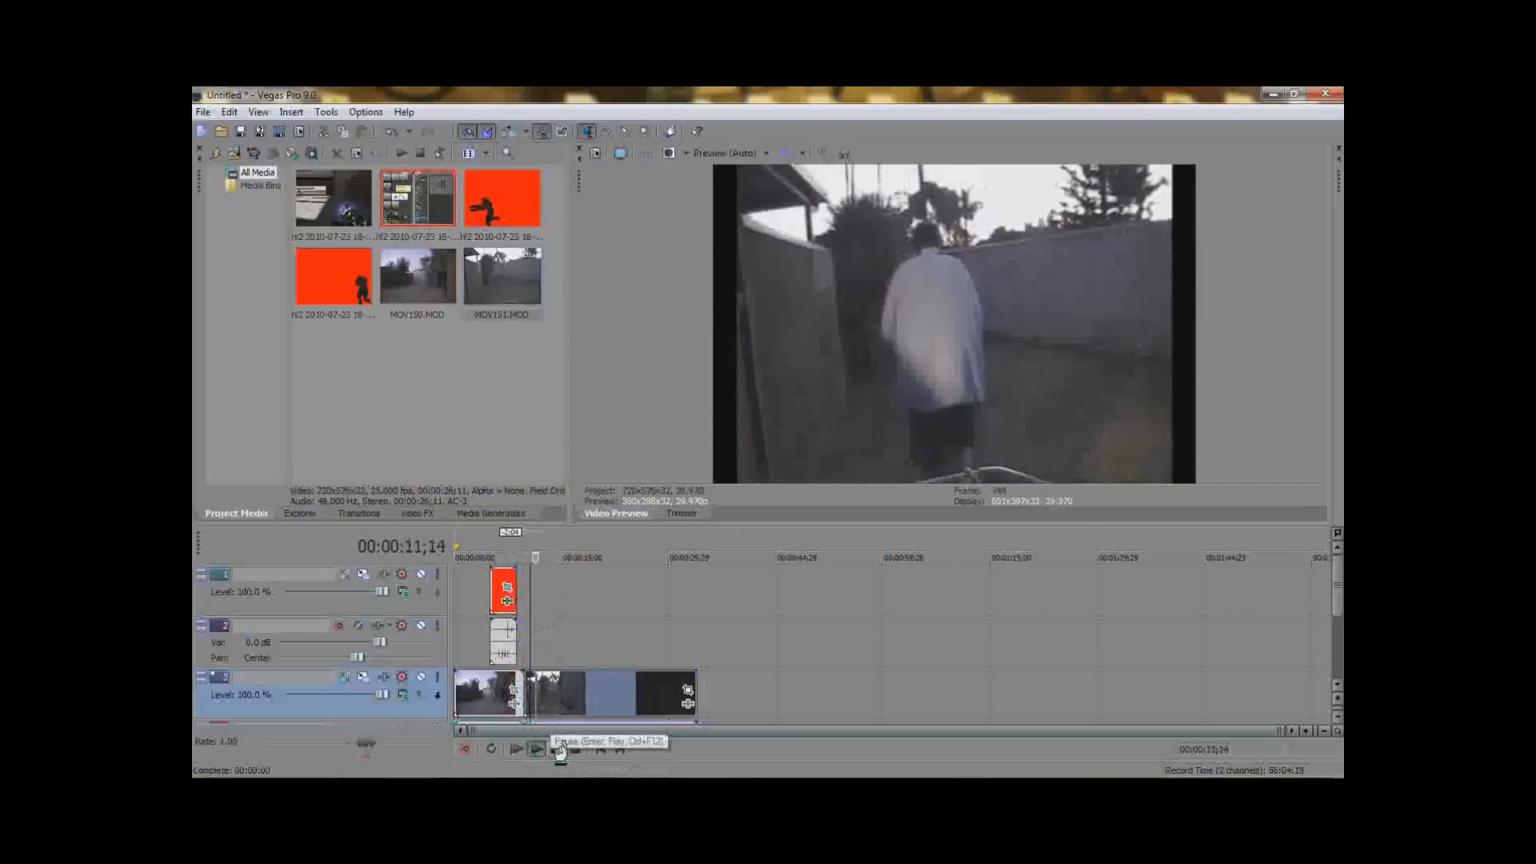
pyautogui.click(516, 749)
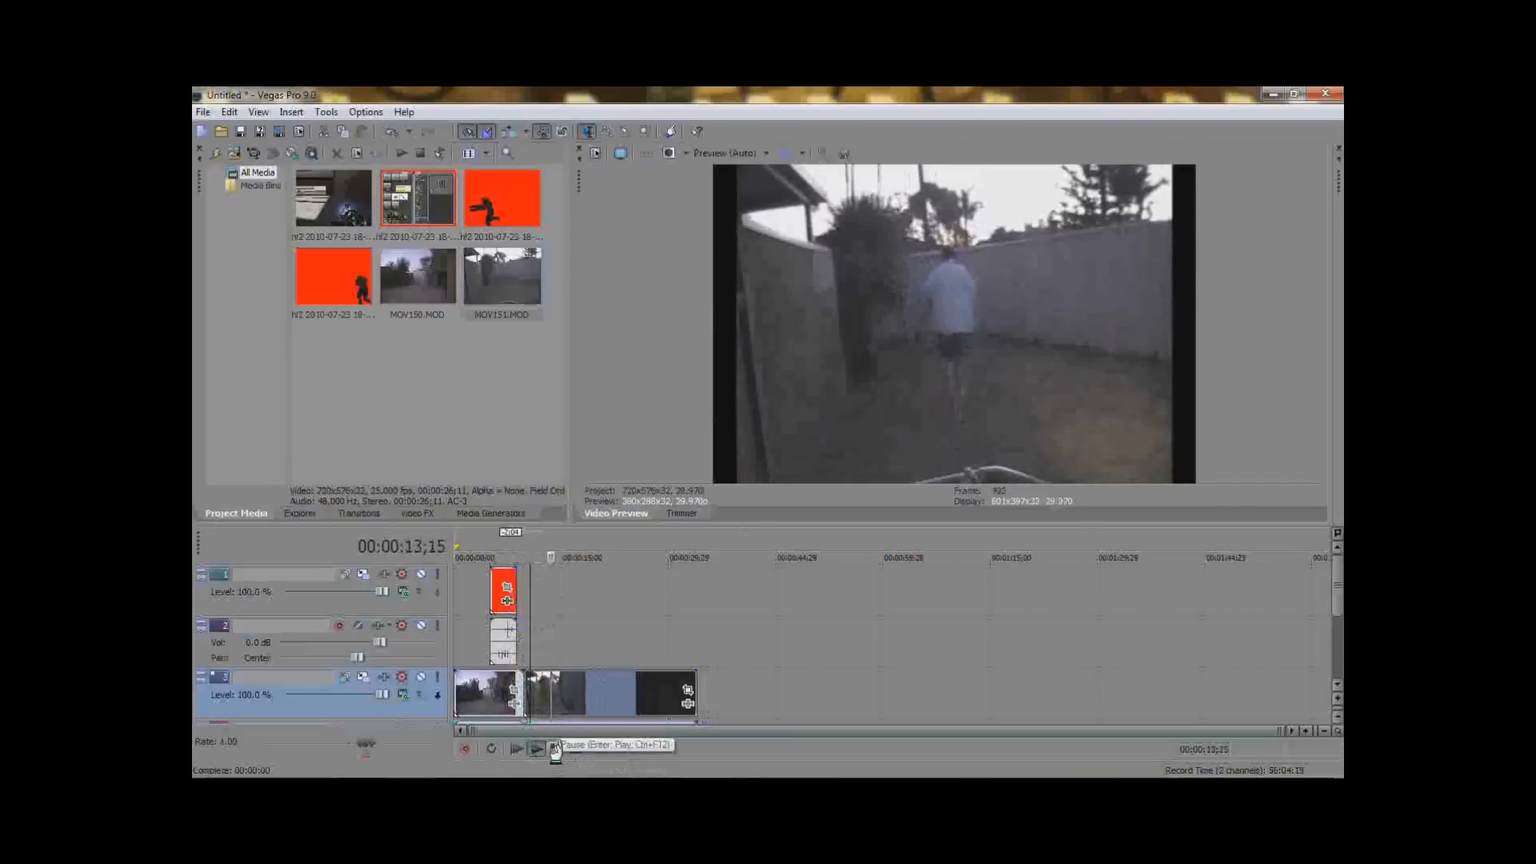
pyautogui.click(515, 749)
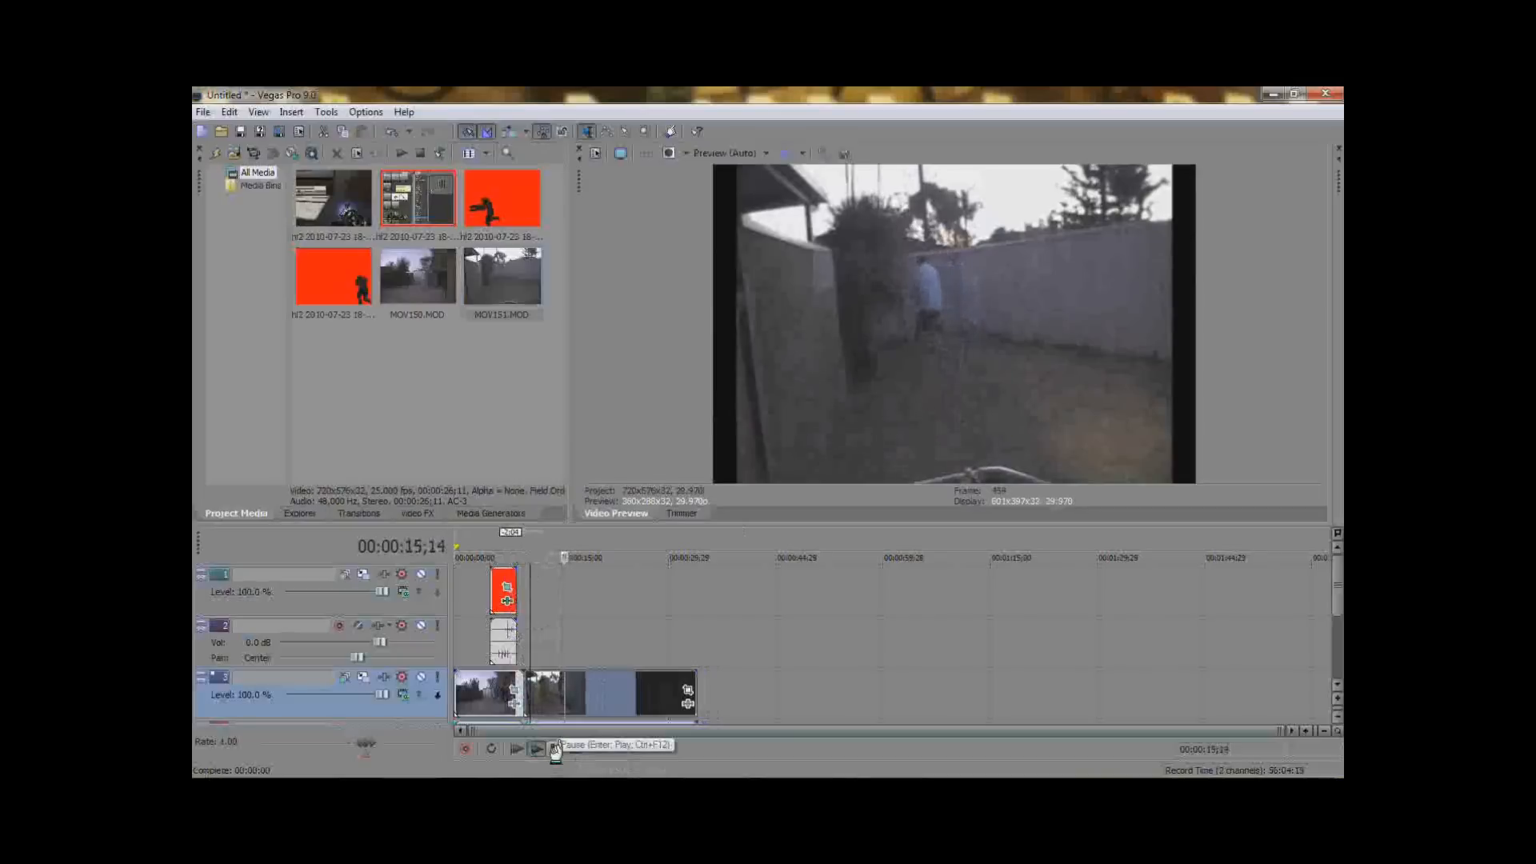
pyautogui.click(536, 747)
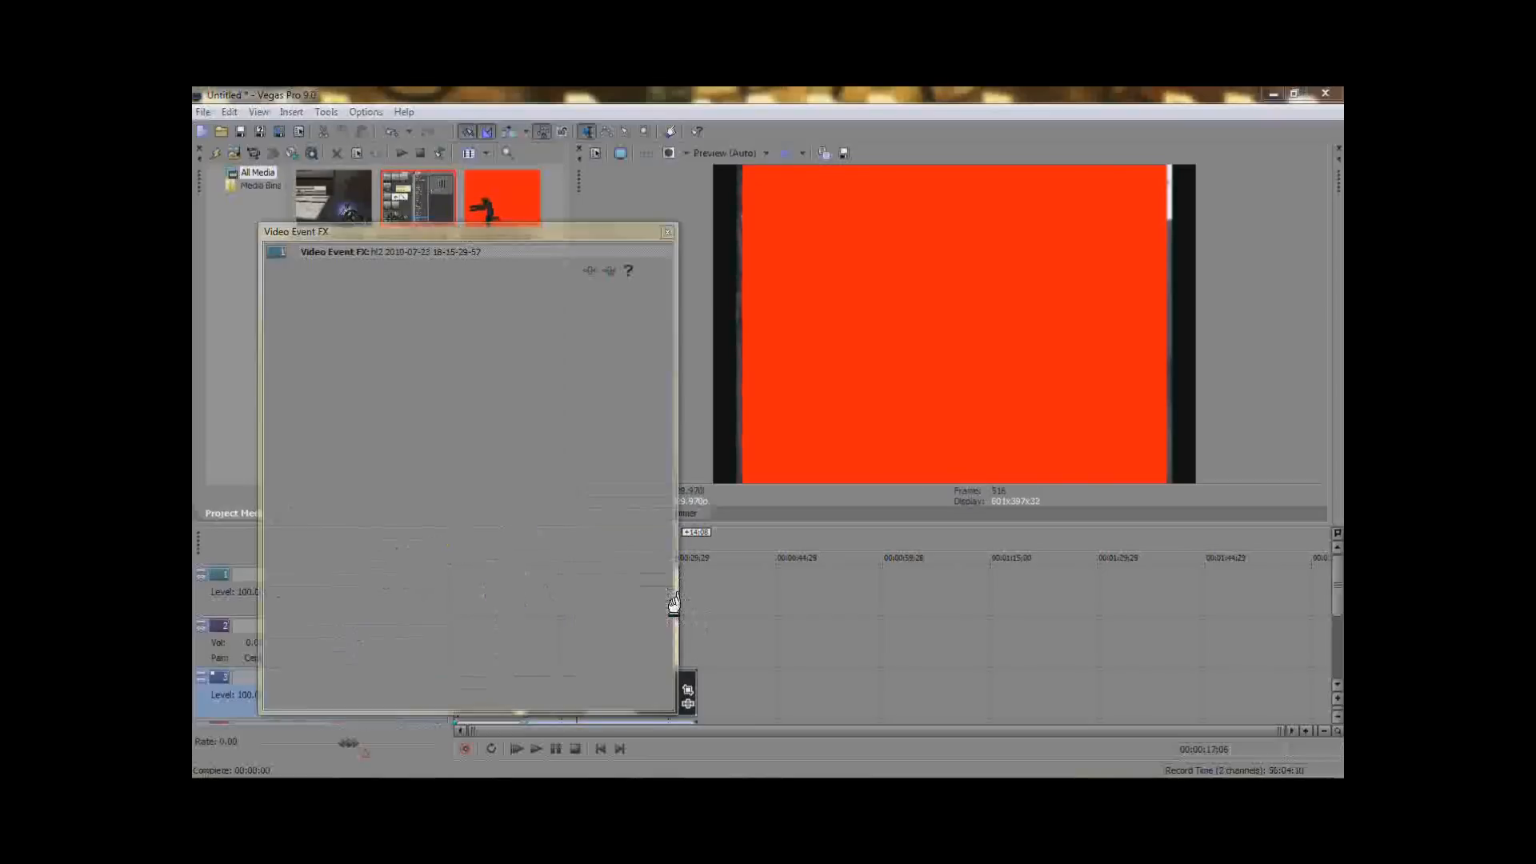
# Step: Add the Sony Chroma Keyer from the Plug-In Chooser to the second red-screen clip
pyautogui.click(609, 270)
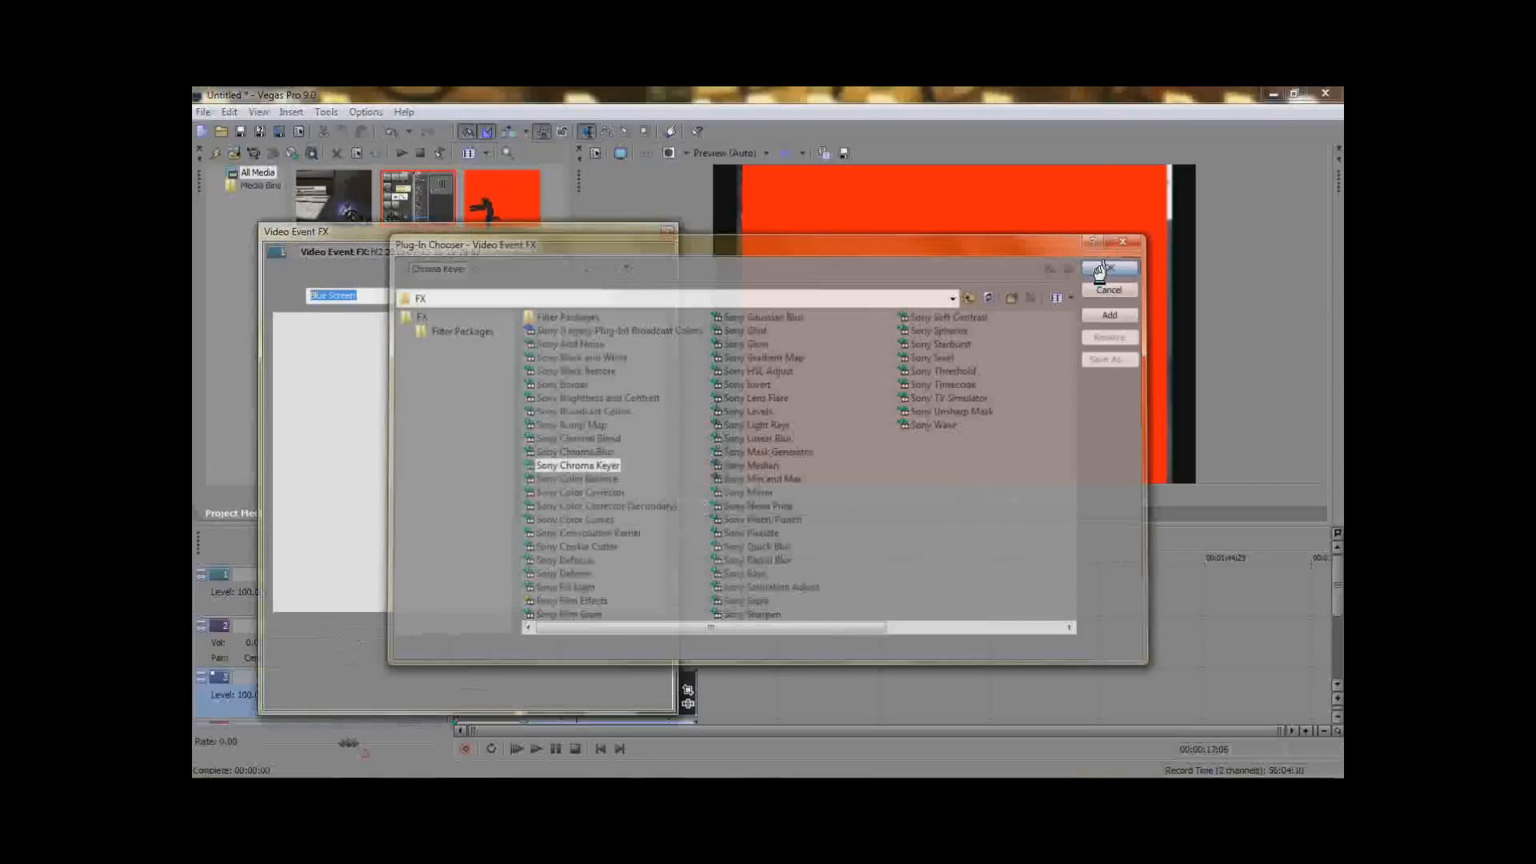
pyautogui.click(1107, 269)
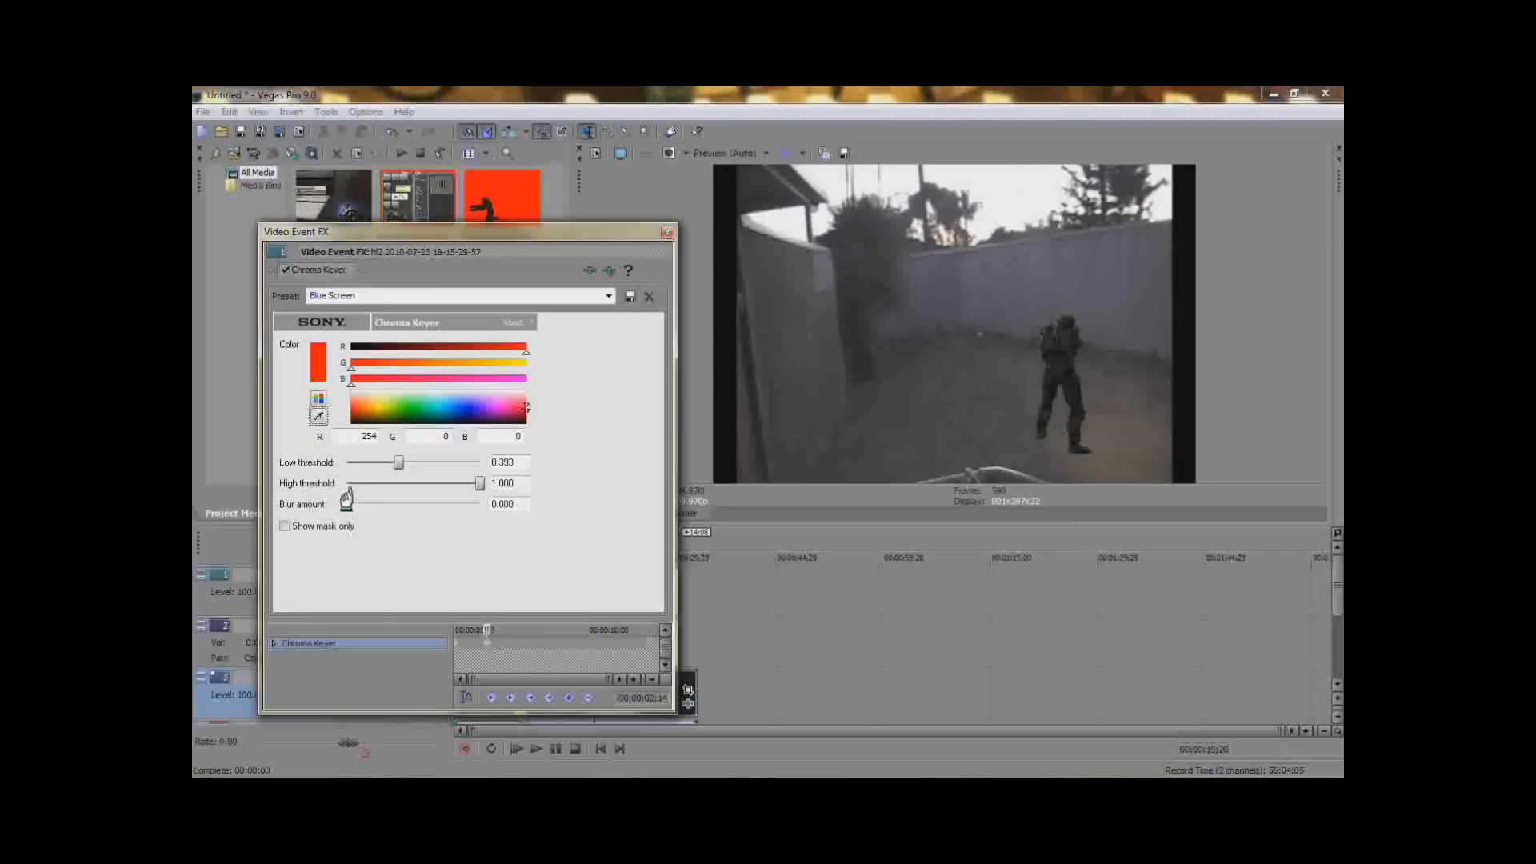
pyautogui.moveTo(658, 222)
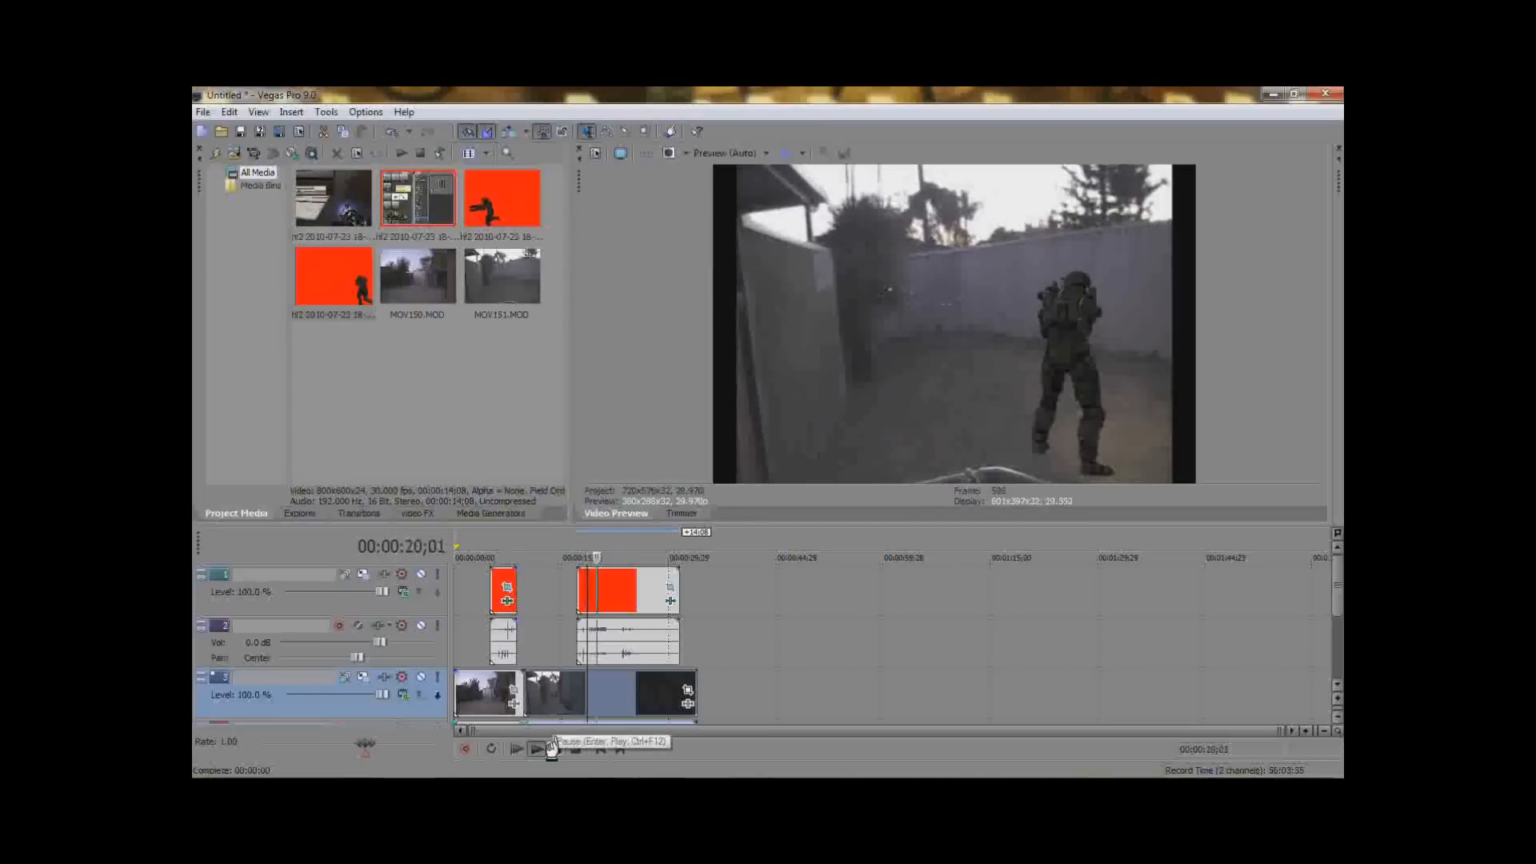
# Step: Stop playback near 00:00:22;00 and split the red-screen event at the playhead
pyautogui.click(536, 749)
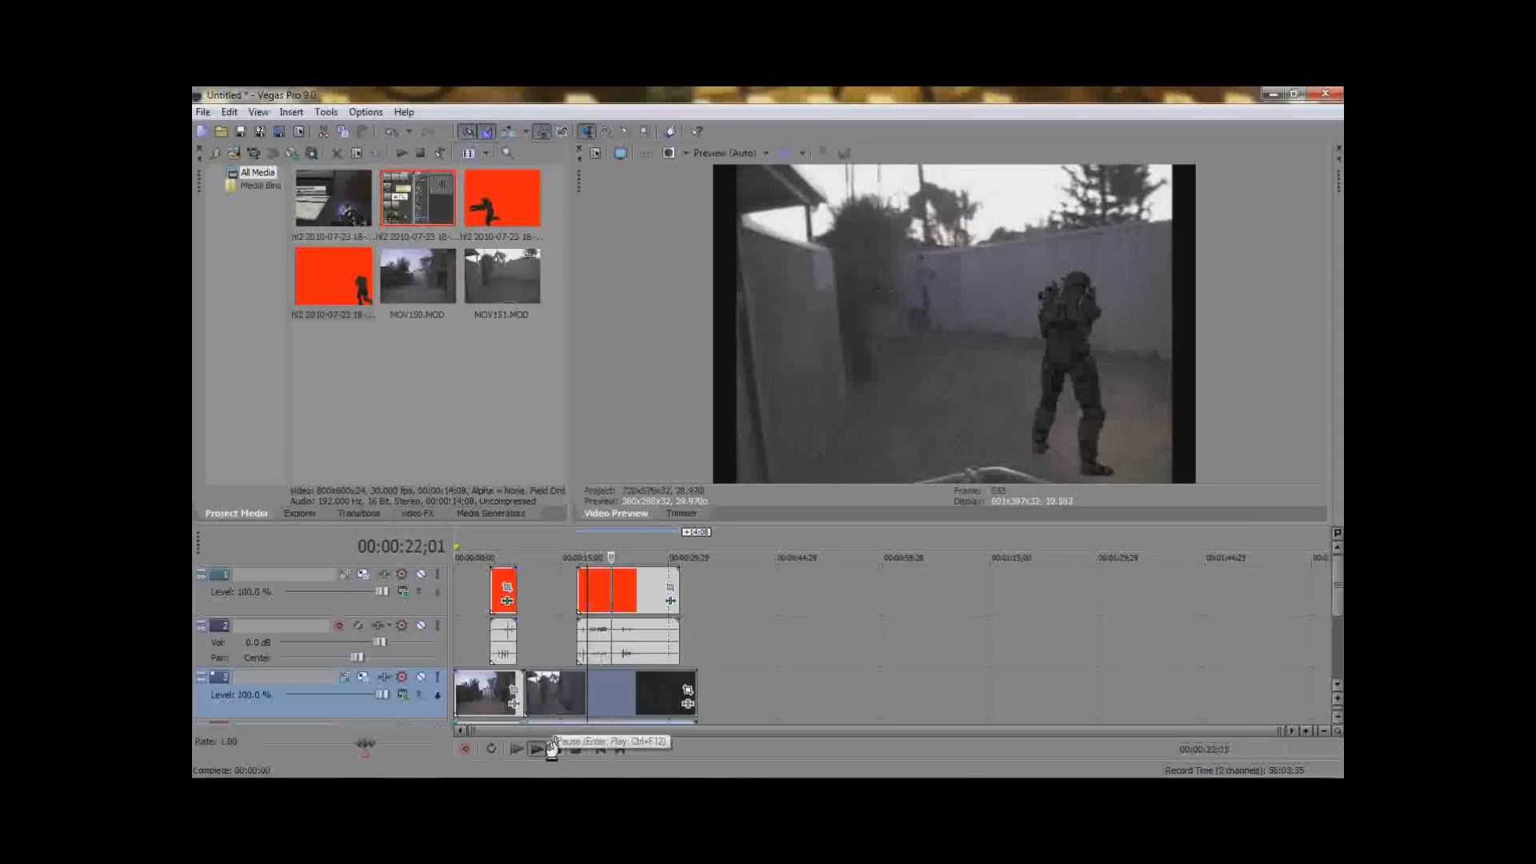
pyautogui.click(535, 749)
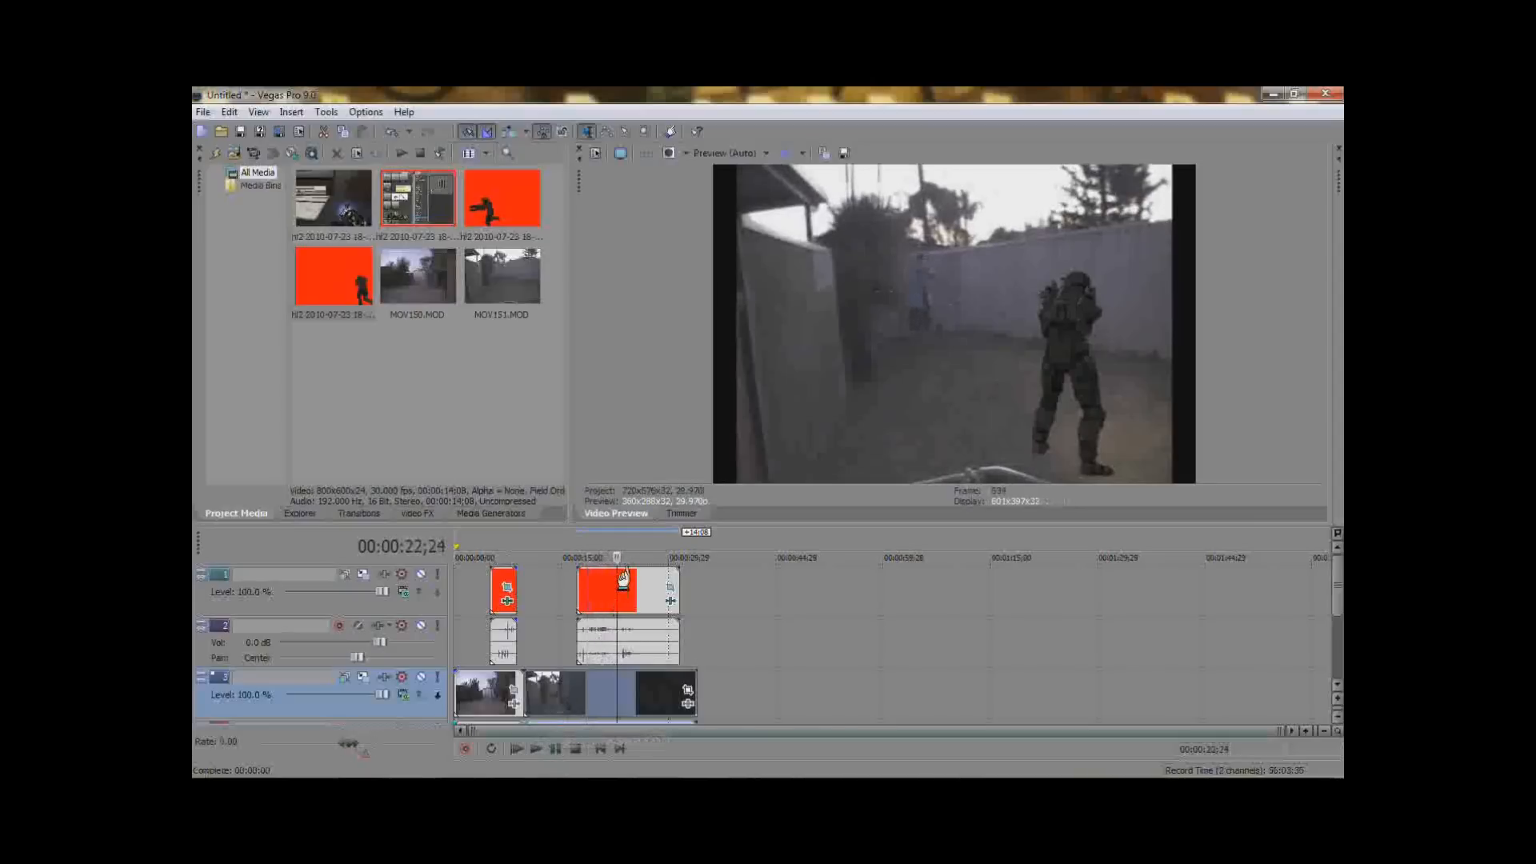
pyautogui.rightClick(613, 583)
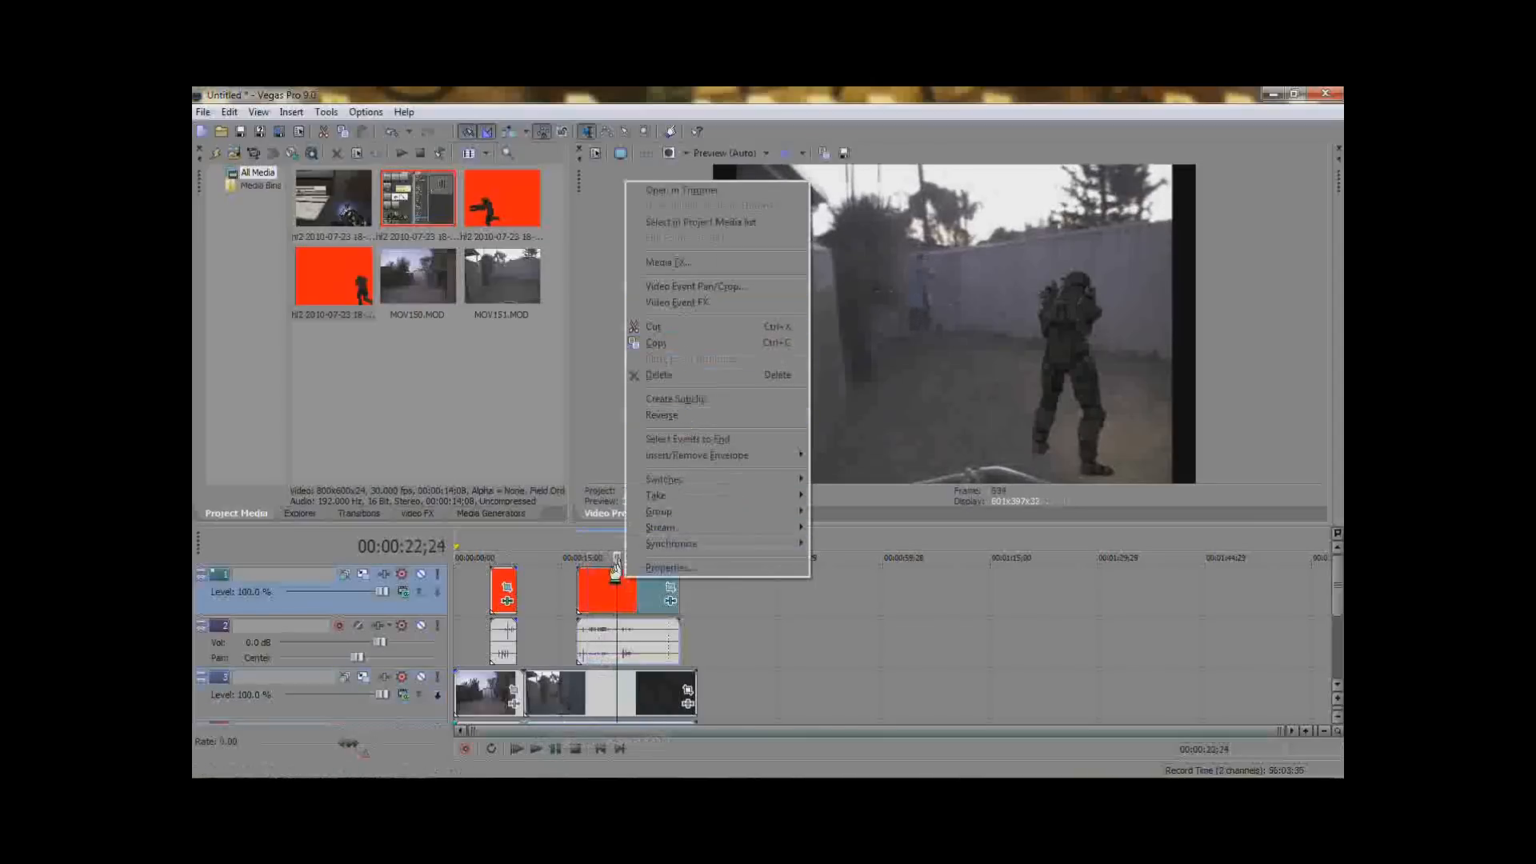
pyautogui.click(628, 588)
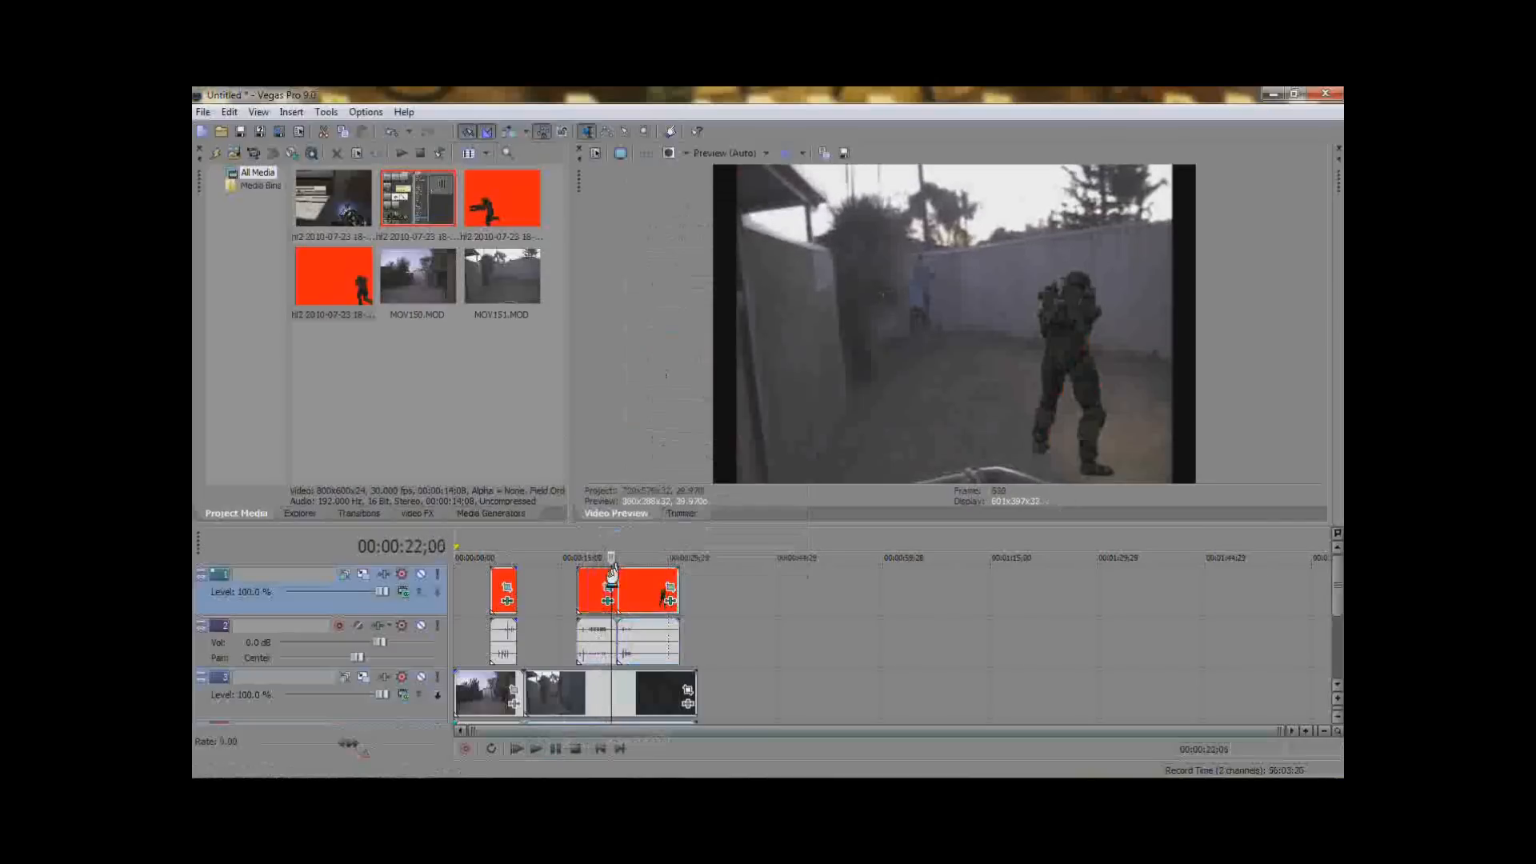
pyautogui.click(517, 749)
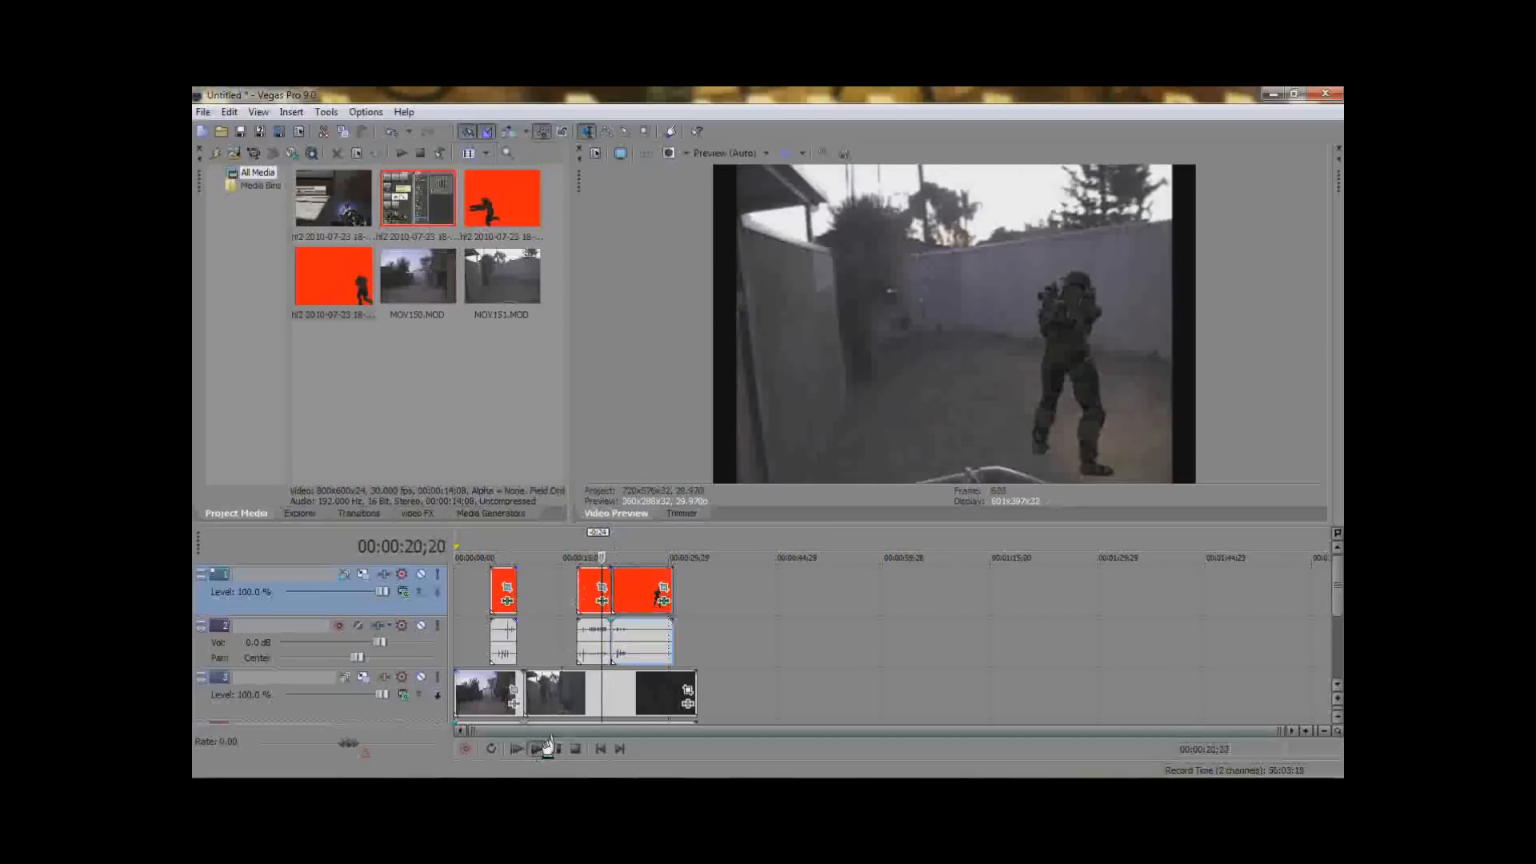
pyautogui.click(536, 749)
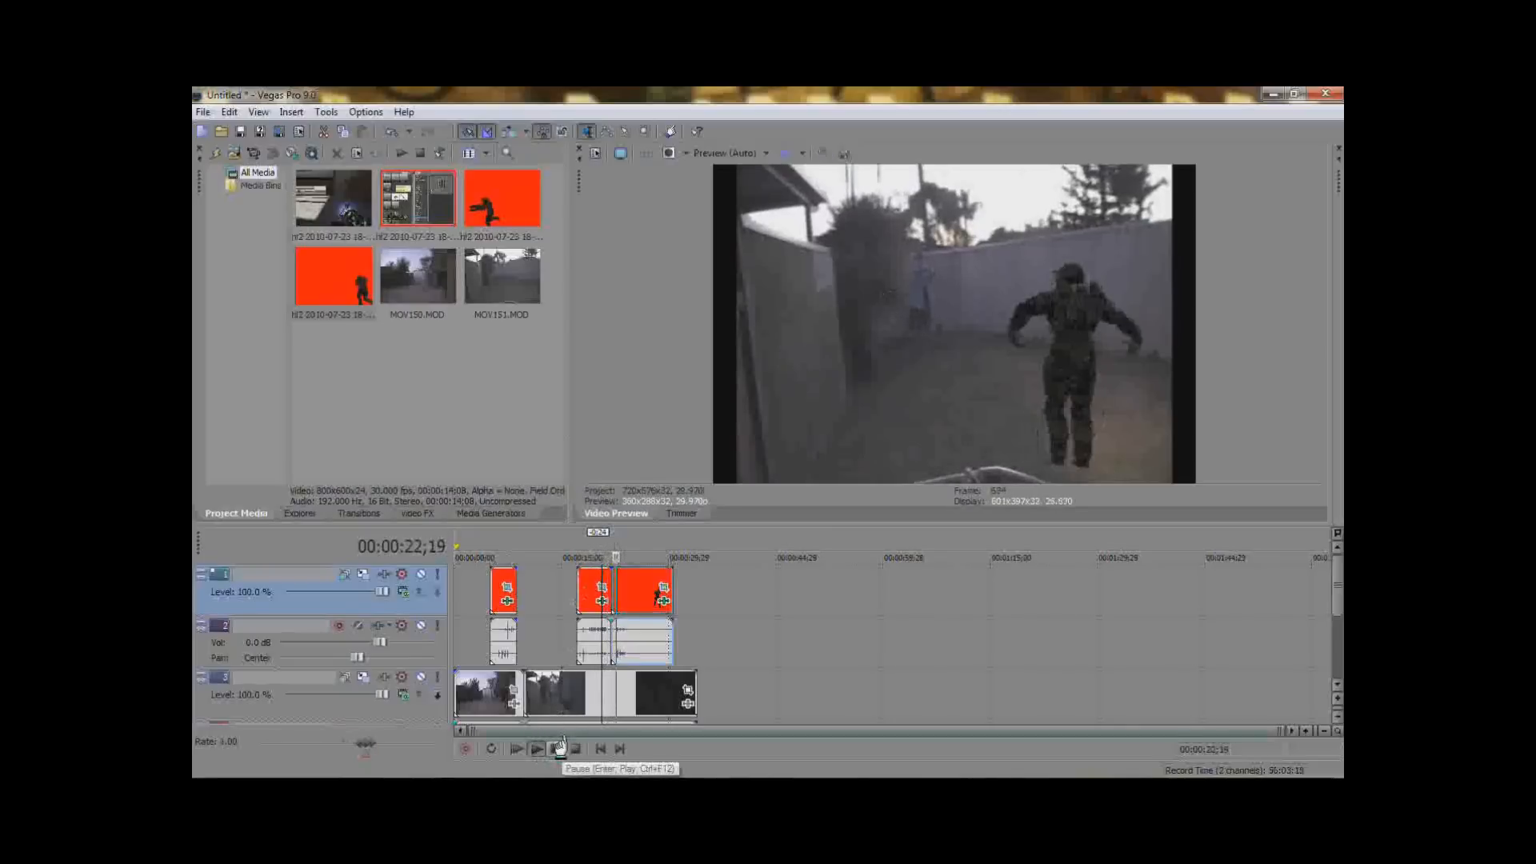
pyautogui.click(517, 749)
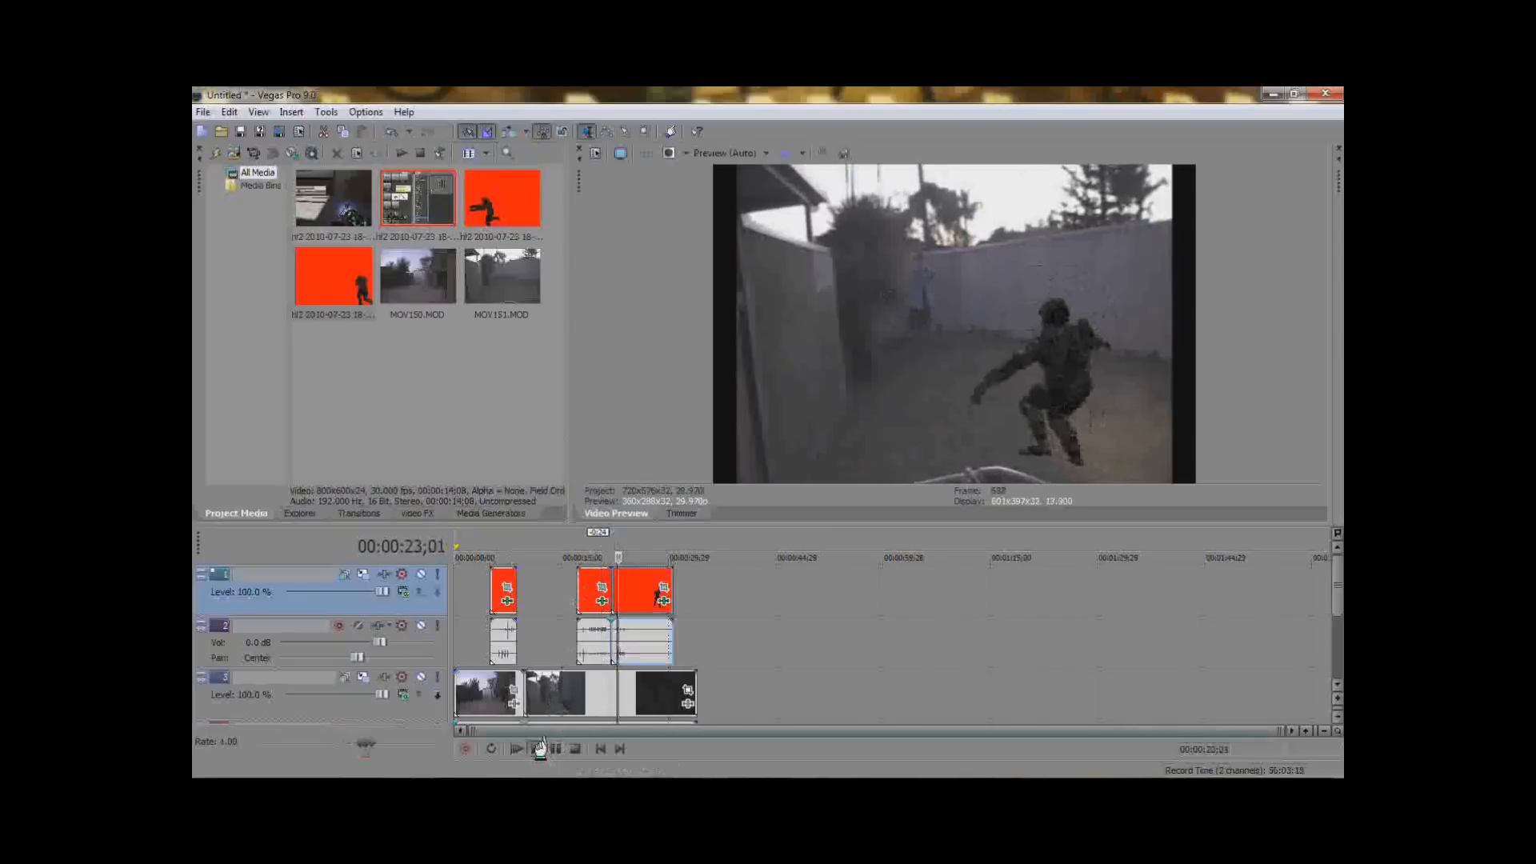
pyautogui.click(517, 749)
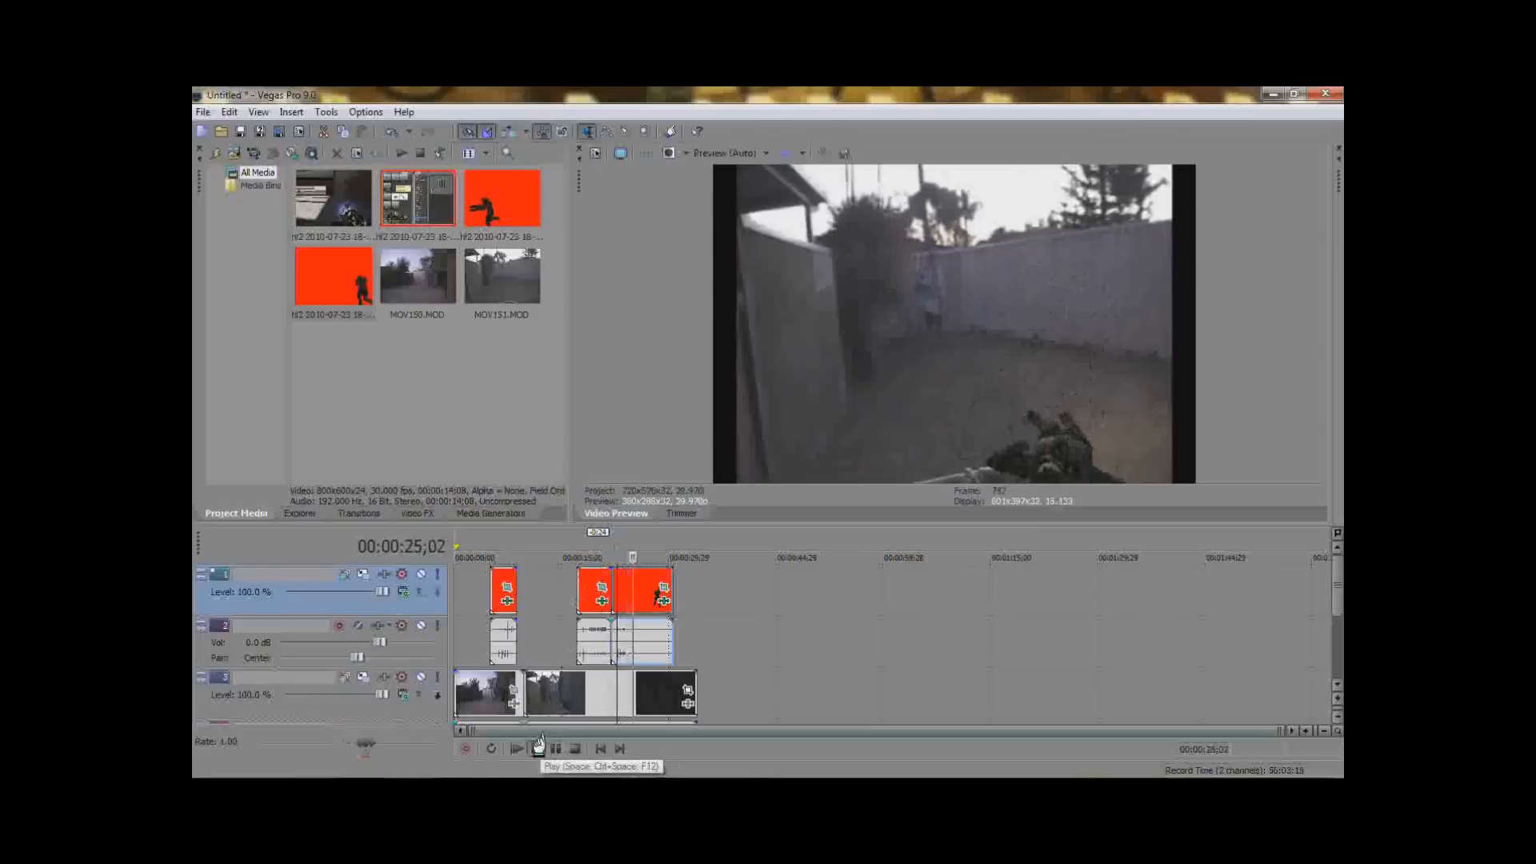
pyautogui.click(517, 749)
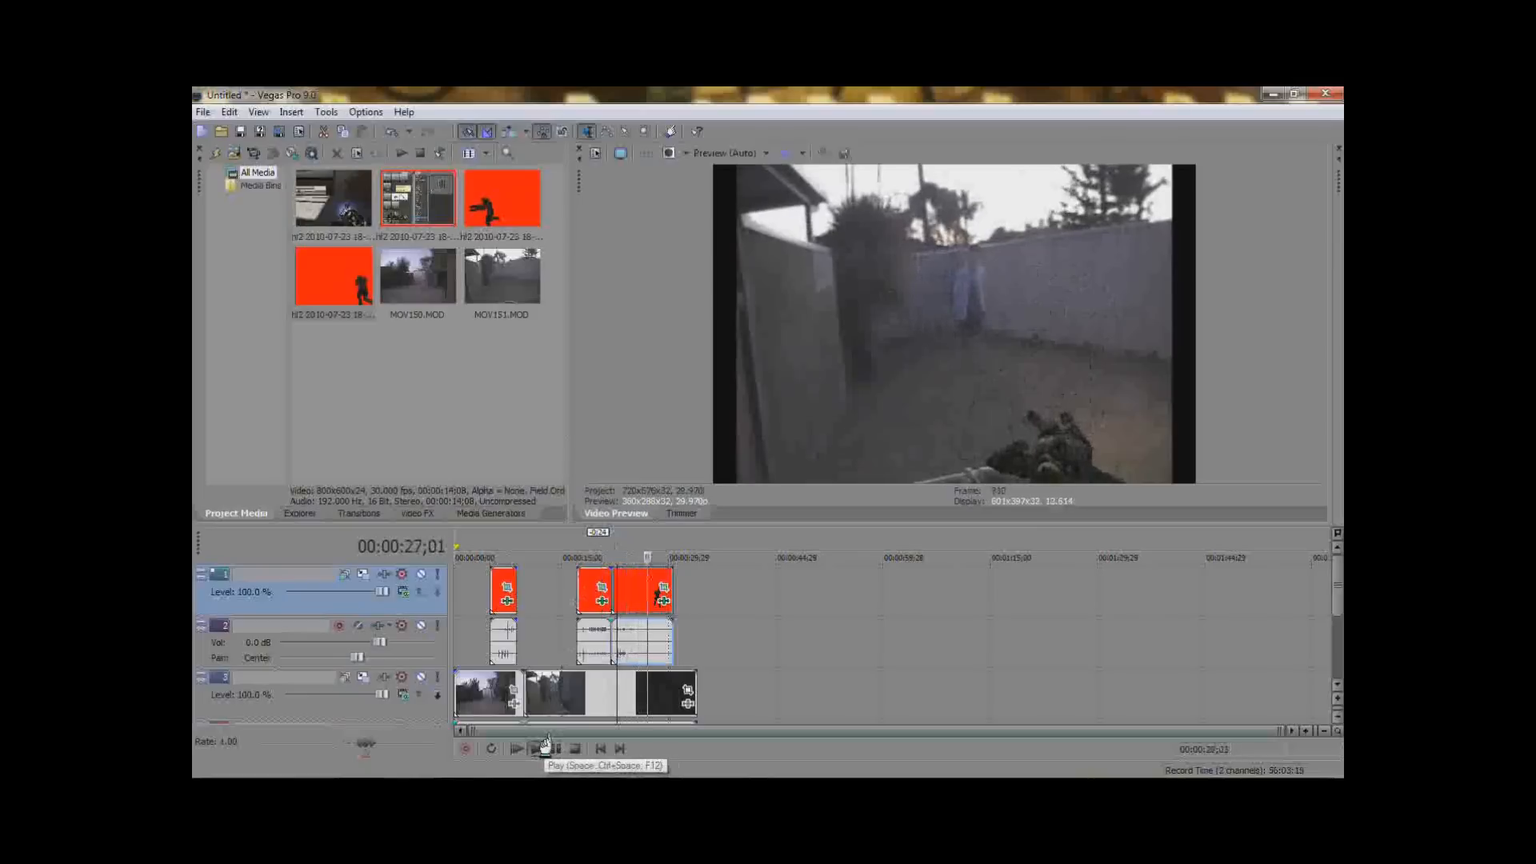
pyautogui.click(514, 749)
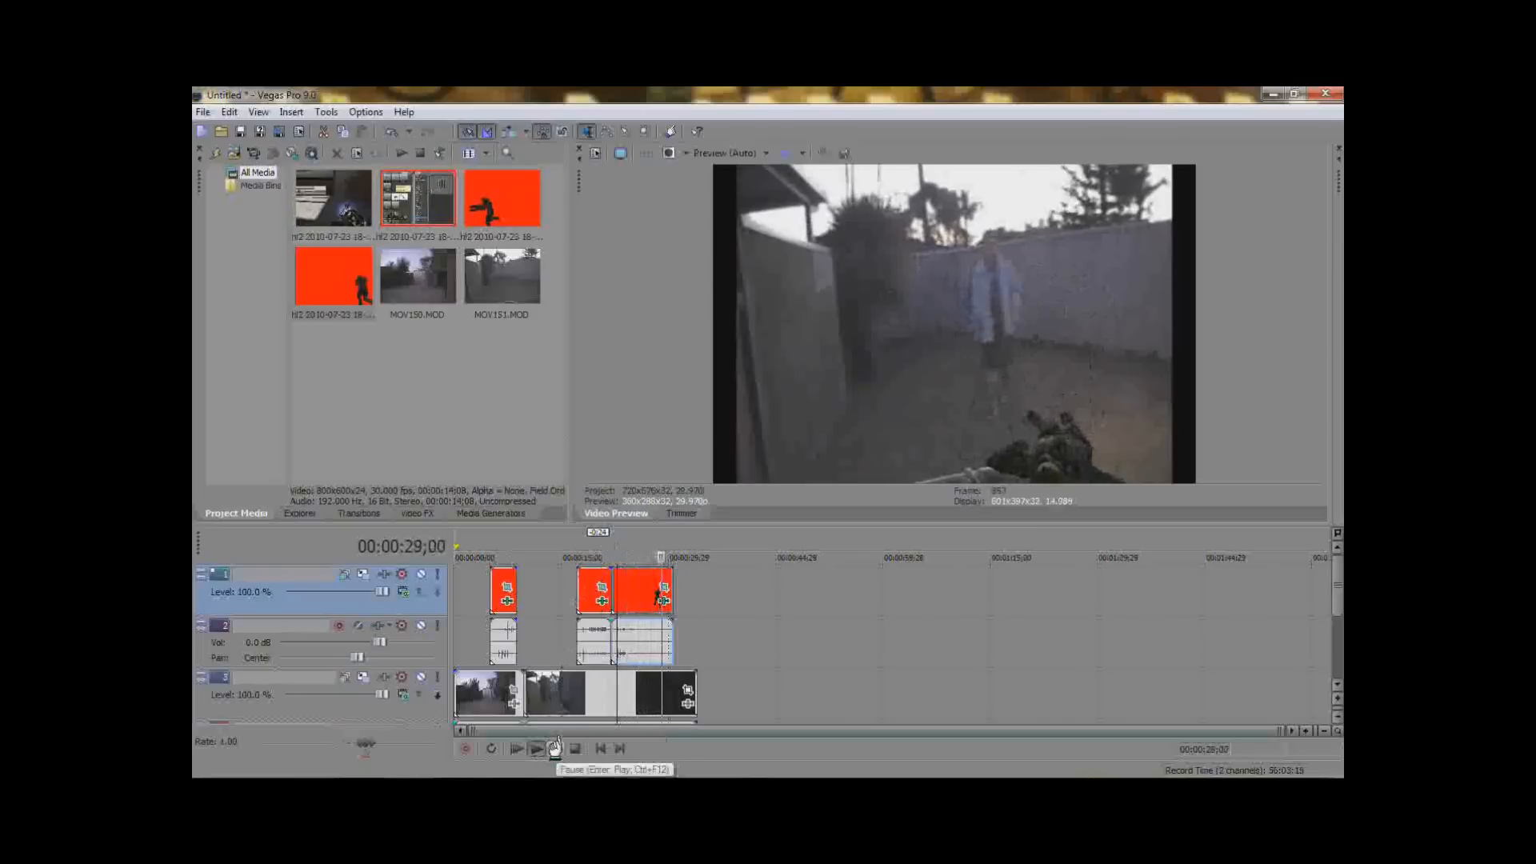
pyautogui.click(517, 749)
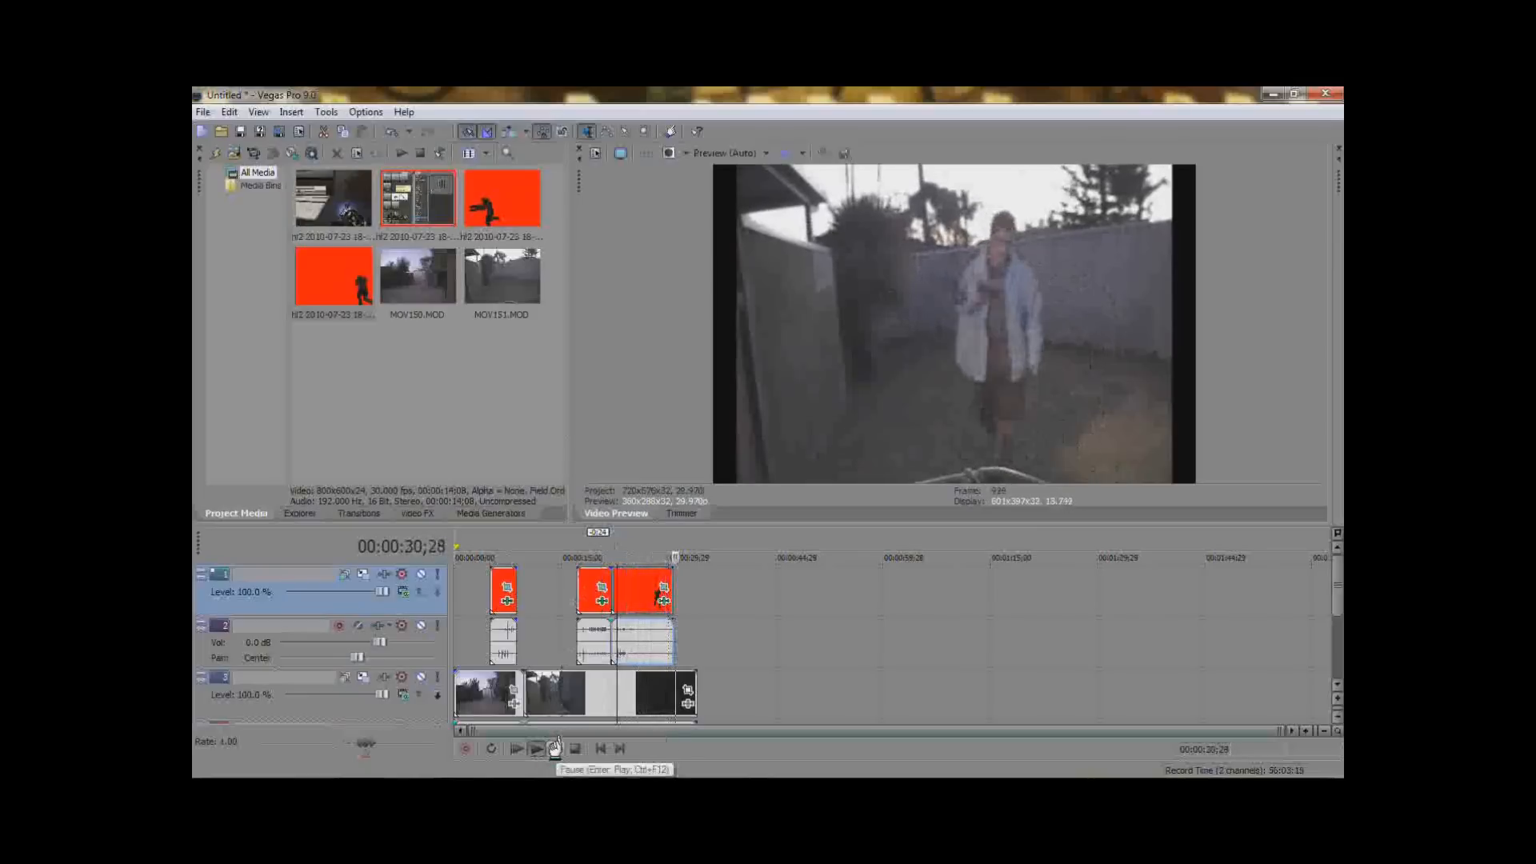
pyautogui.click(517, 749)
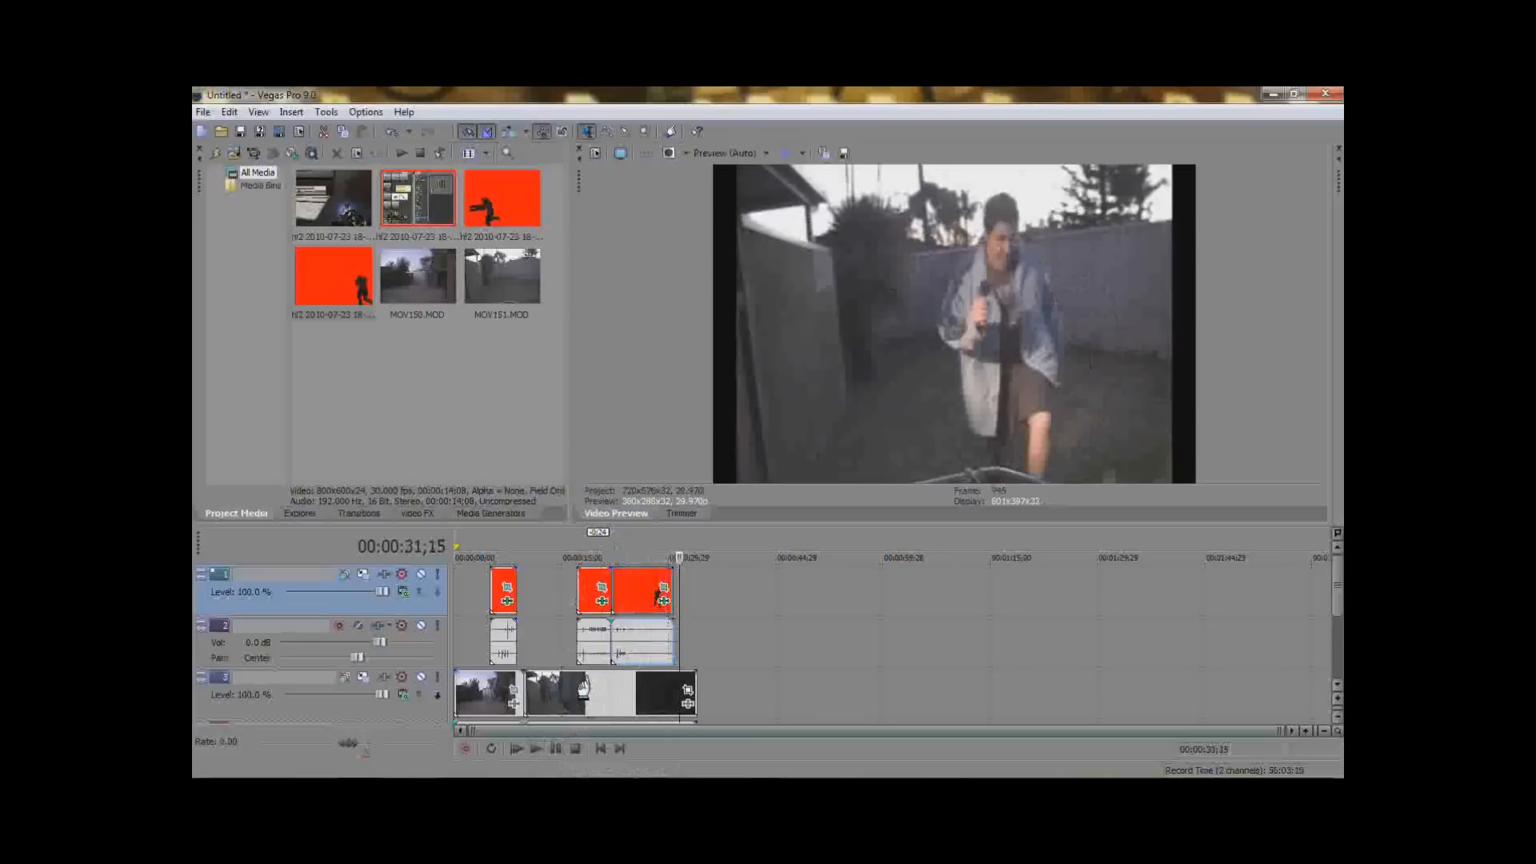
pyautogui.moveTo(535, 749)
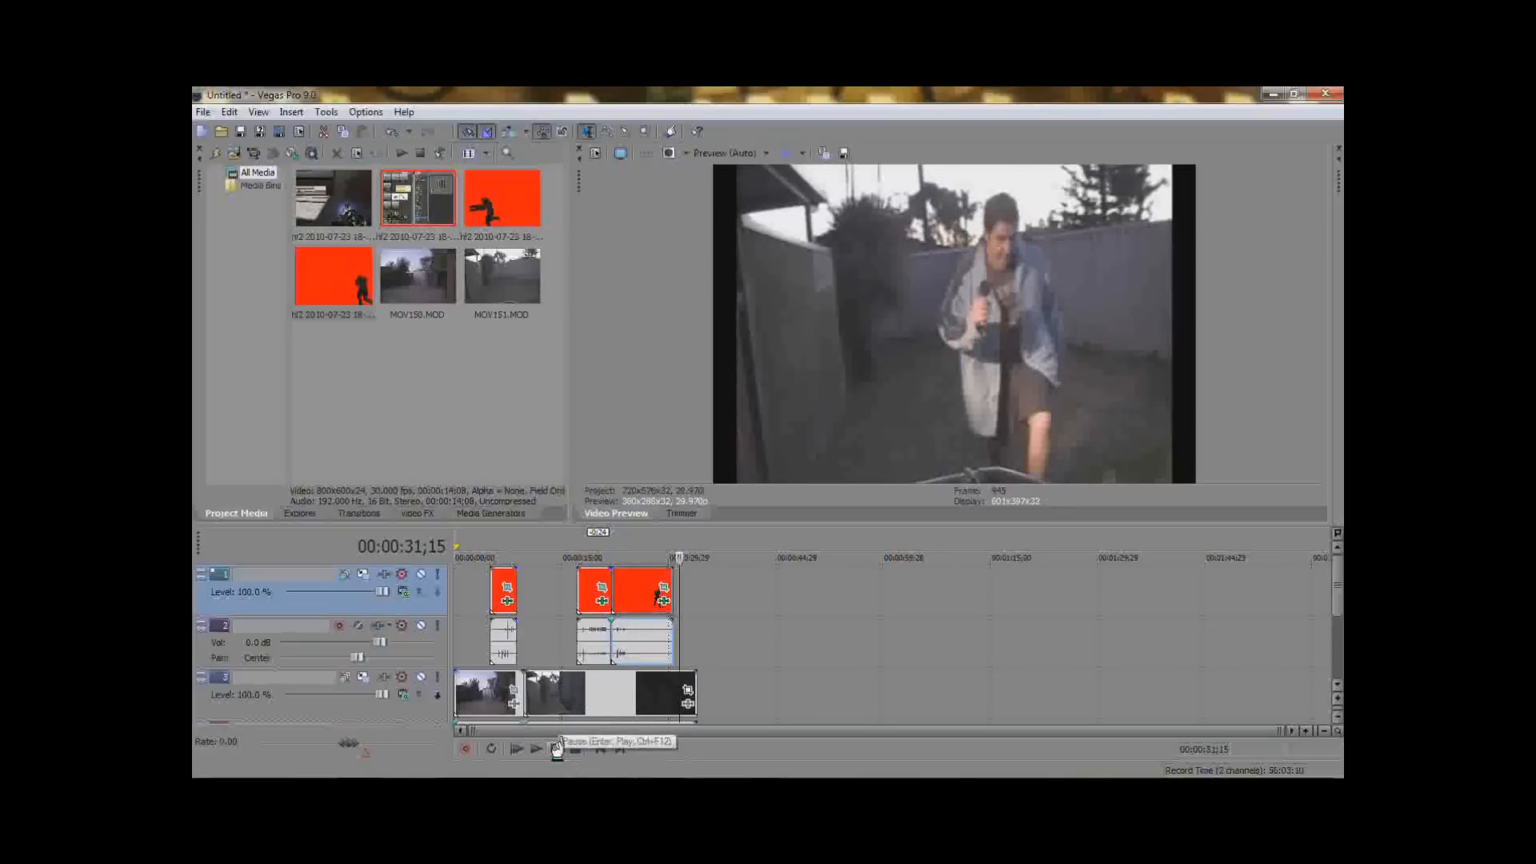